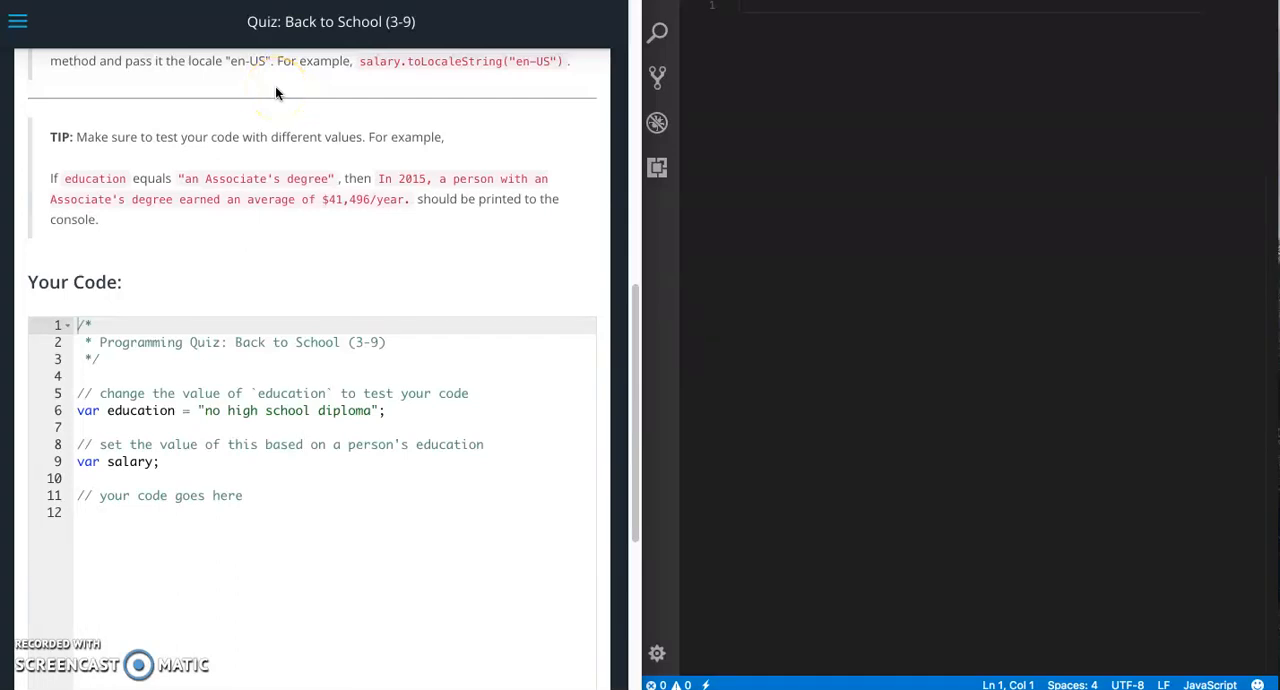
{"action": "mouse_move", "coordinate": [436, 362]}
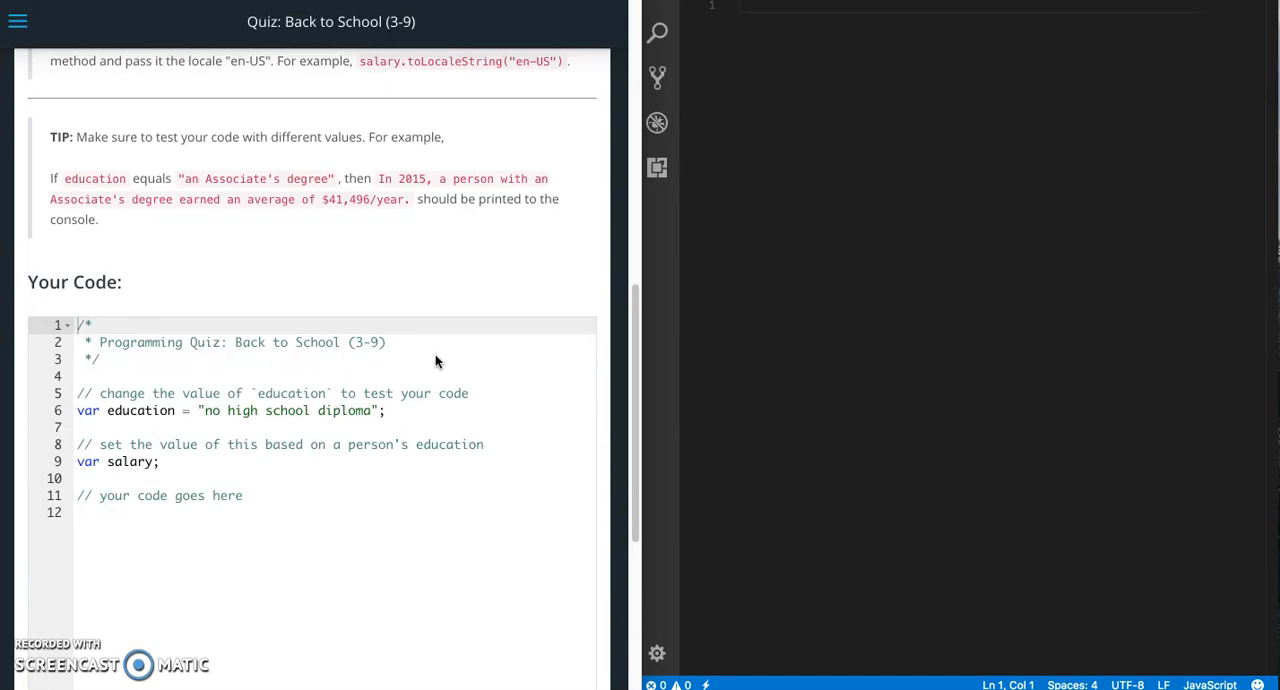
Scroll through the Back to School (3-9) quiz instructions down to the starter code
{"action": "scroll", "scroll_direction": "up", "scroll_amount": 3}
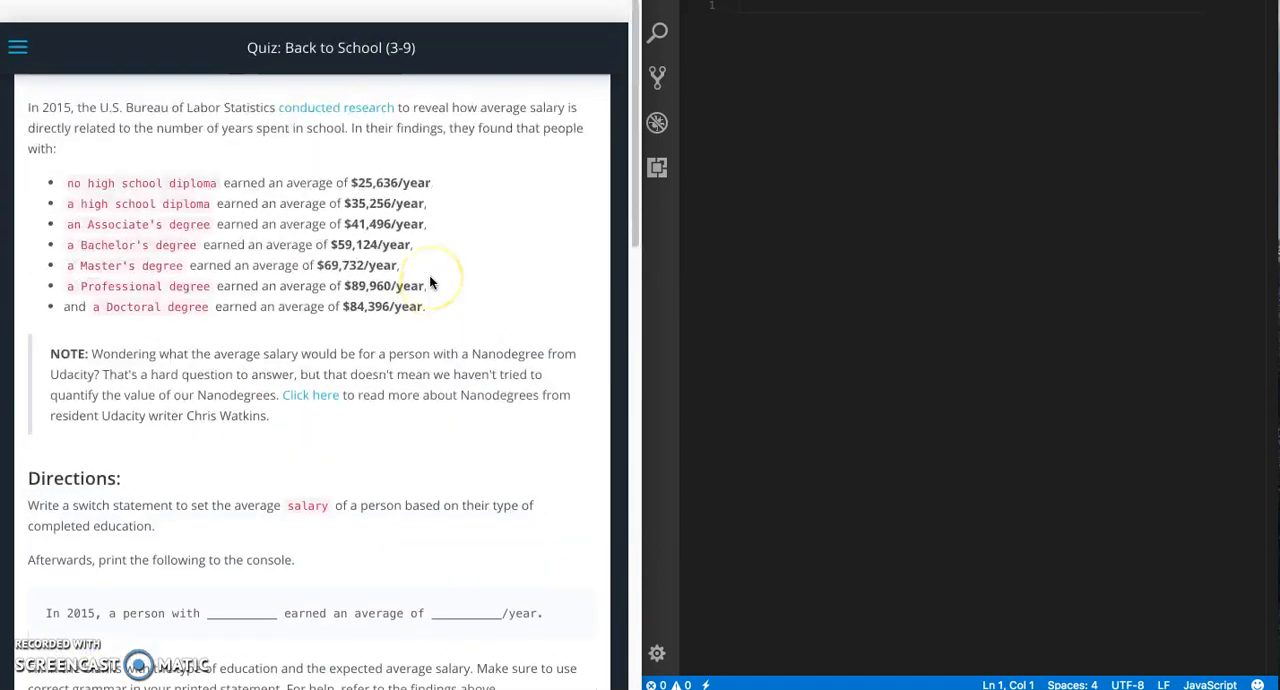
{"action": "scroll", "scroll_direction": "down", "scroll_amount": 3}
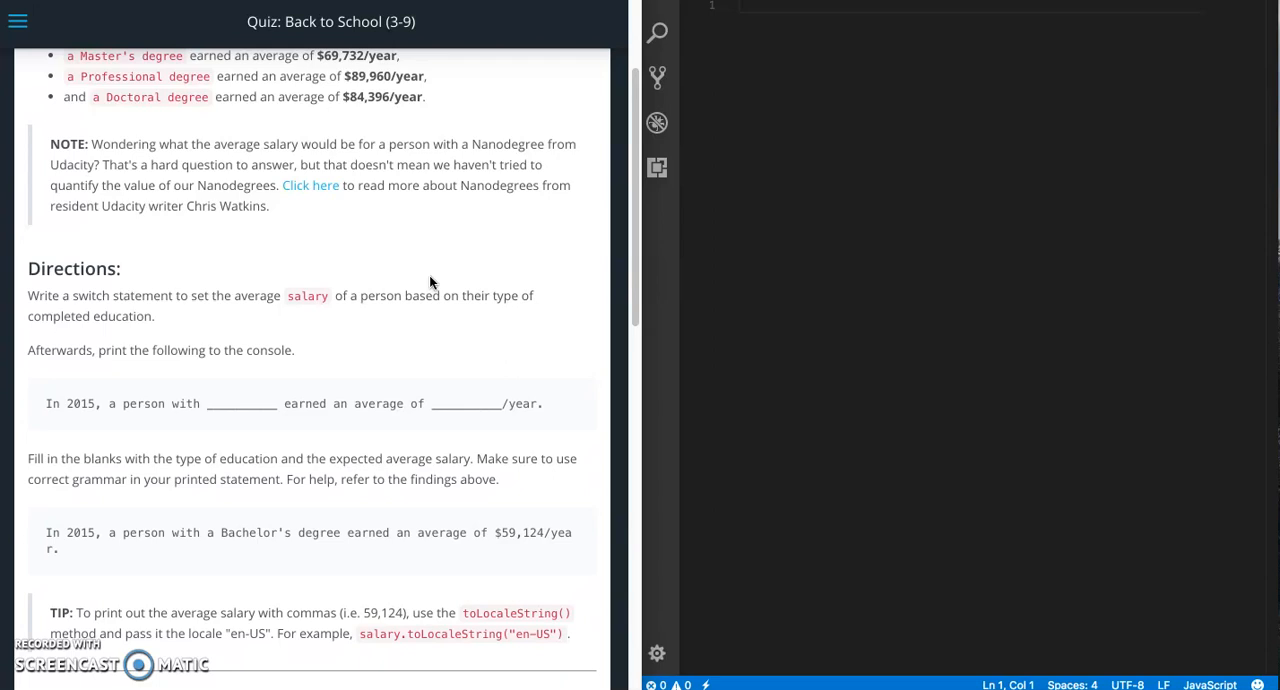
{"action": "scroll", "scroll_direction": "down", "scroll_amount": 3}
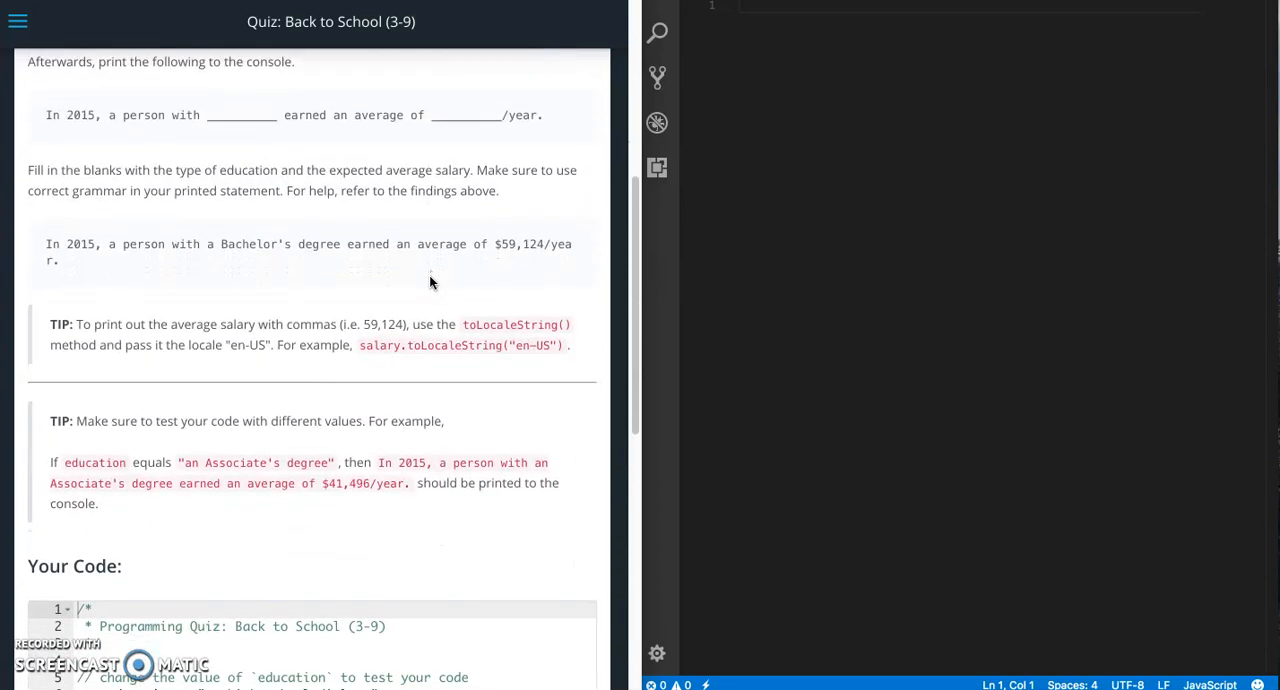
{"action": "scroll", "scroll_direction": "down", "scroll_amount": 3}
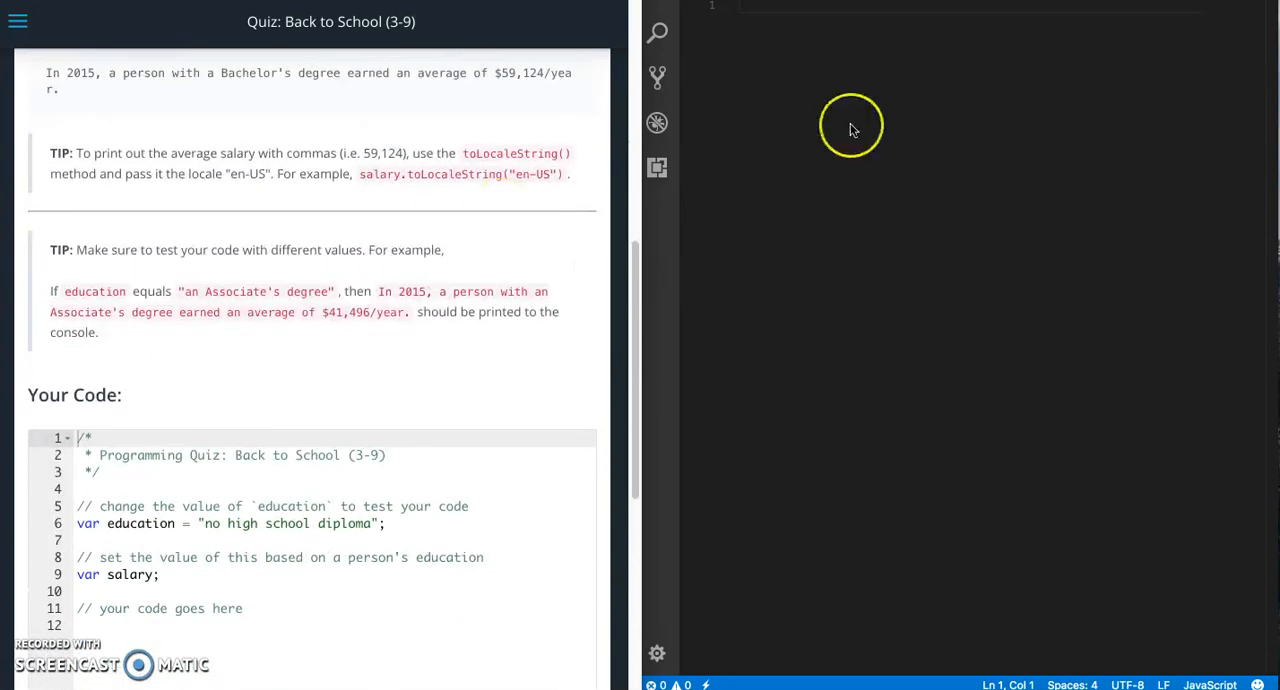
{"action": "mouse_move", "coordinate": [200, 650]}
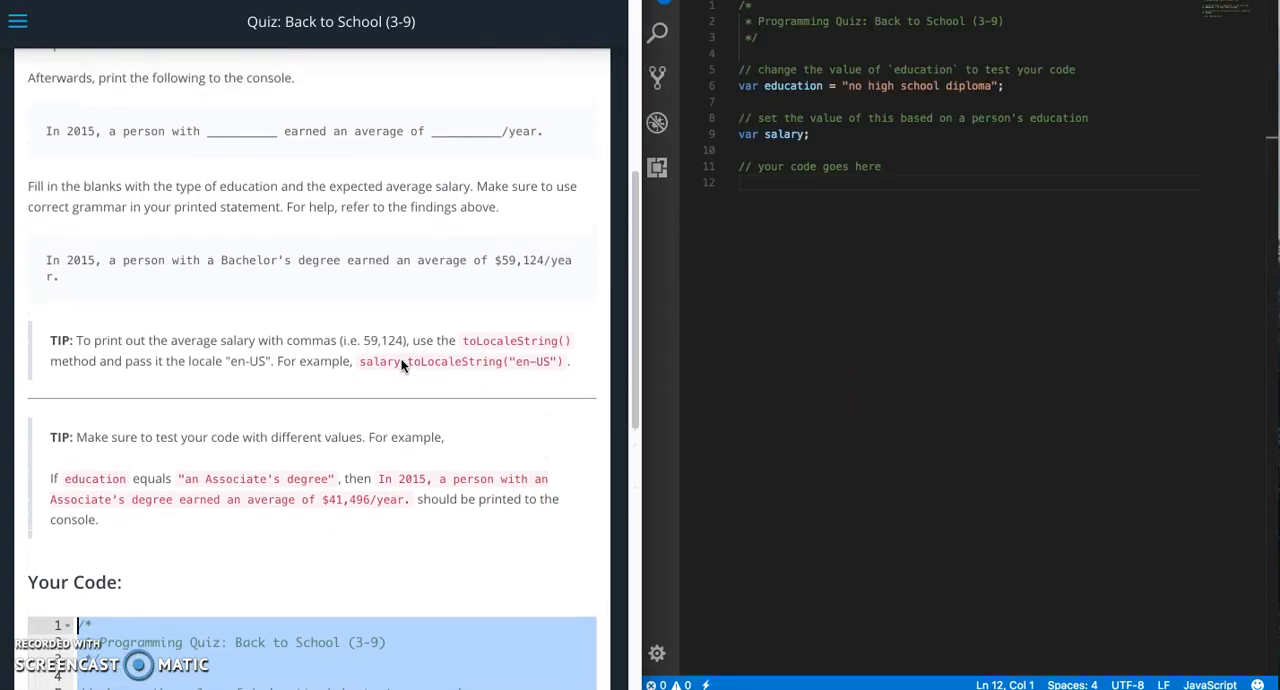
Scroll up to the salary list, then down to the example console output sentence
{"action": "scroll", "scroll_direction": "up", "scroll_amount": 3}
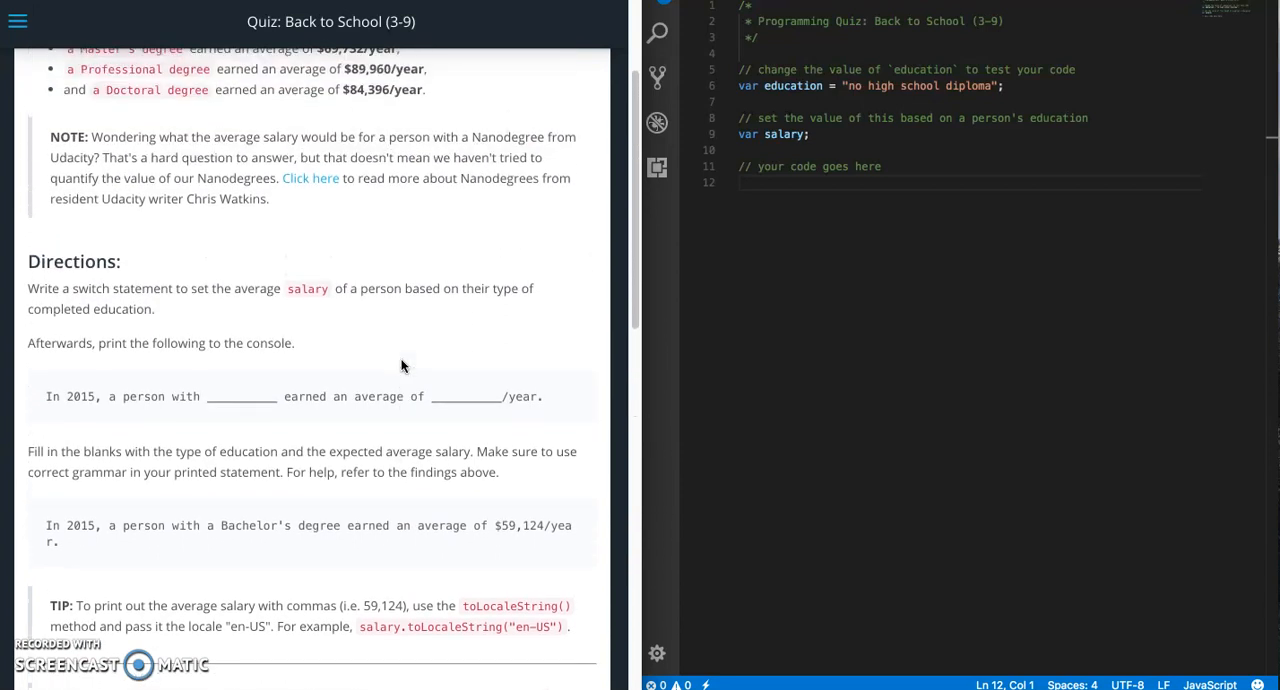
{"action": "scroll", "scroll_direction": "up", "scroll_amount": 3}
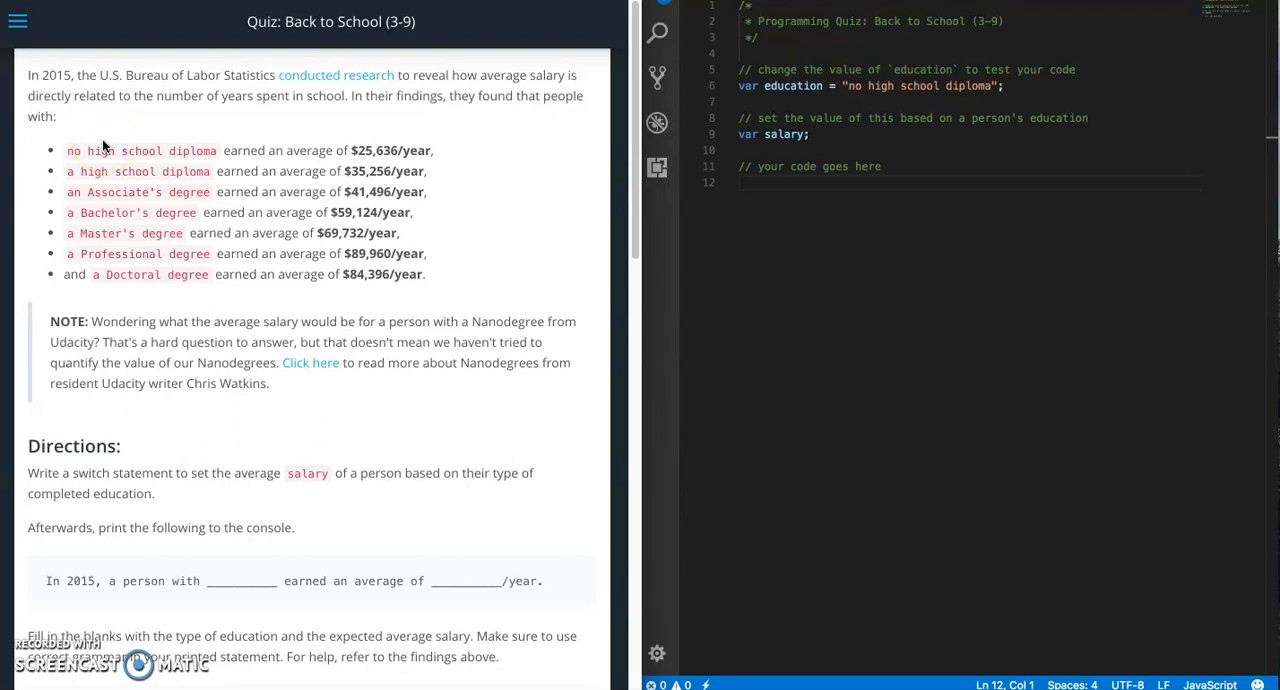
{"action": "mouse_move", "coordinate": [64, 156]}
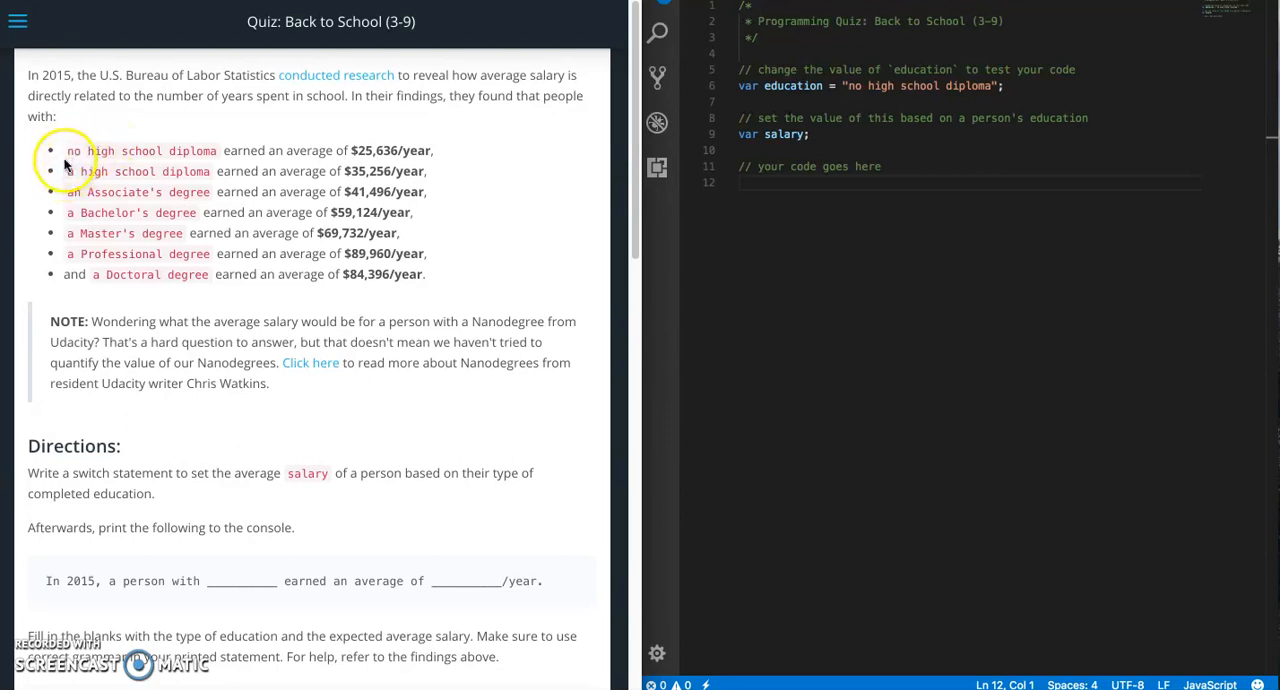
{"action": "mouse_move", "coordinate": [70, 198]}
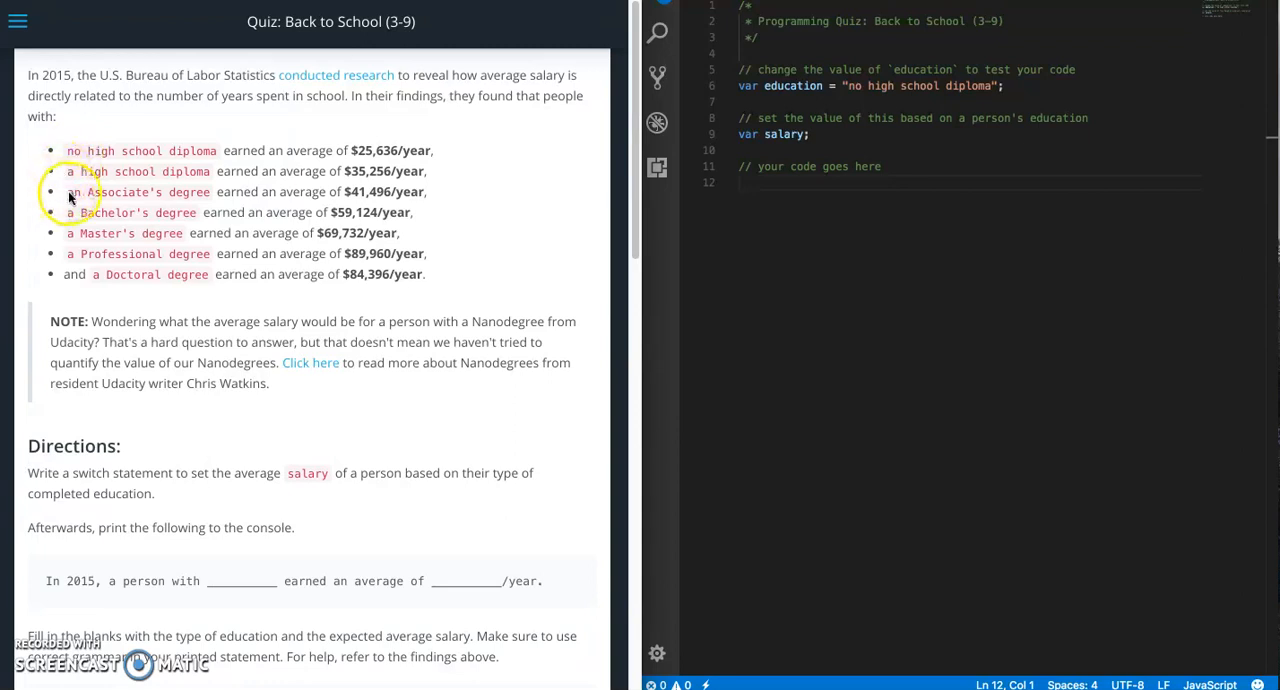
{"action": "mouse_move", "coordinate": [860, 90]}
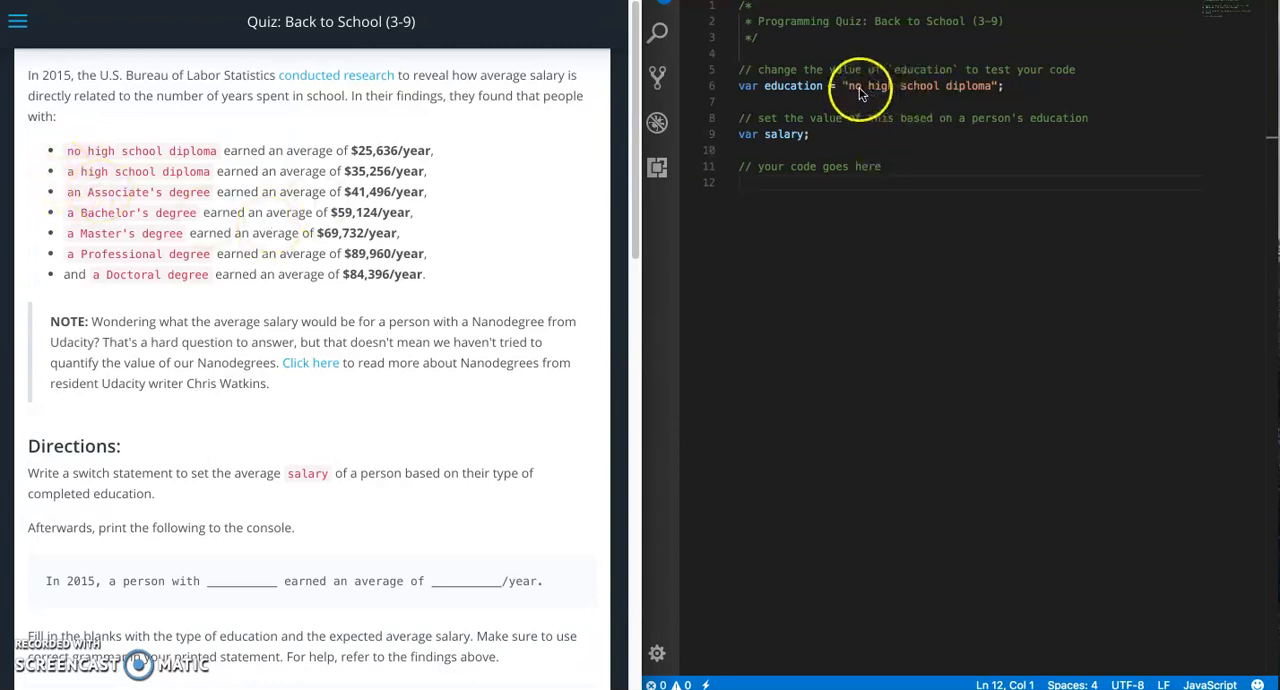
{"action": "mouse_move", "coordinate": [630, 190]}
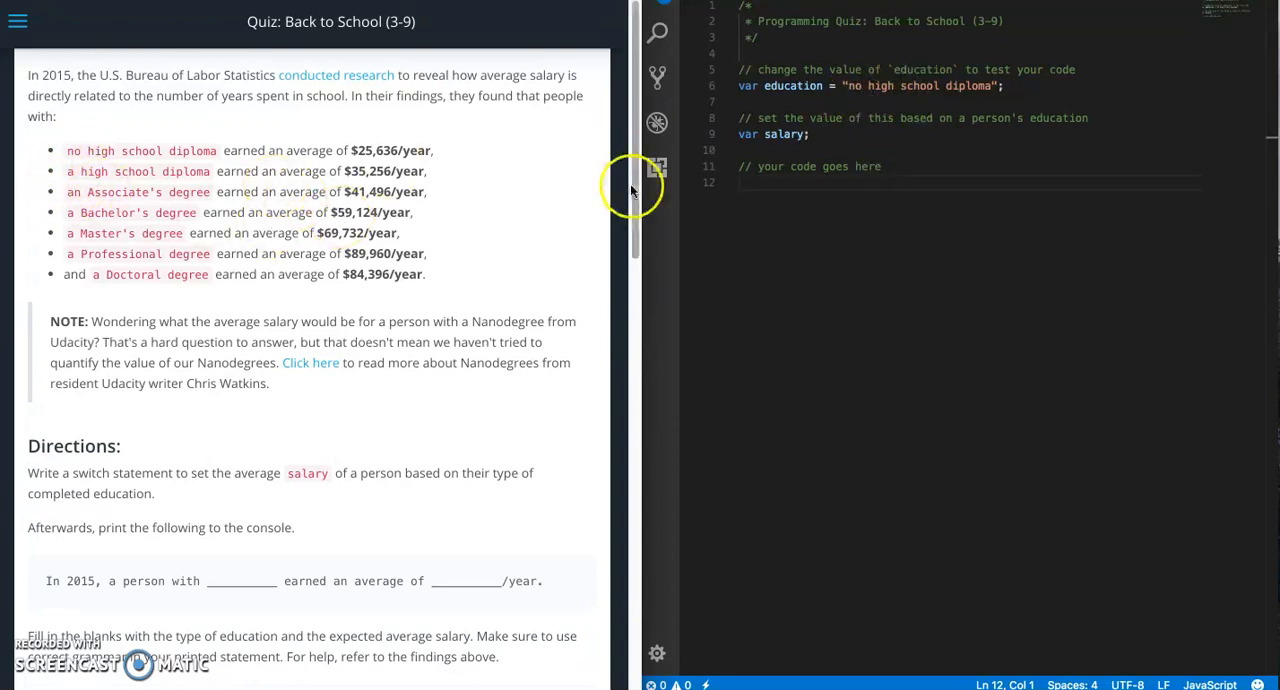
{"action": "mouse_move", "coordinate": [340, 164]}
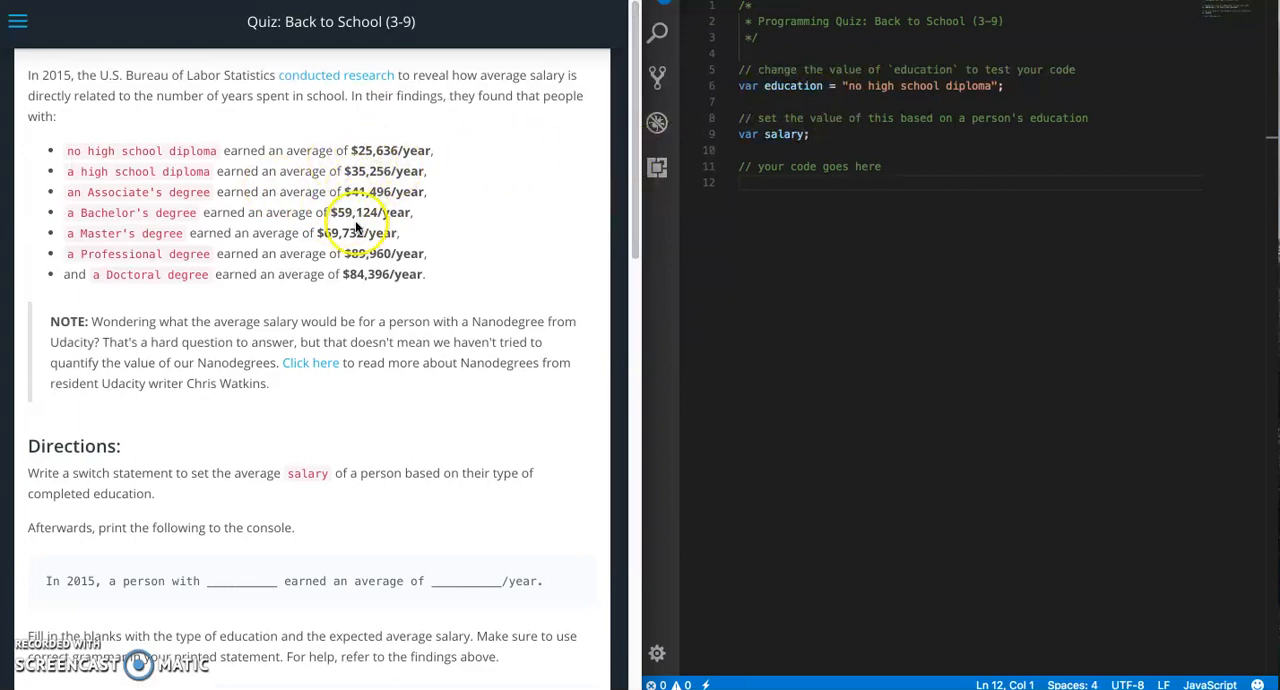
{"action": "scroll", "scroll_direction": "down", "scroll_amount": 3}
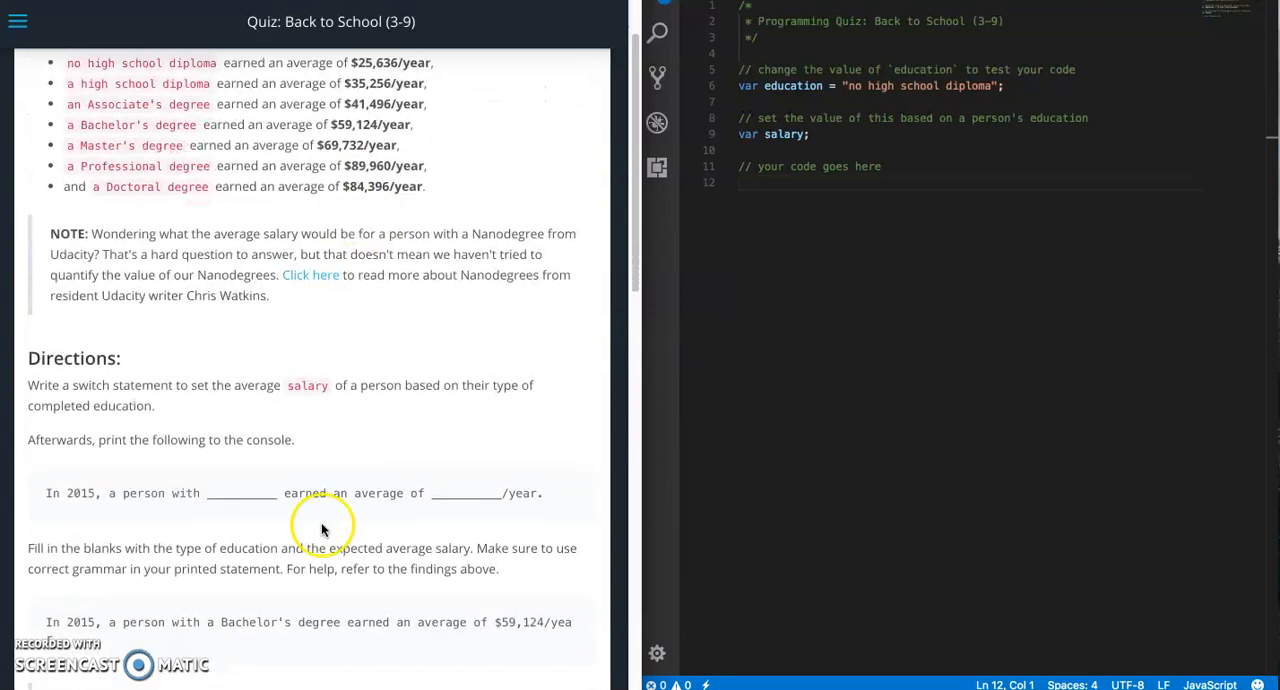
{"action": "scroll", "scroll_direction": "down", "scroll_amount": 3}
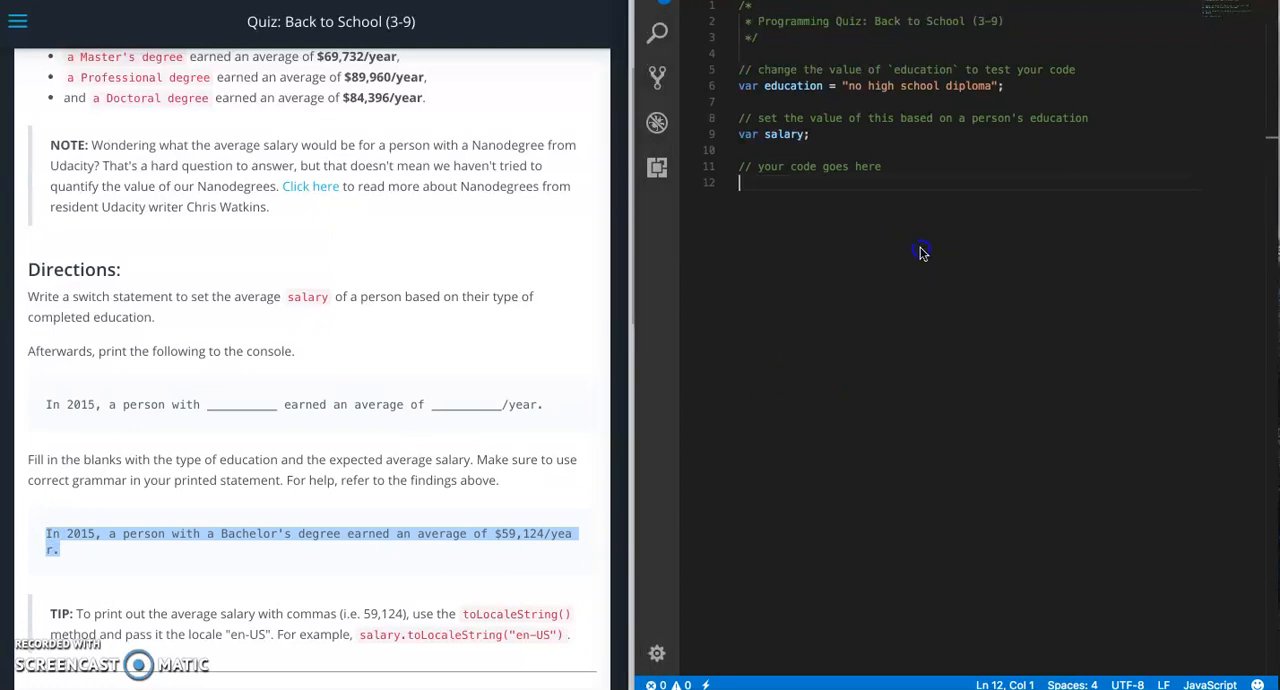
Write a console.log of the 2015 sentence, replacing the degree and 59,124 with + education + and + salary +
{"action": "type", "text": "console.log"}
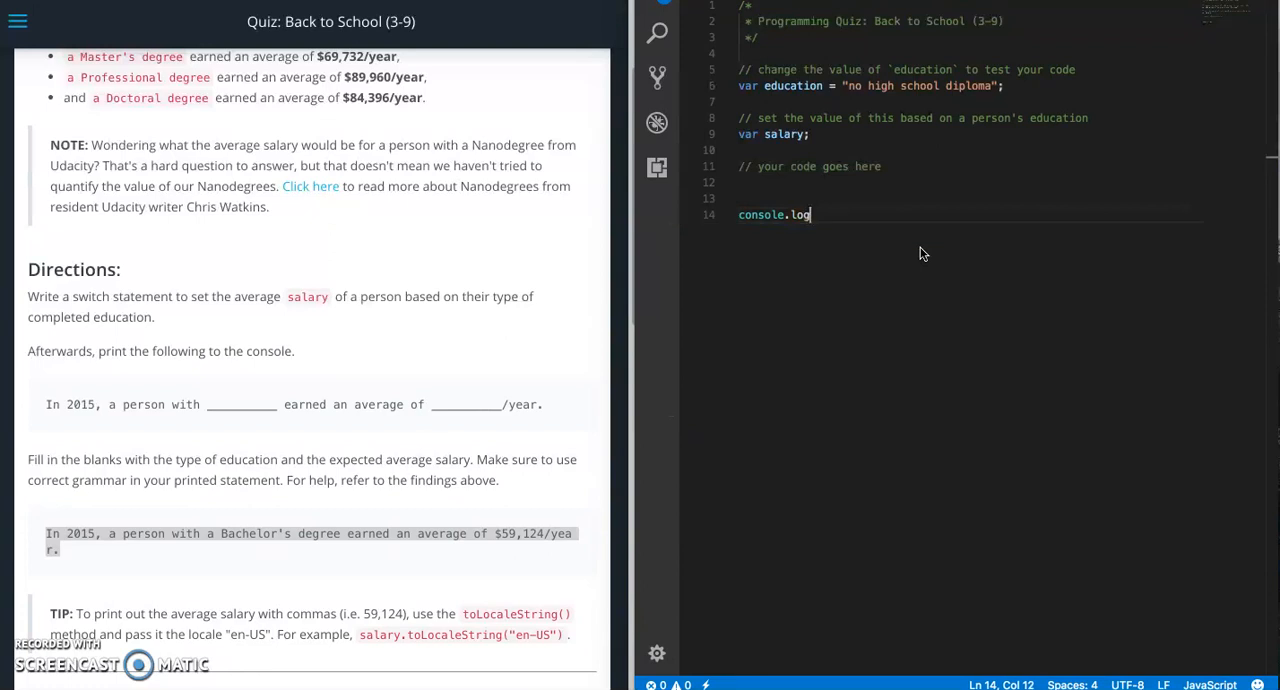
{"action": "type", "text": "("}
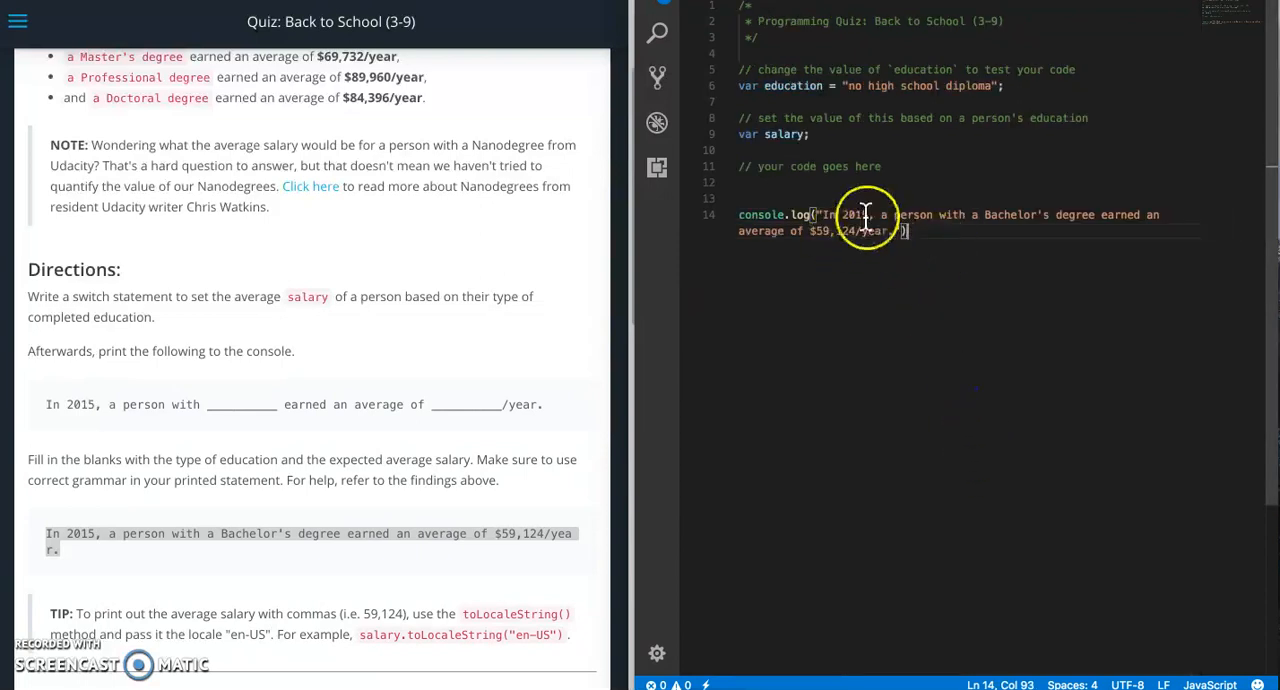
{"action": "mouse_move", "coordinate": [970, 216]}
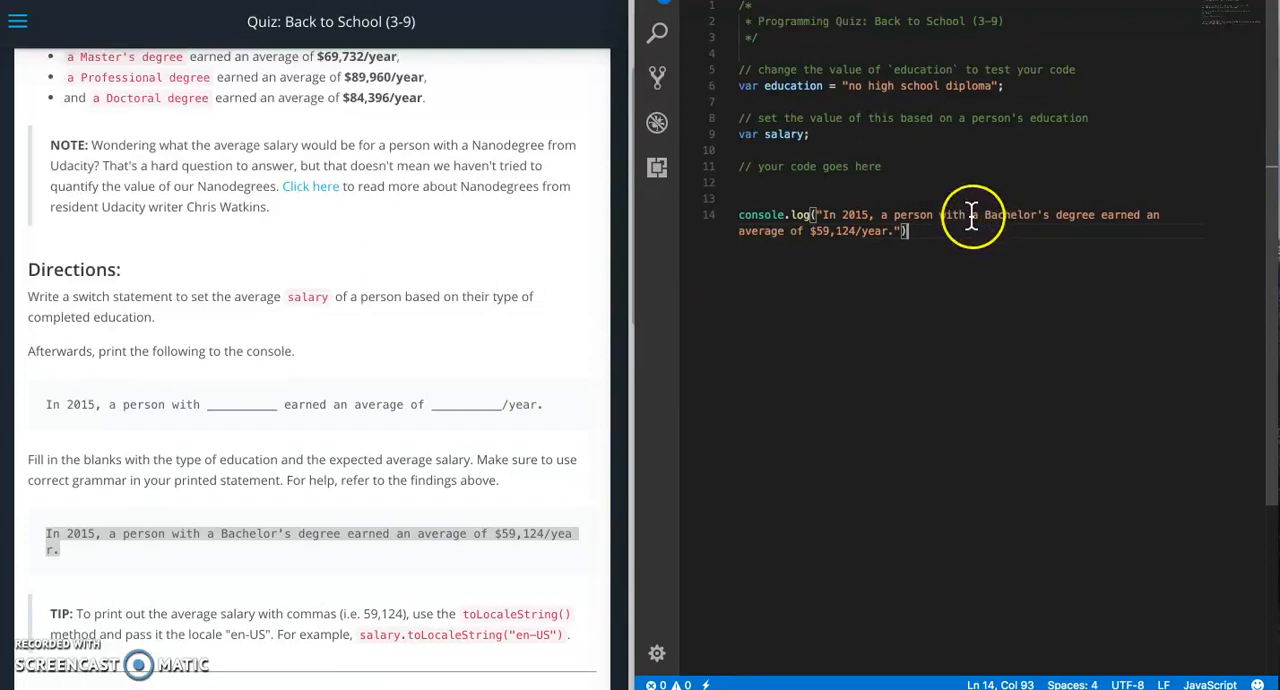
{"action": "left_click_drag", "start_coordinate": [970, 214], "coordinate": [1096, 214]}
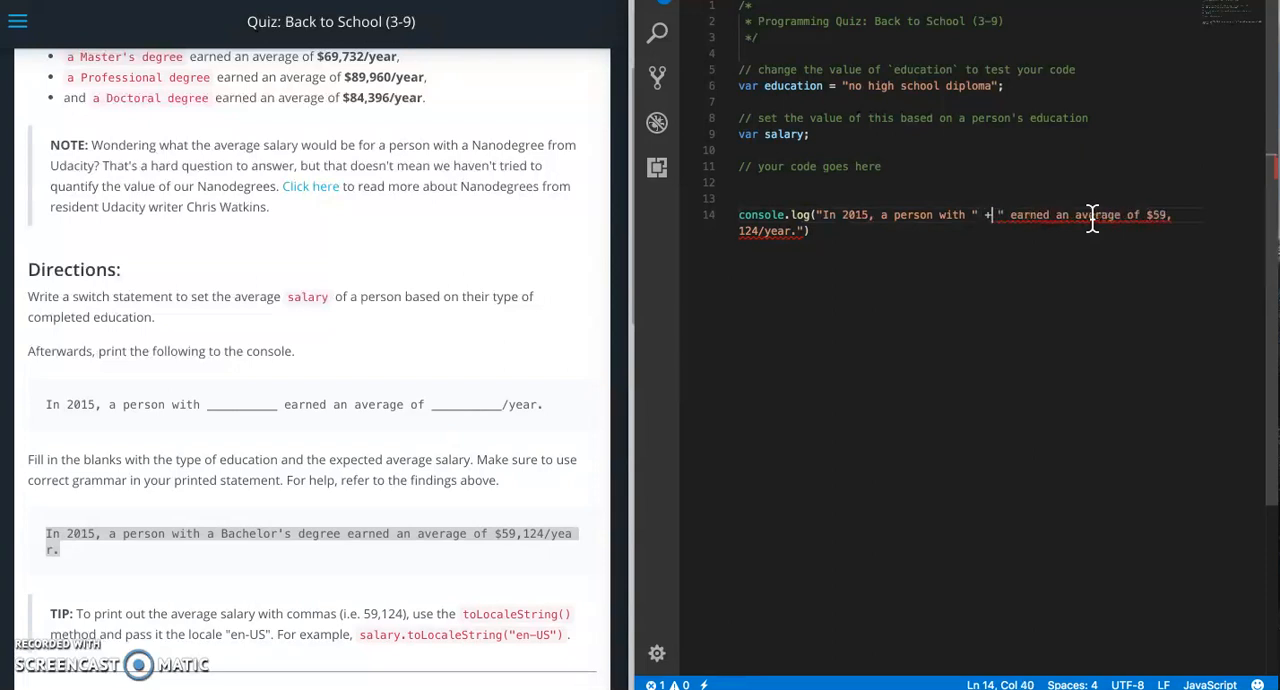
{"action": "type", "text": "+"}
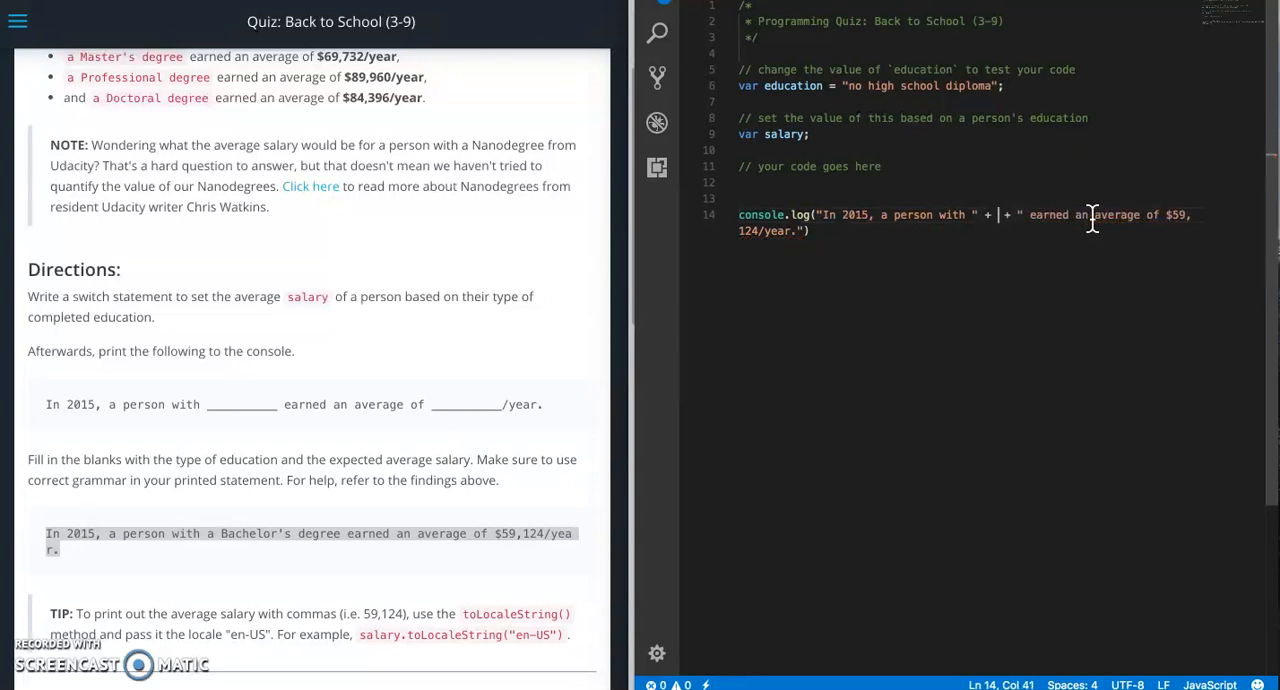
{"action": "type", "text": "education"}
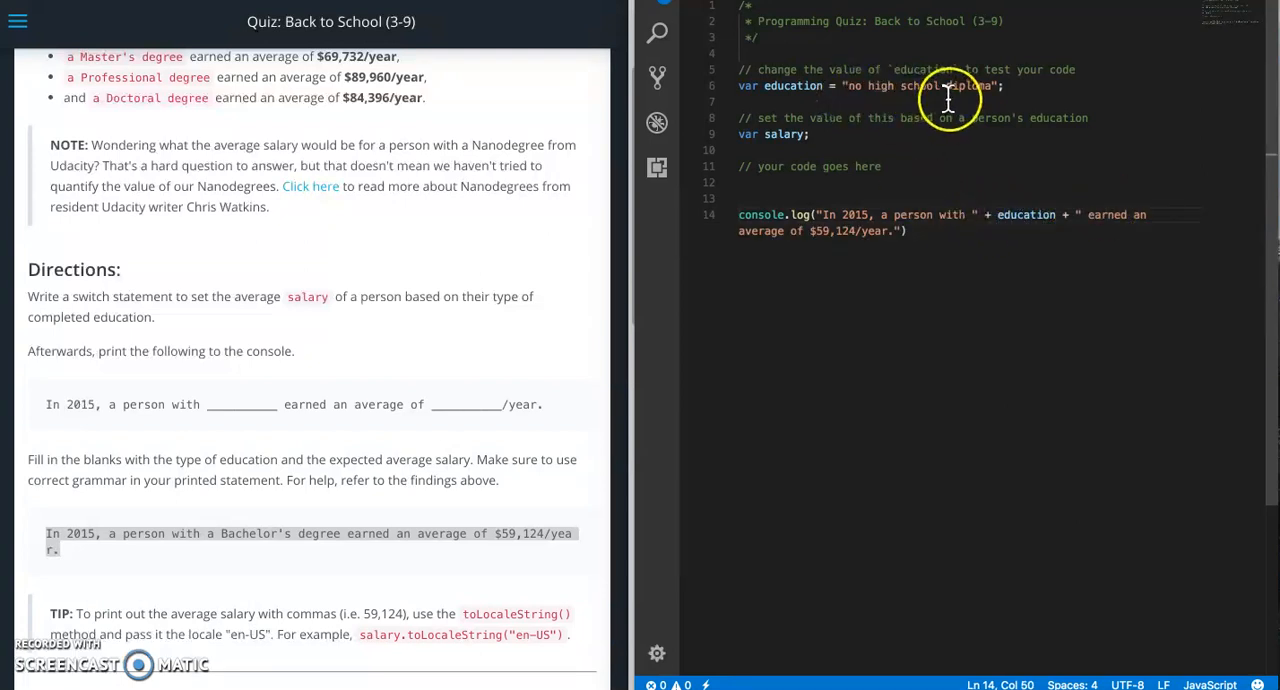
{"action": "mouse_move", "coordinate": [1134, 214]}
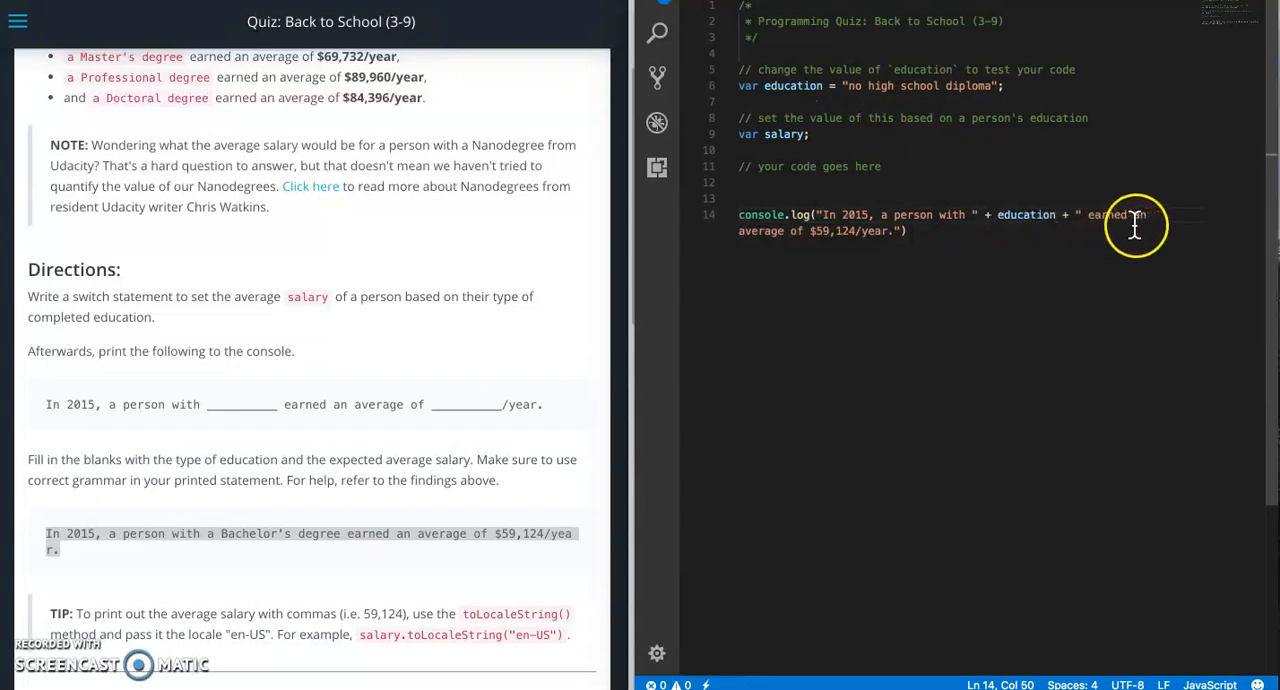
{"action": "mouse_move", "coordinate": [830, 234]}
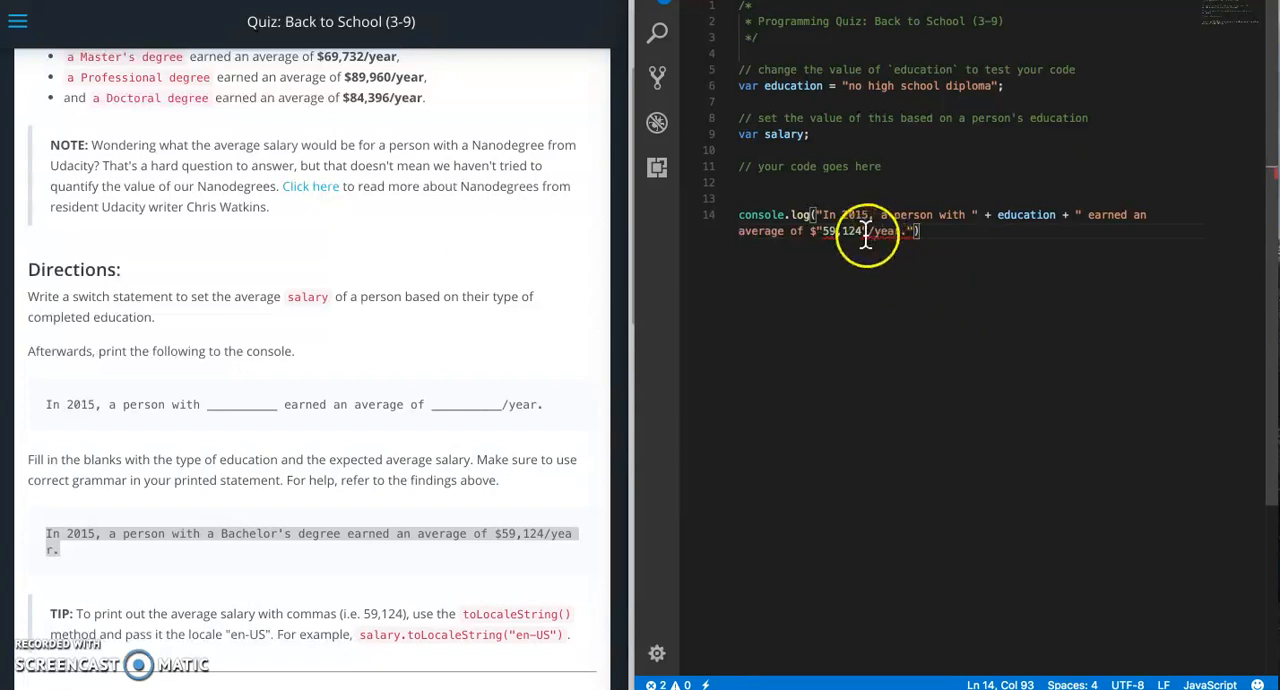
{"action": "left_click_drag", "start_coordinate": [864, 232], "coordinate": [824, 232]}
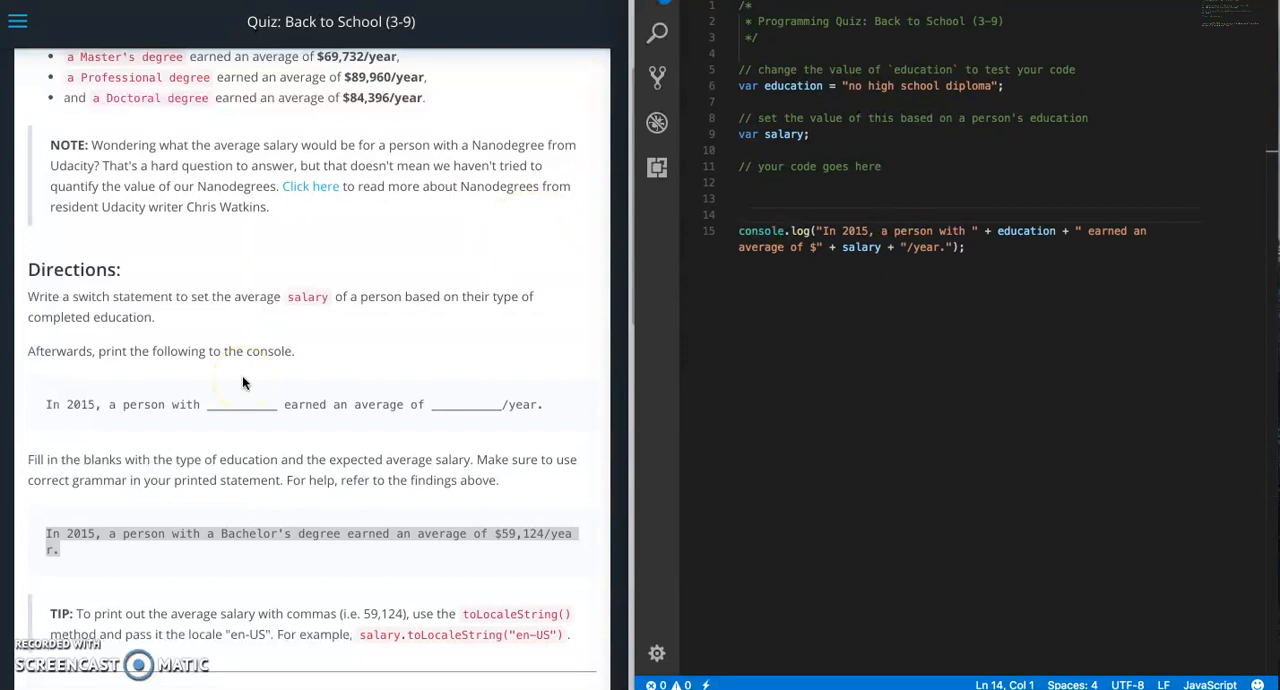
Above the console.log, reassign salary to salary.toLocaleString("en-US") for comma formatting
{"action": "scroll", "scroll_direction": "down", "scroll_amount": 3}
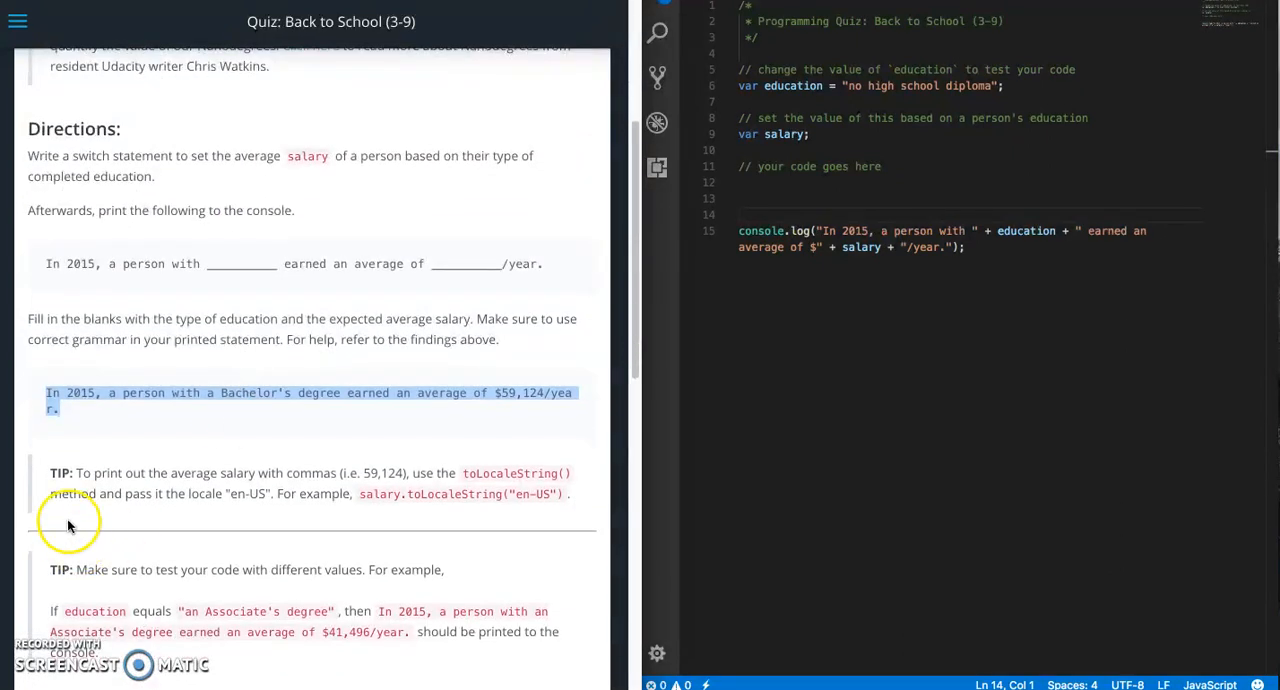
{"action": "mouse_move", "coordinate": [420, 478]}
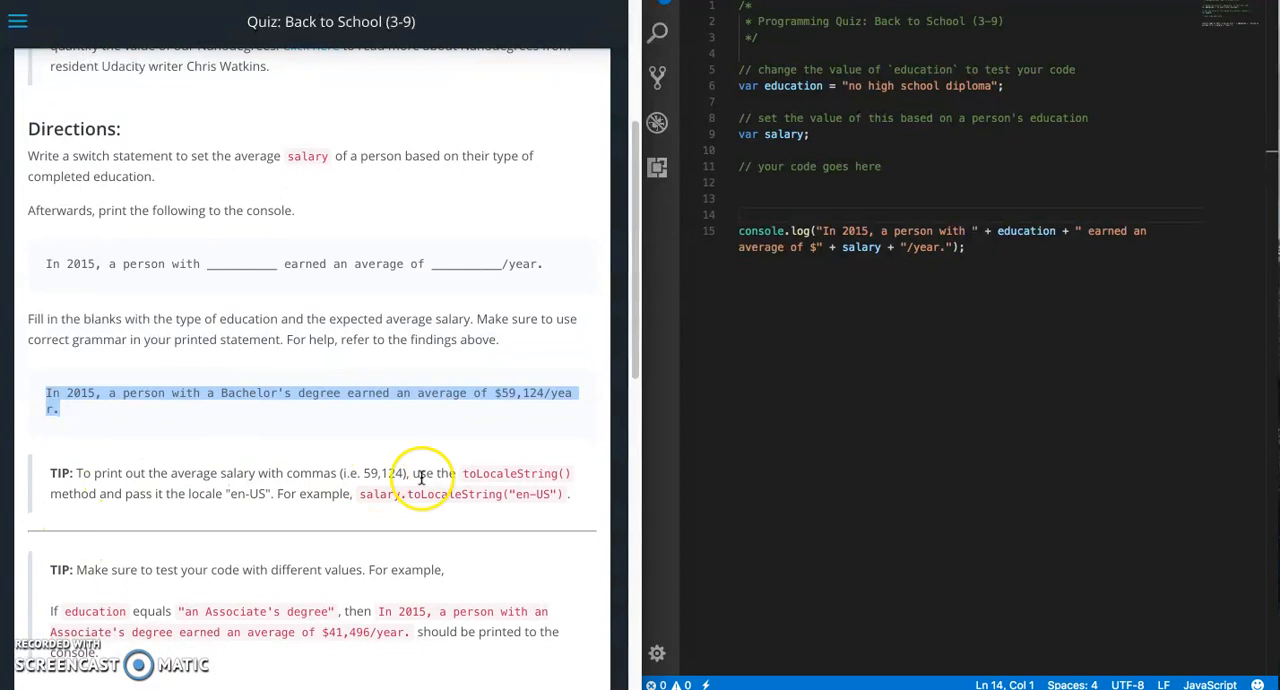
{"action": "mouse_move", "coordinate": [350, 338]}
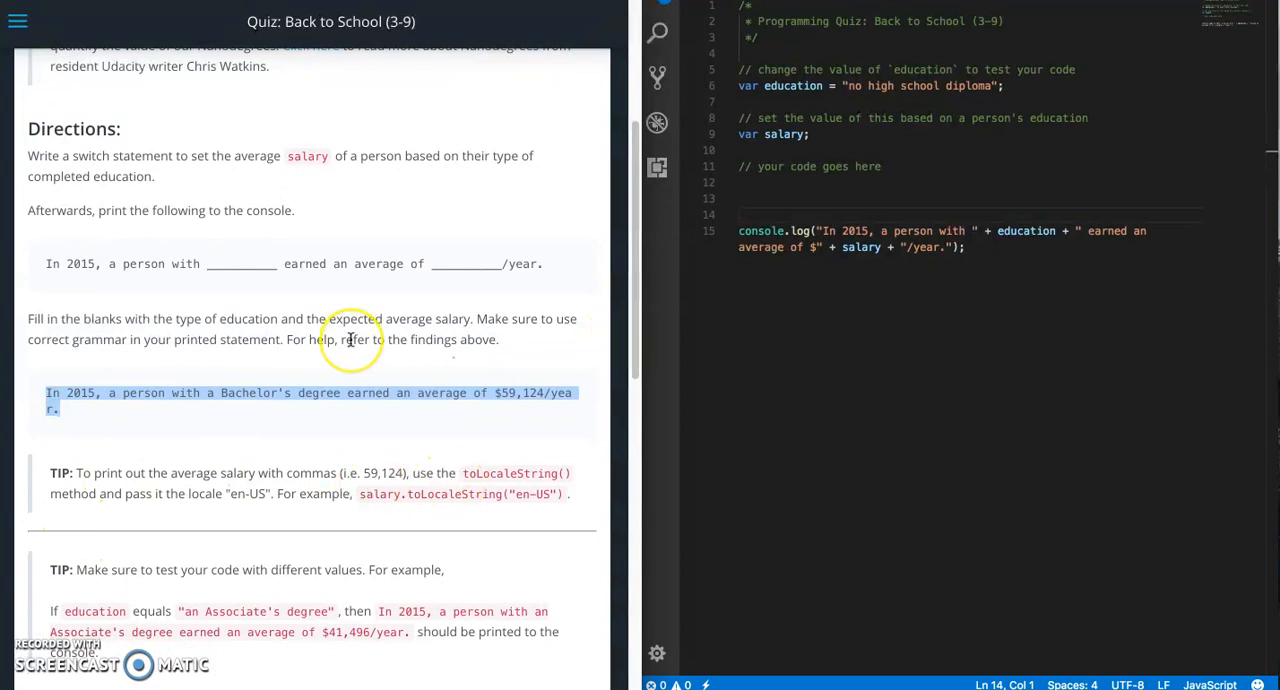
{"action": "scroll", "scroll_direction": "up", "scroll_amount": 3}
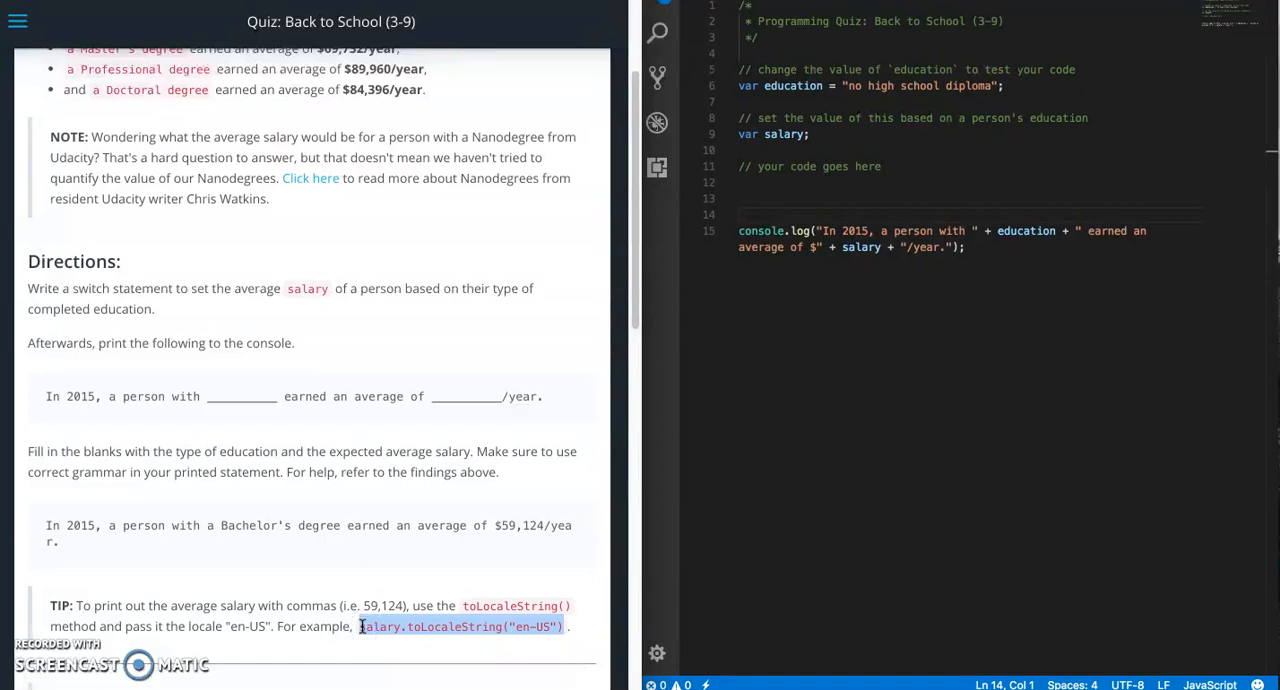
{"action": "left_click", "coordinate": [840, 212]}
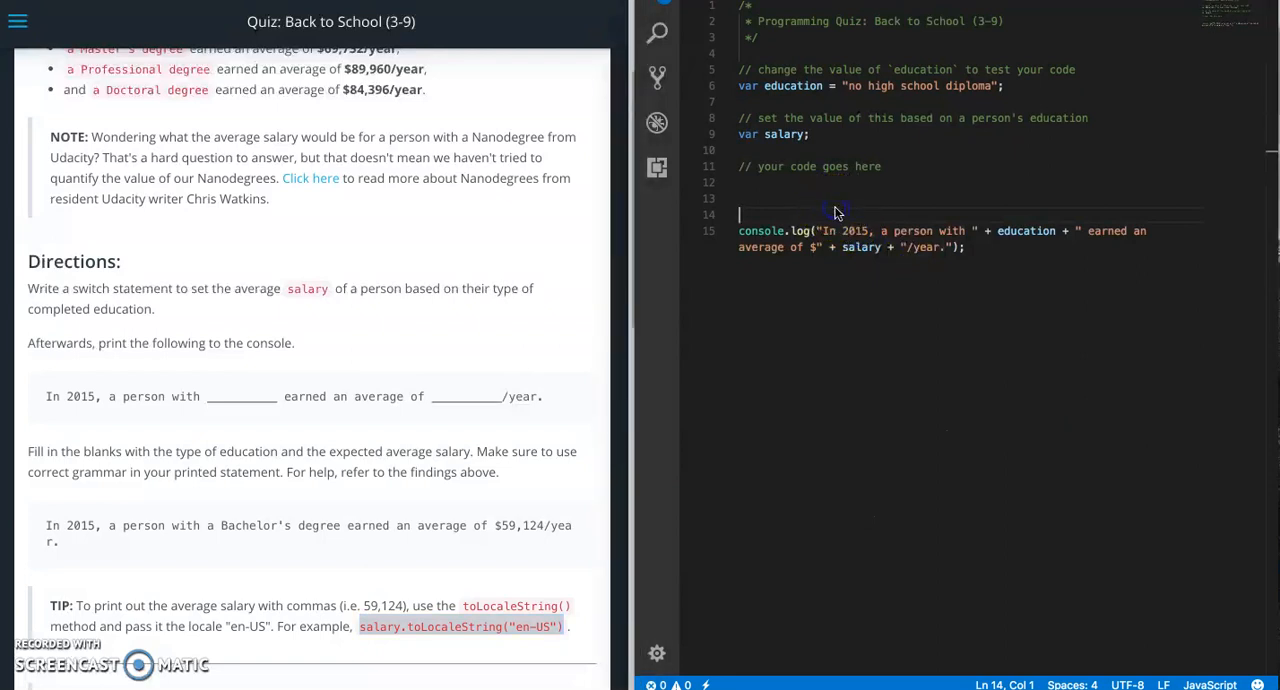
{"action": "type", "text": "salary = salary.toLocaleString(\"en-US\");"}
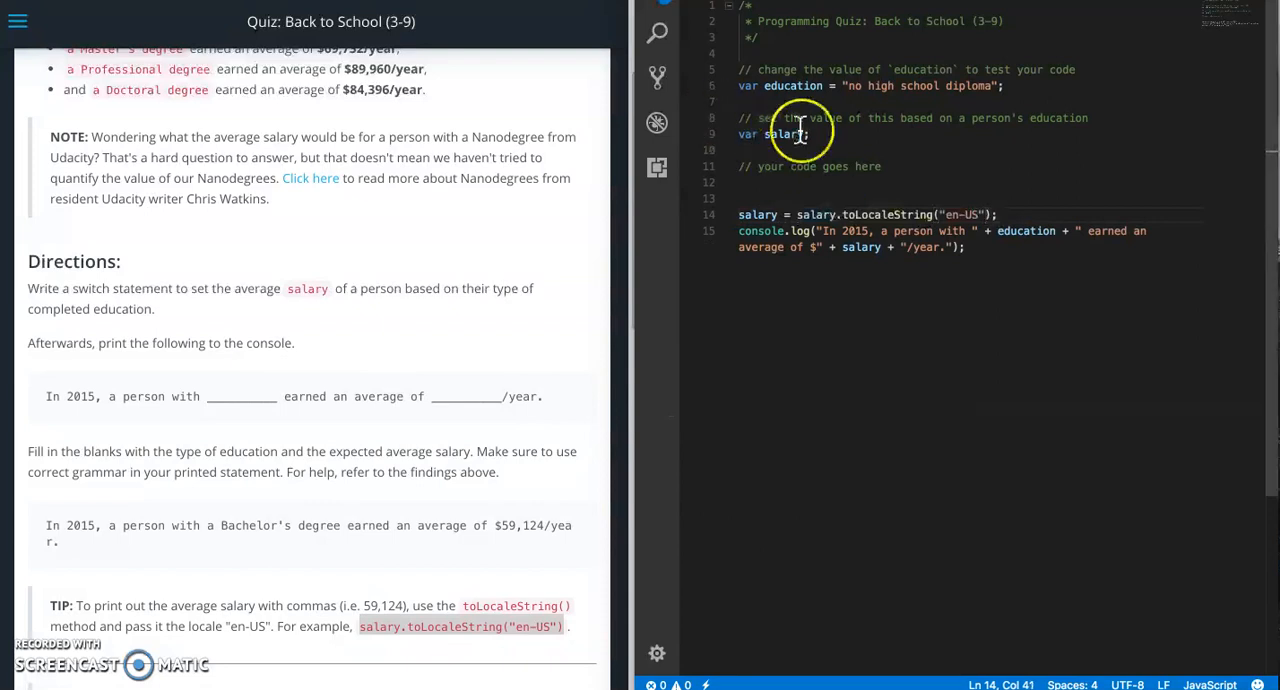
{"action": "mouse_move", "coordinate": [884, 222]}
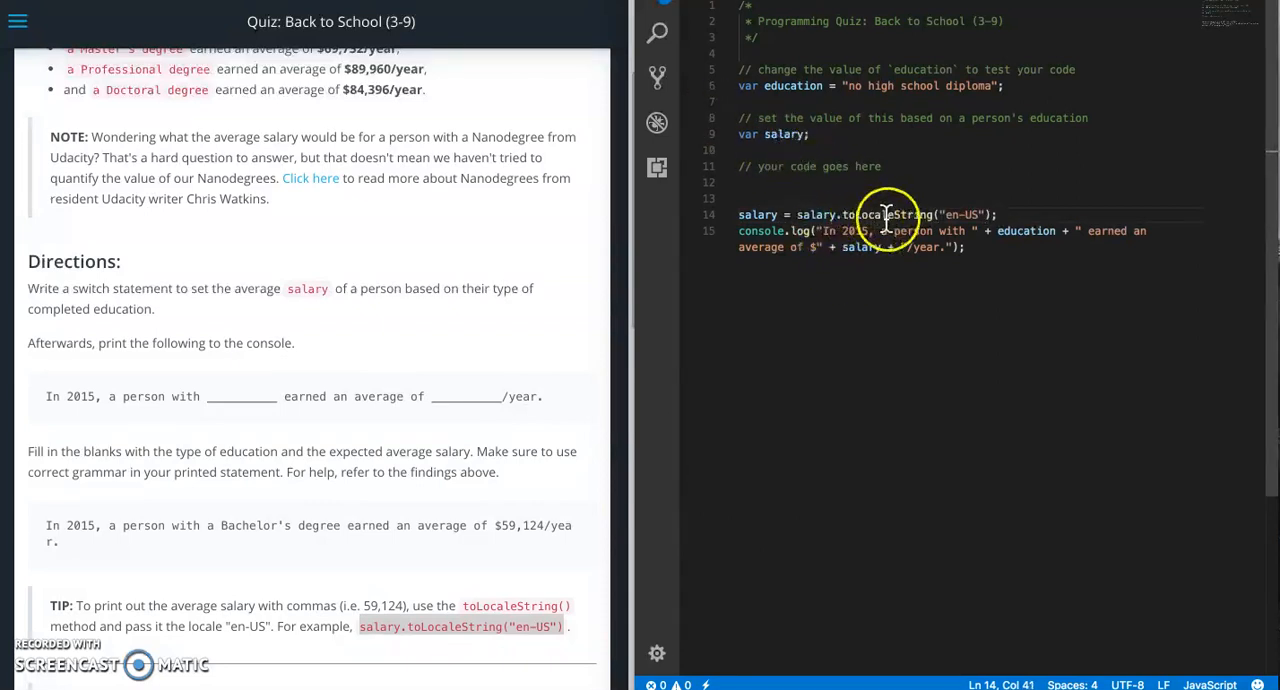
{"action": "mouse_move", "coordinate": [904, 212]}
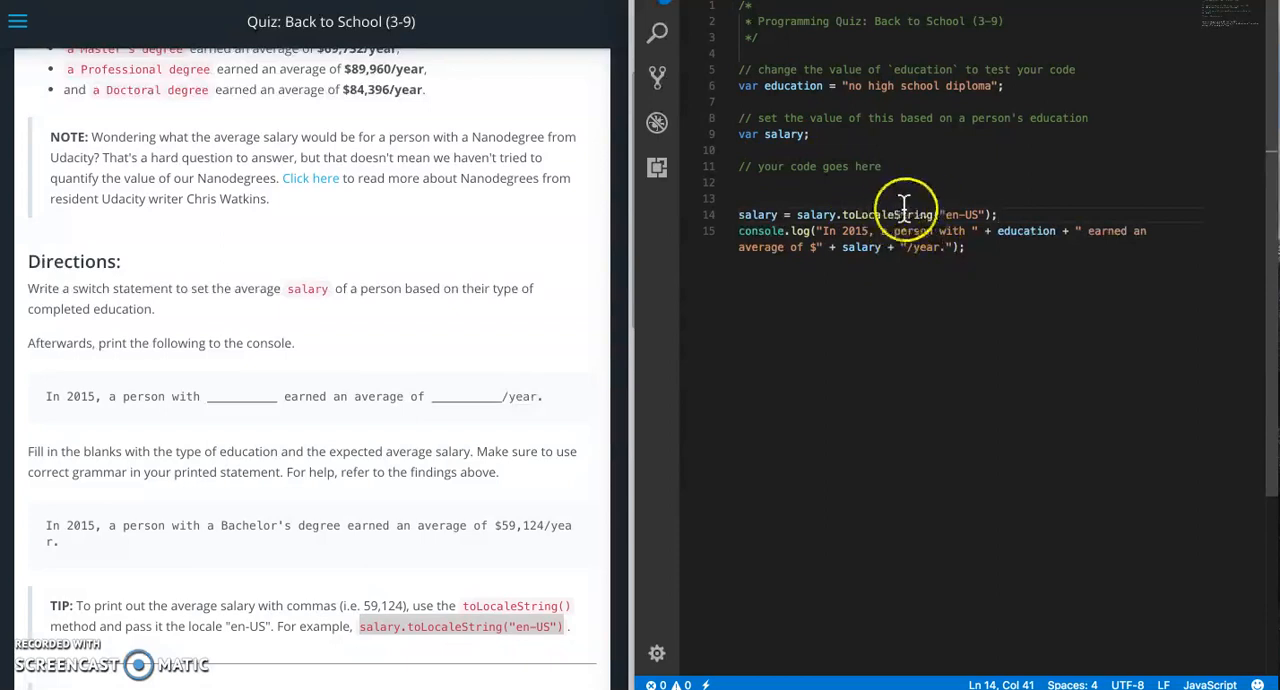
{"action": "mouse_move", "coordinate": [790, 152]}
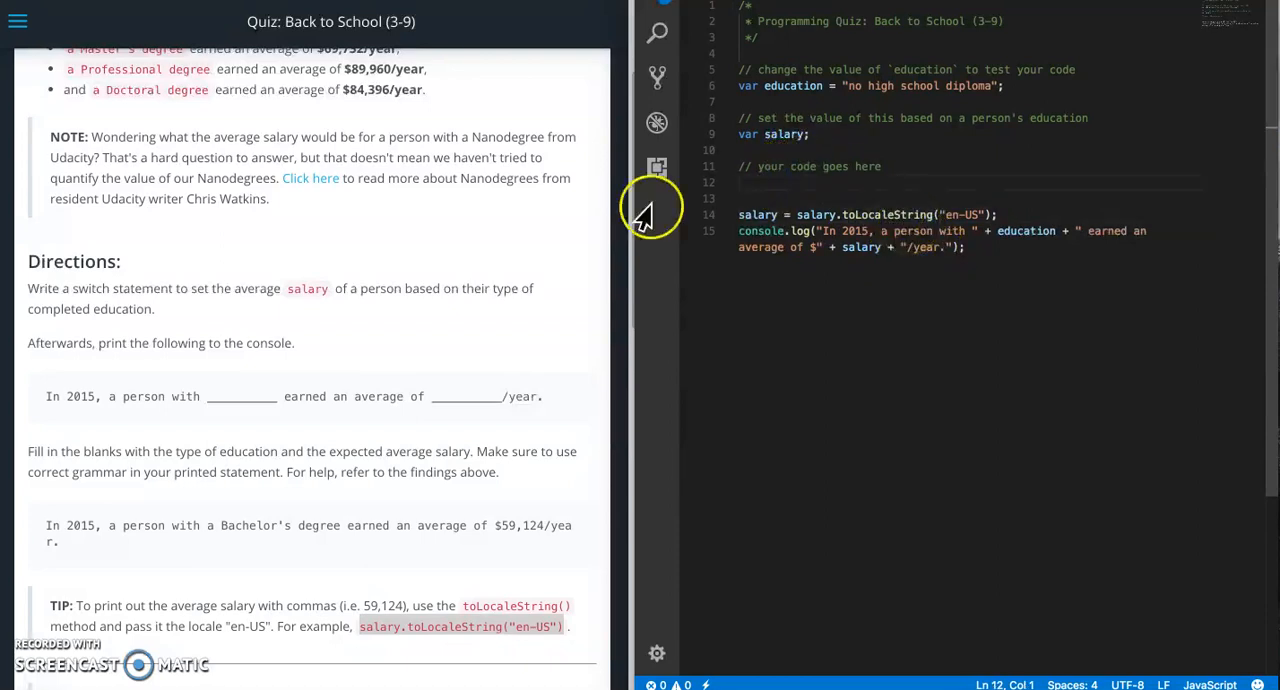
Begin switch (education) { with a first case labelled "no high school diploma"
{"action": "scroll", "scroll_direction": "up", "scroll_amount": 3}
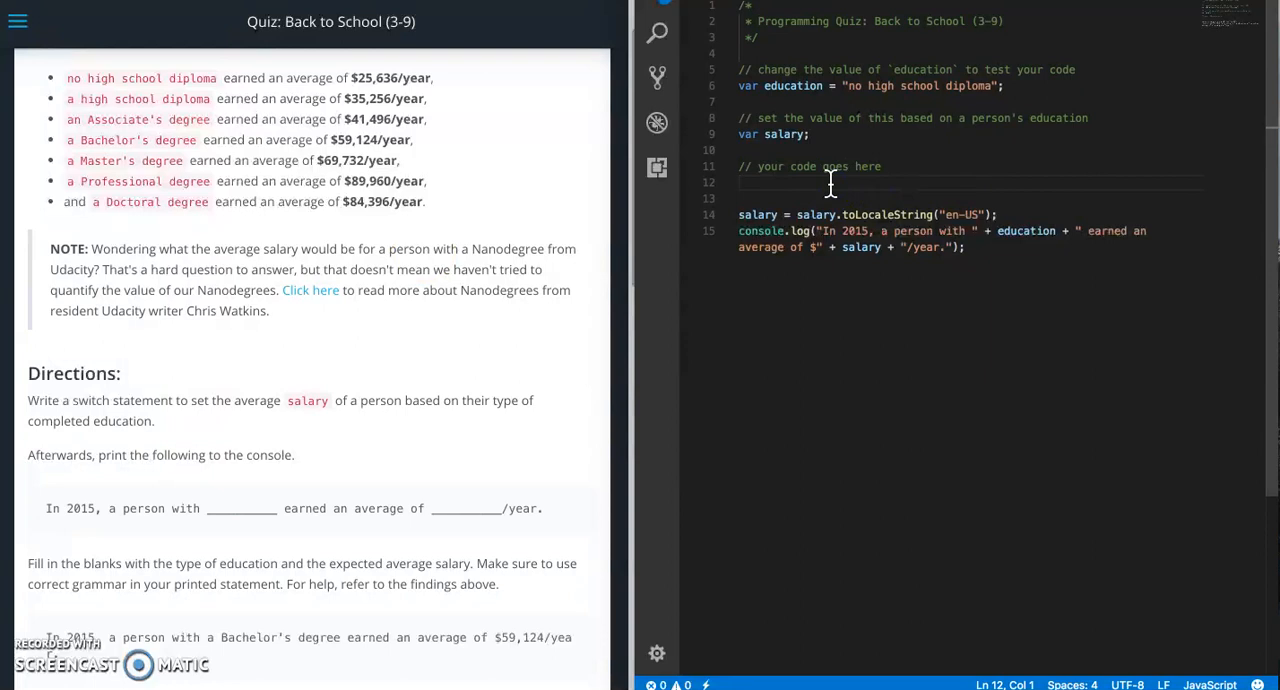
{"action": "type", "text": "switch"}
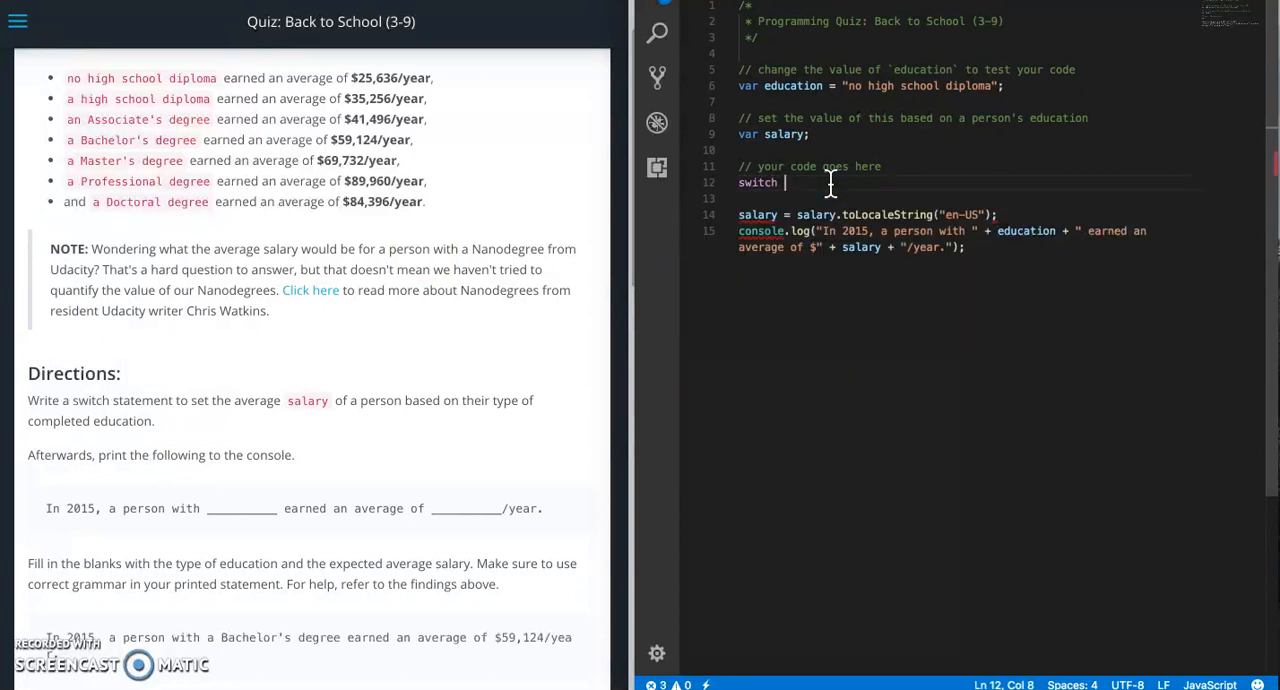
{"action": "type", "text": "("}
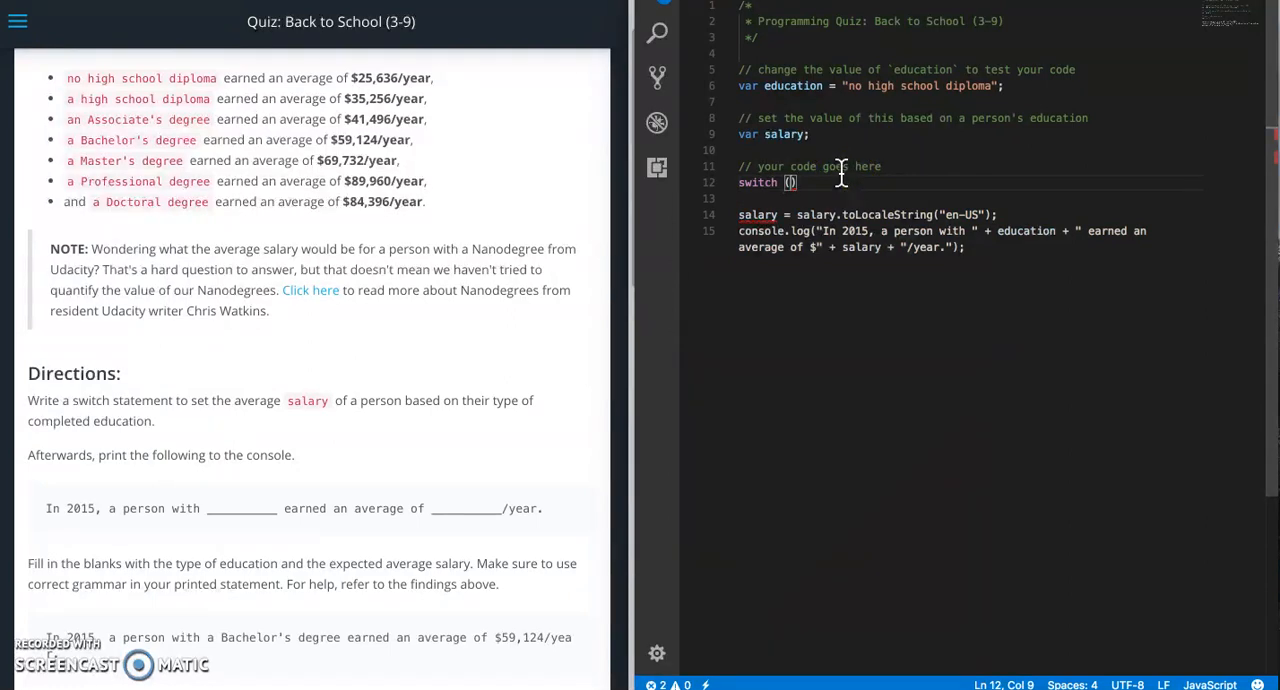
{"action": "type", "text": "education"}
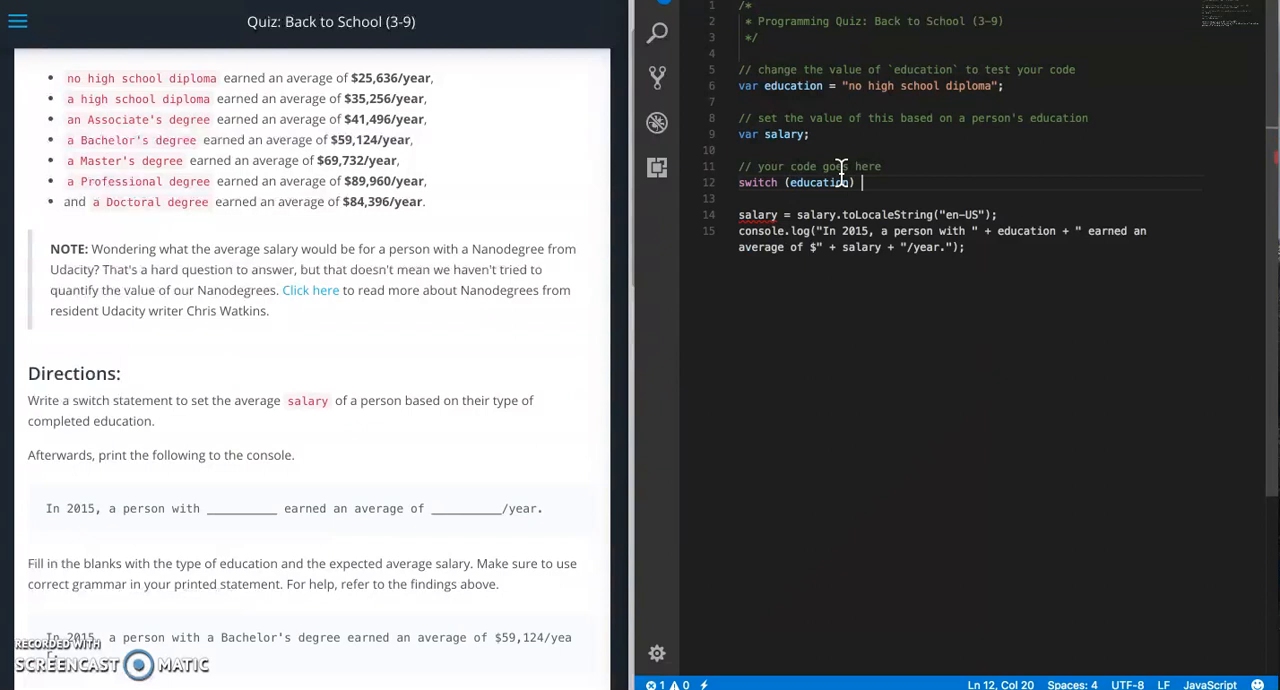
{"action": "type", "text": "{"}
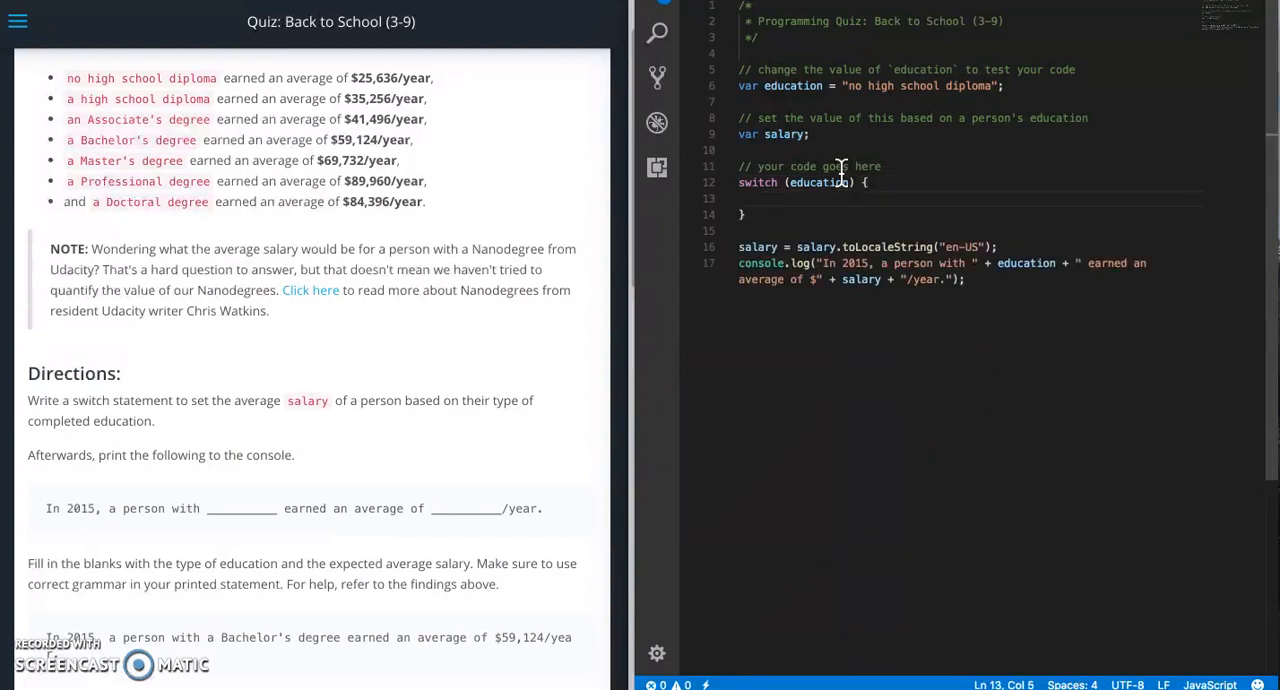
{"action": "type", "text": "case \""}
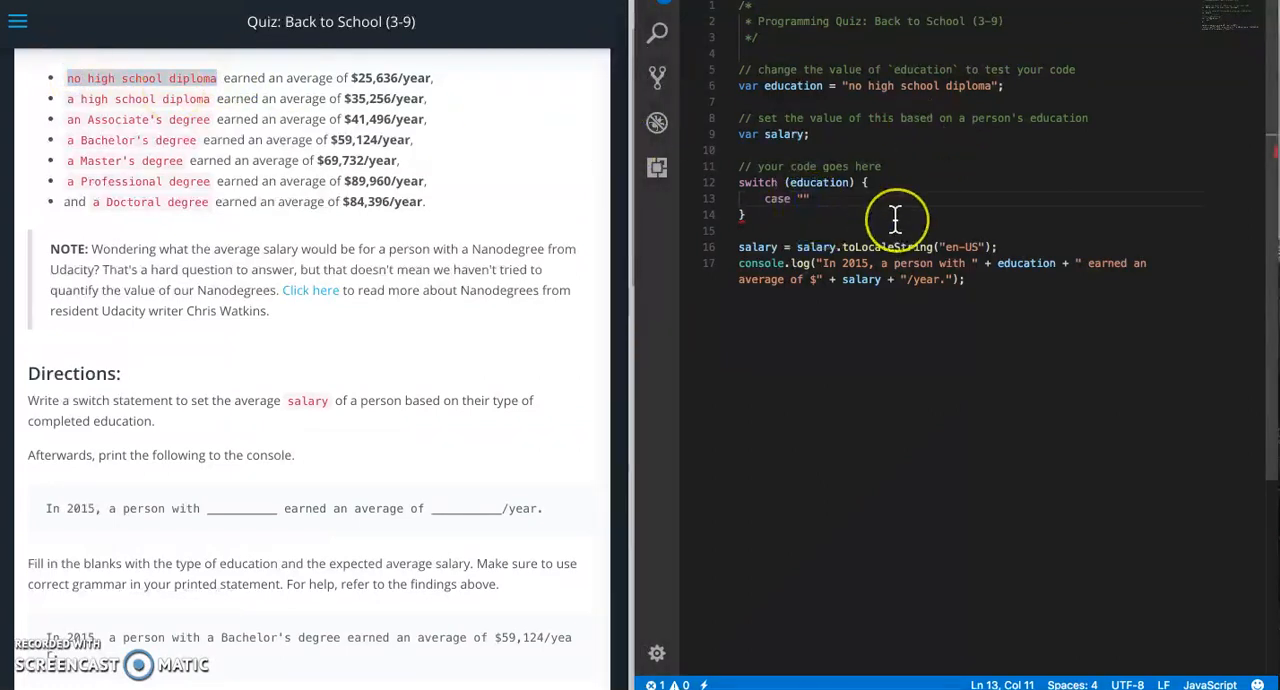
{"action": "type", "text": "no high school diploma"}
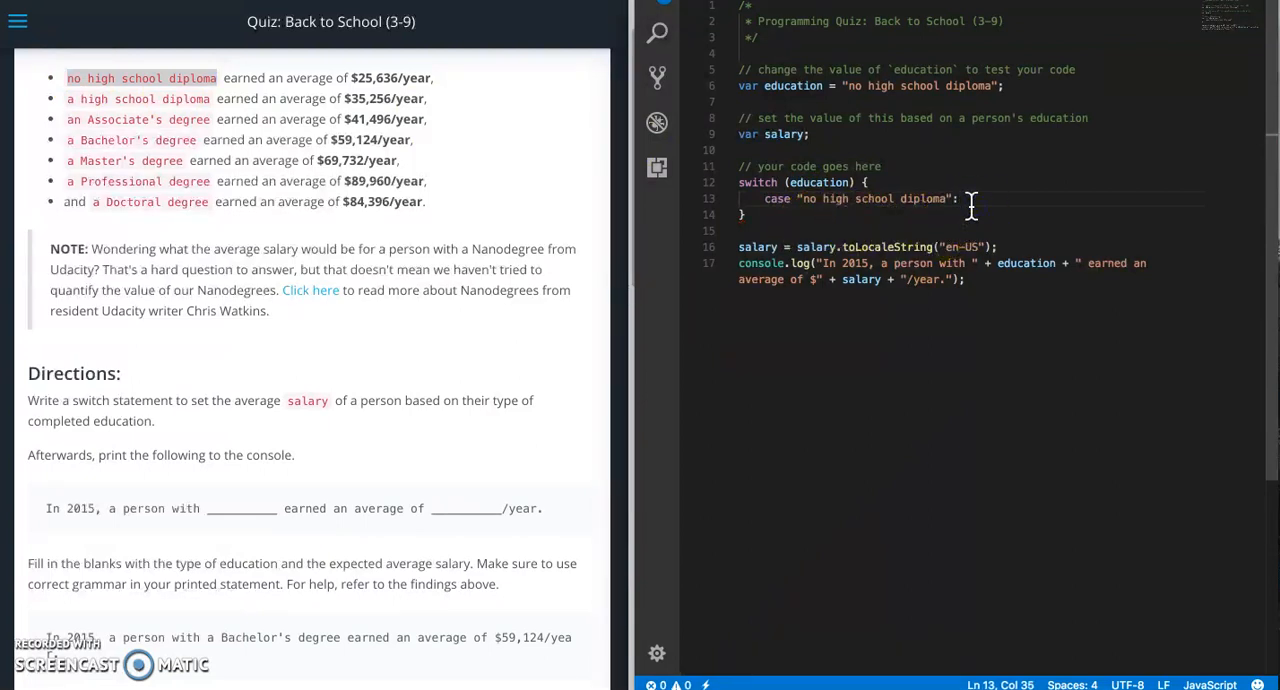
Inside that case set salary = 25636; and start its break
{"action": "type", "text": "s"}
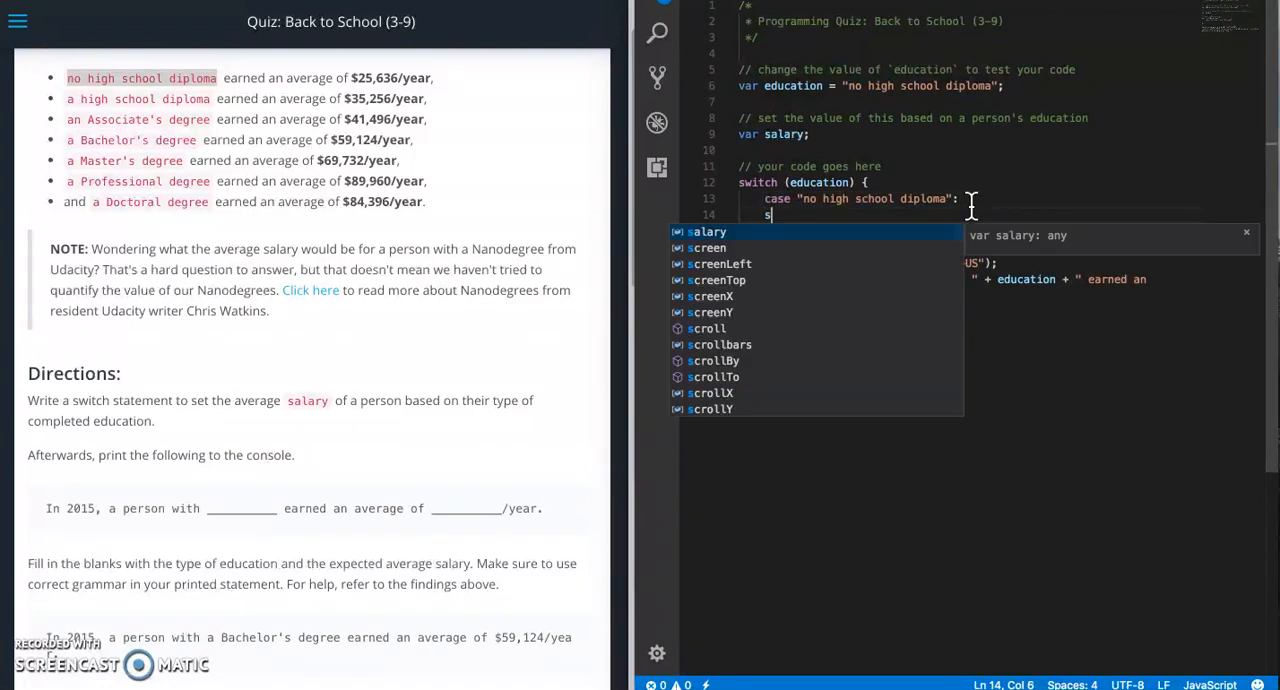
{"action": "key", "text": "Escape"}
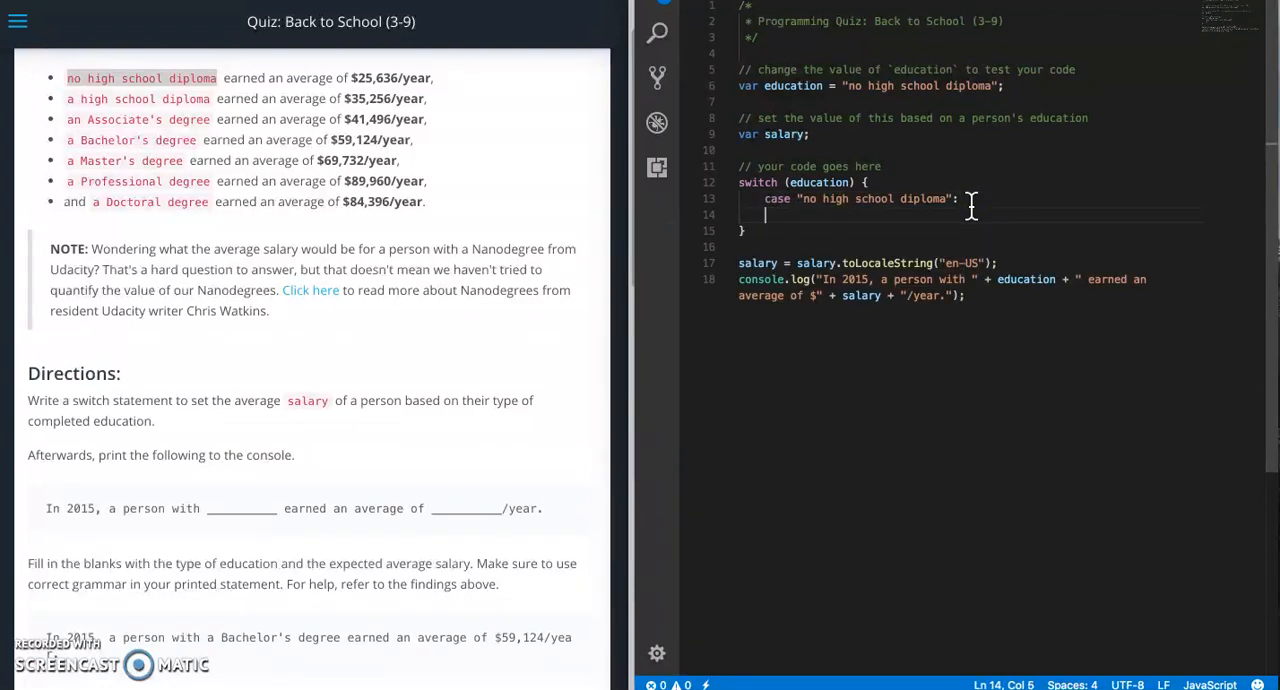
{"action": "type", "text": "salary ="}
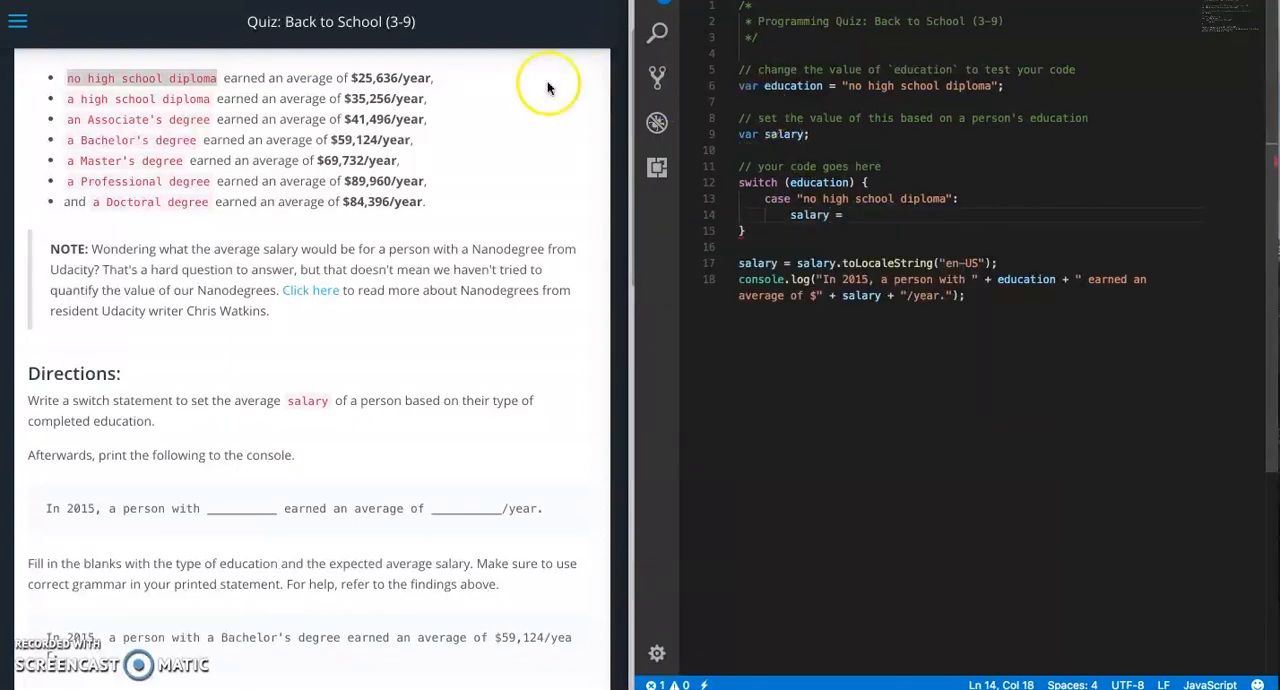
{"action": "type", "text": "2"}
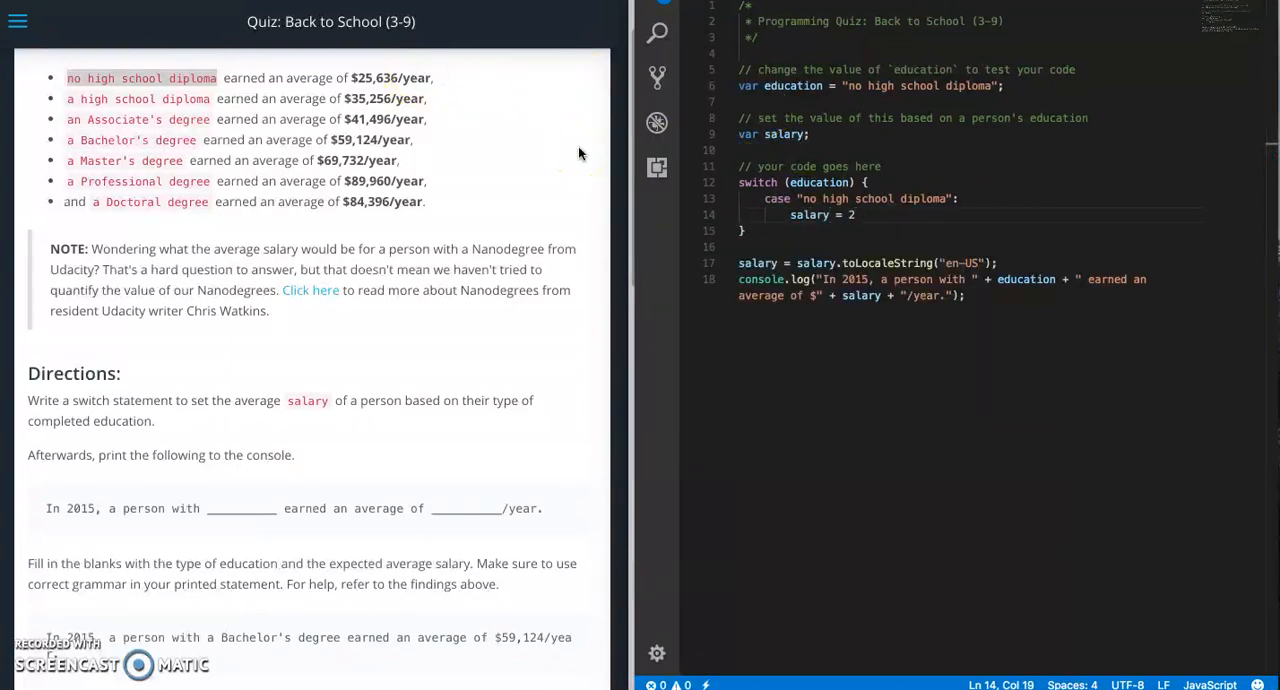
{"action": "type", "text": "5636"}
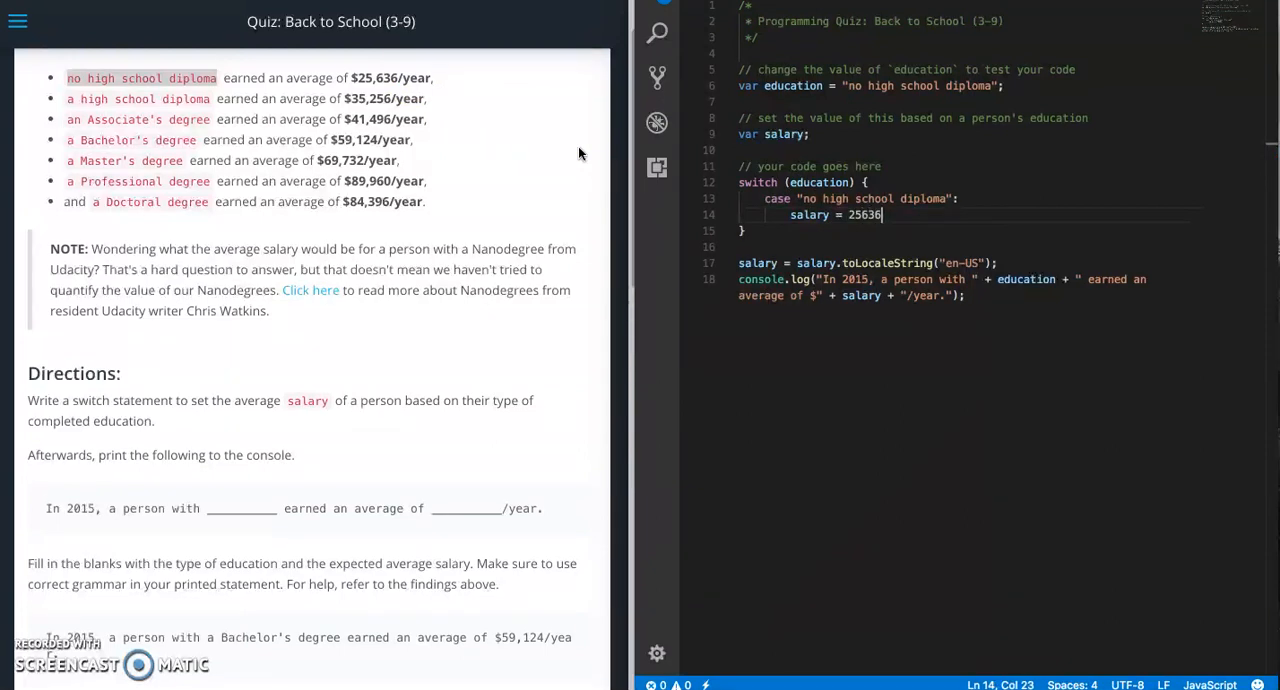
{"action": "type", "text": ";"}
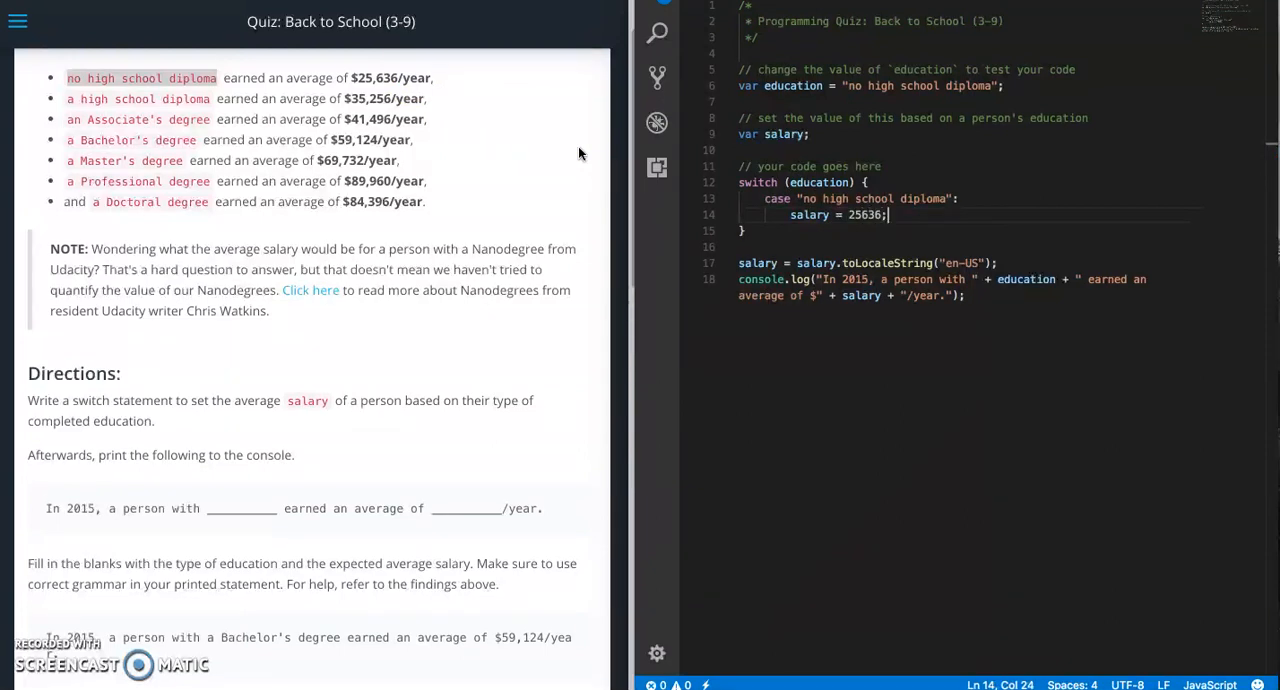
{"action": "type", "text": "break;"}
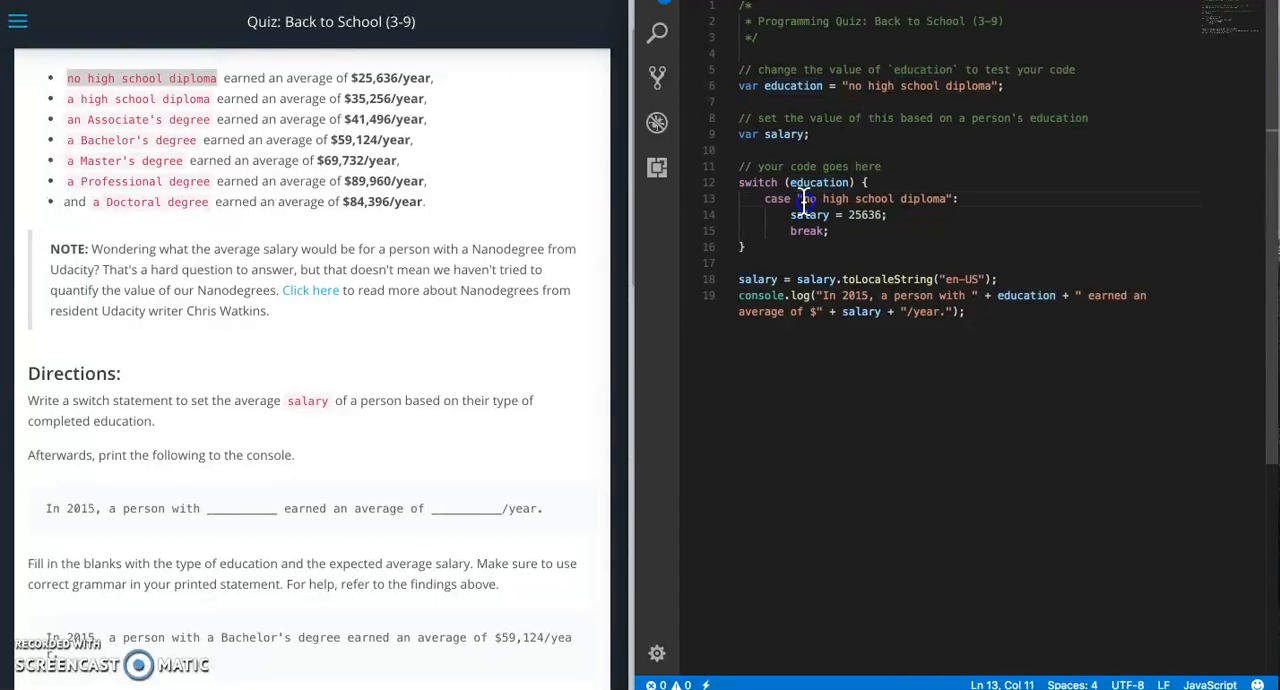
Check the 25636 value and move editing to the end of the break line
{"action": "double_click", "coordinate": [810, 214]}
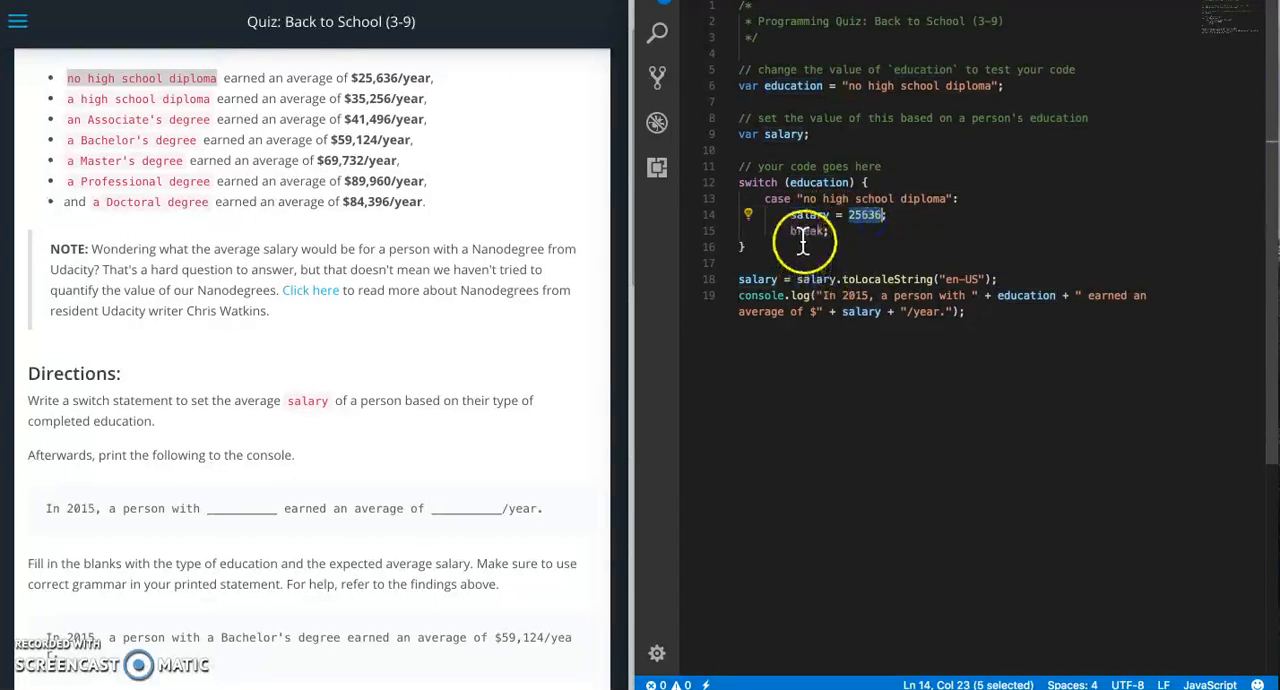
{"action": "left_click", "coordinate": [830, 232]}
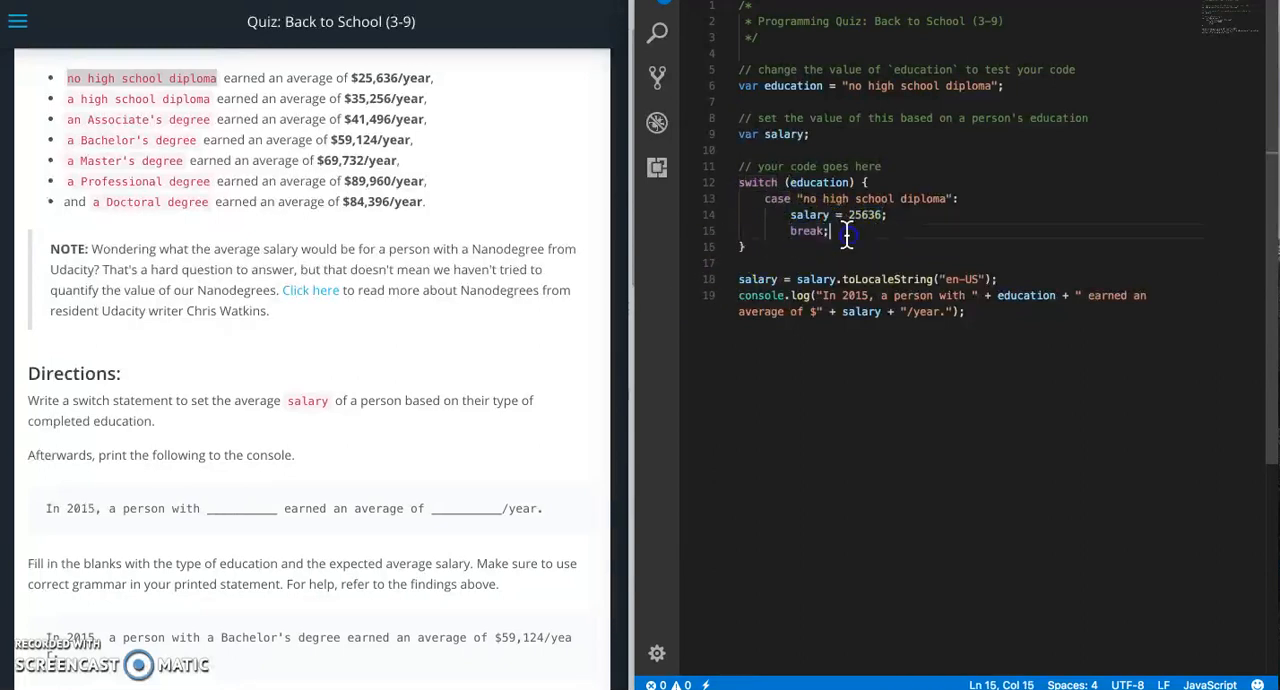
{"action": "mouse_move", "coordinate": [810, 230]}
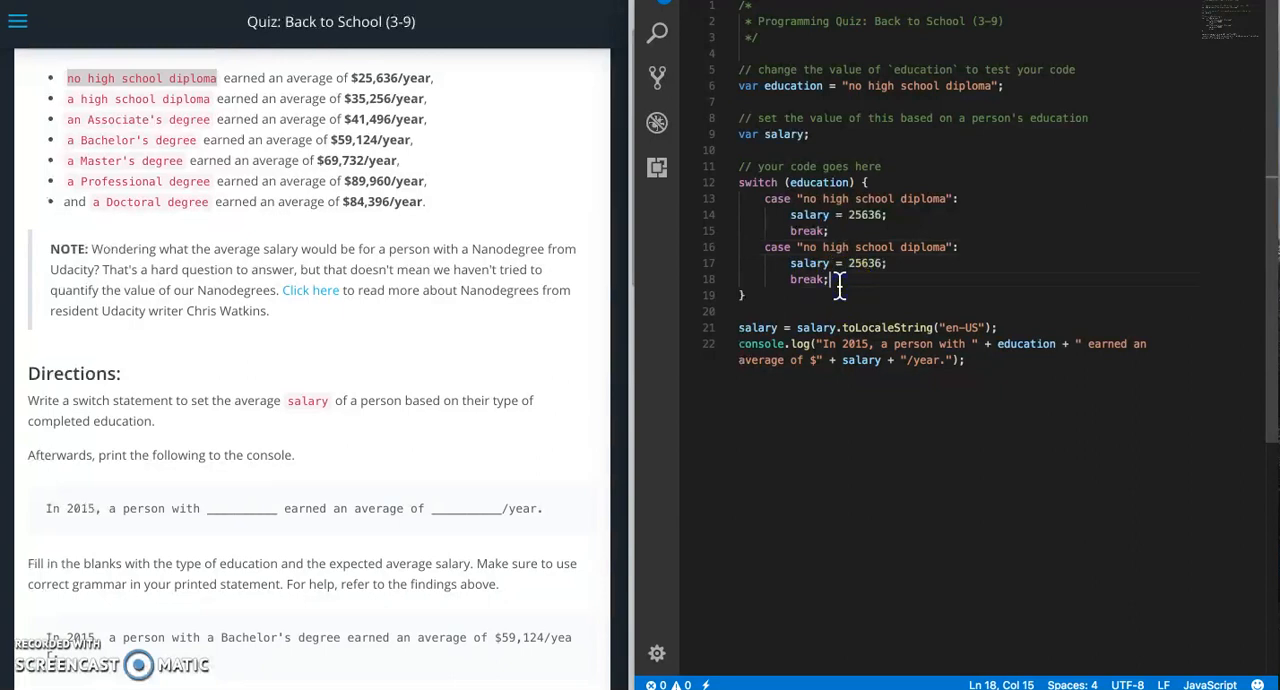
{"action": "mouse_move", "coordinate": [170, 144]}
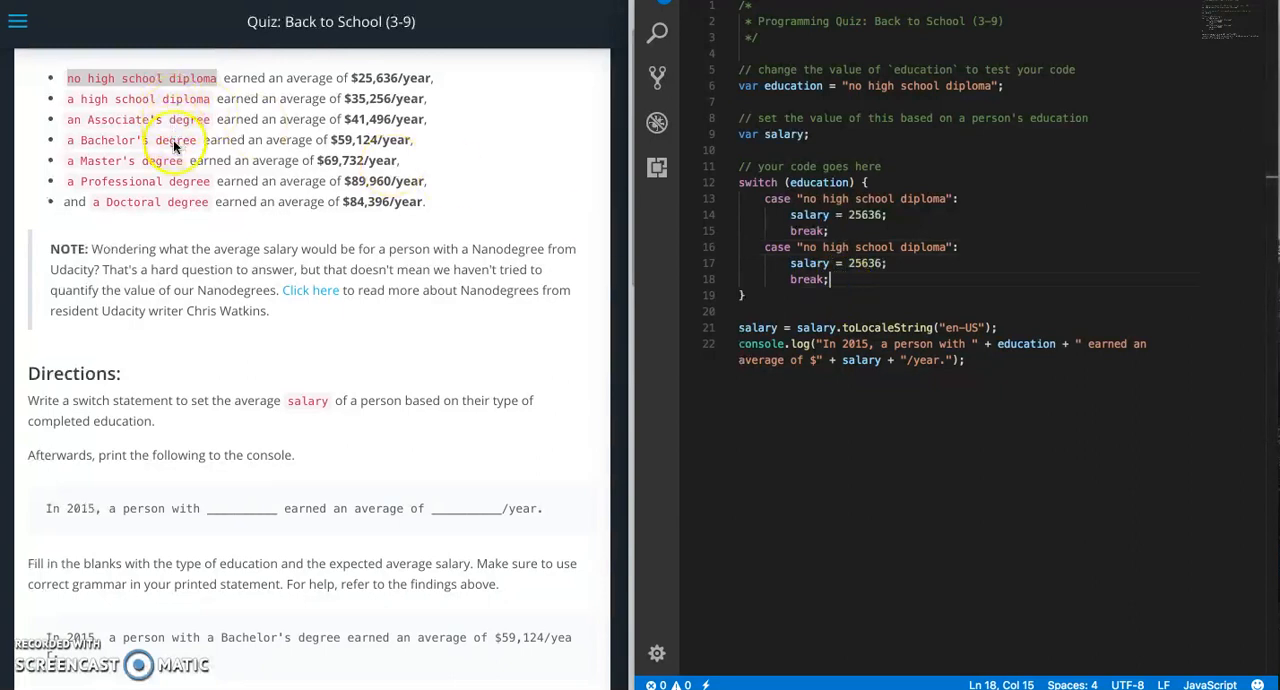
{"action": "mouse_move", "coordinate": [700, 280]}
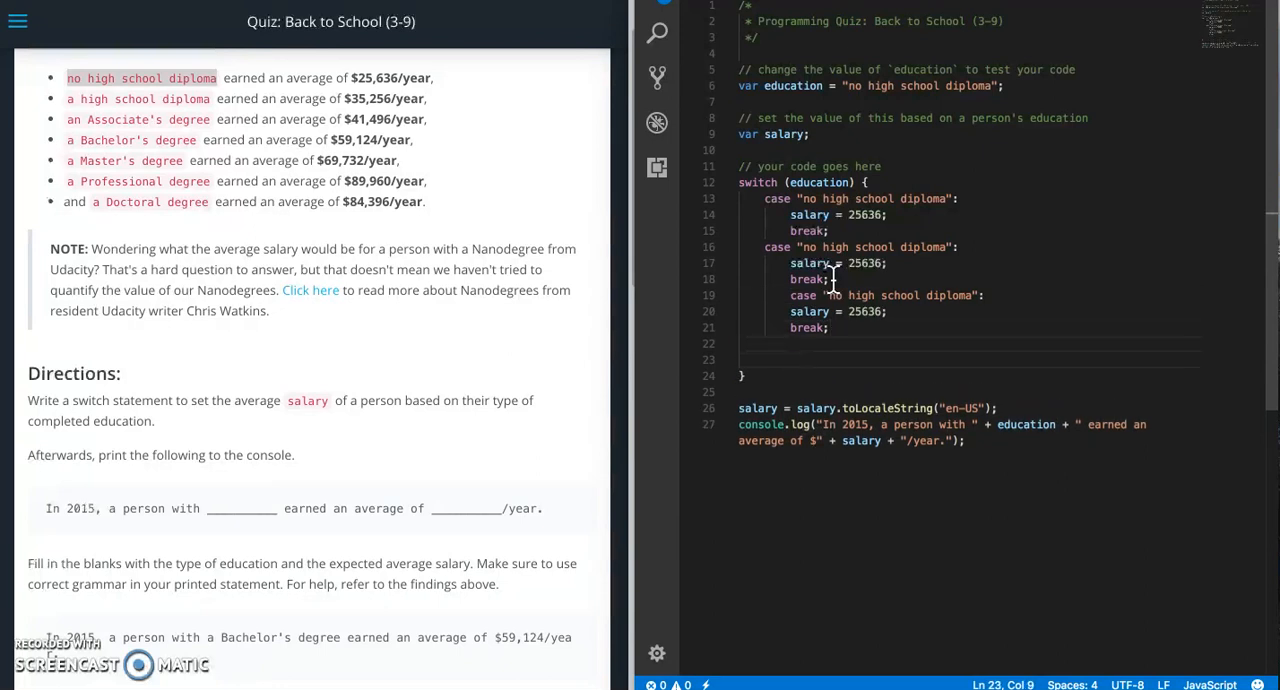
Paste the case block until there are seven cases, then Format Document to tidy indentation
{"action": "type", "text": "case \"no high school diploma\":"}
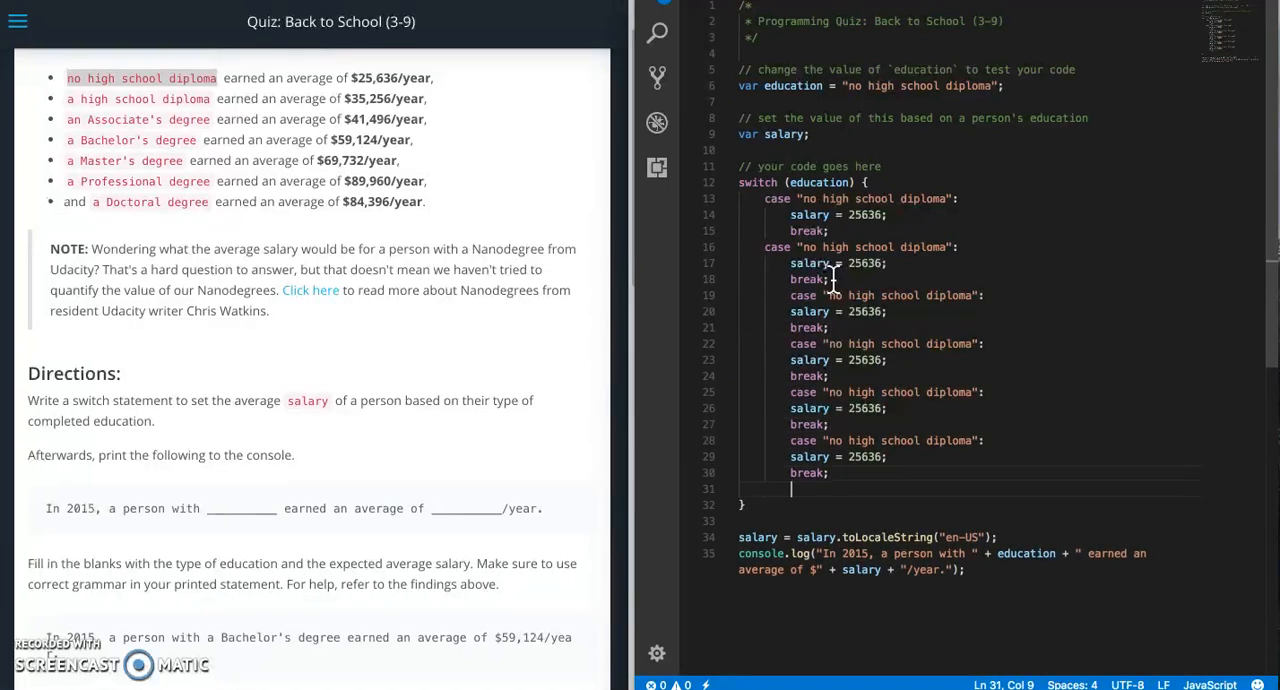
{"action": "right_click", "coordinate": [830, 280]}
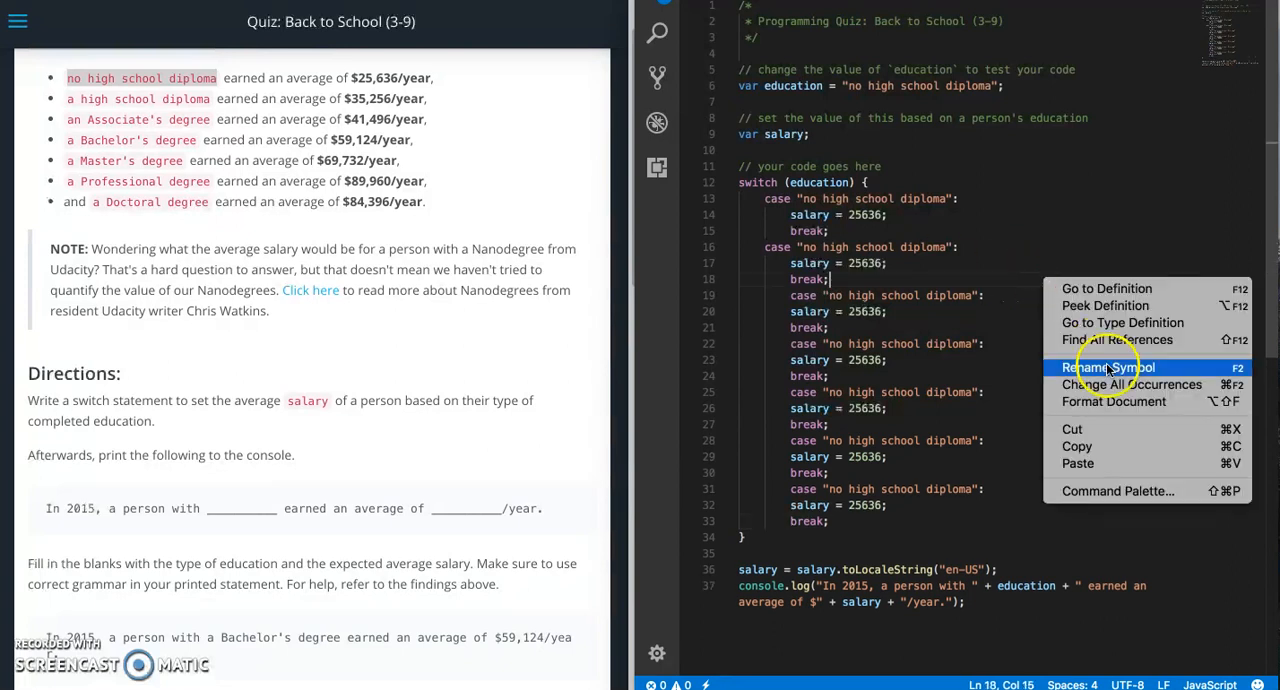
{"action": "left_click", "coordinate": [1046, 310]}
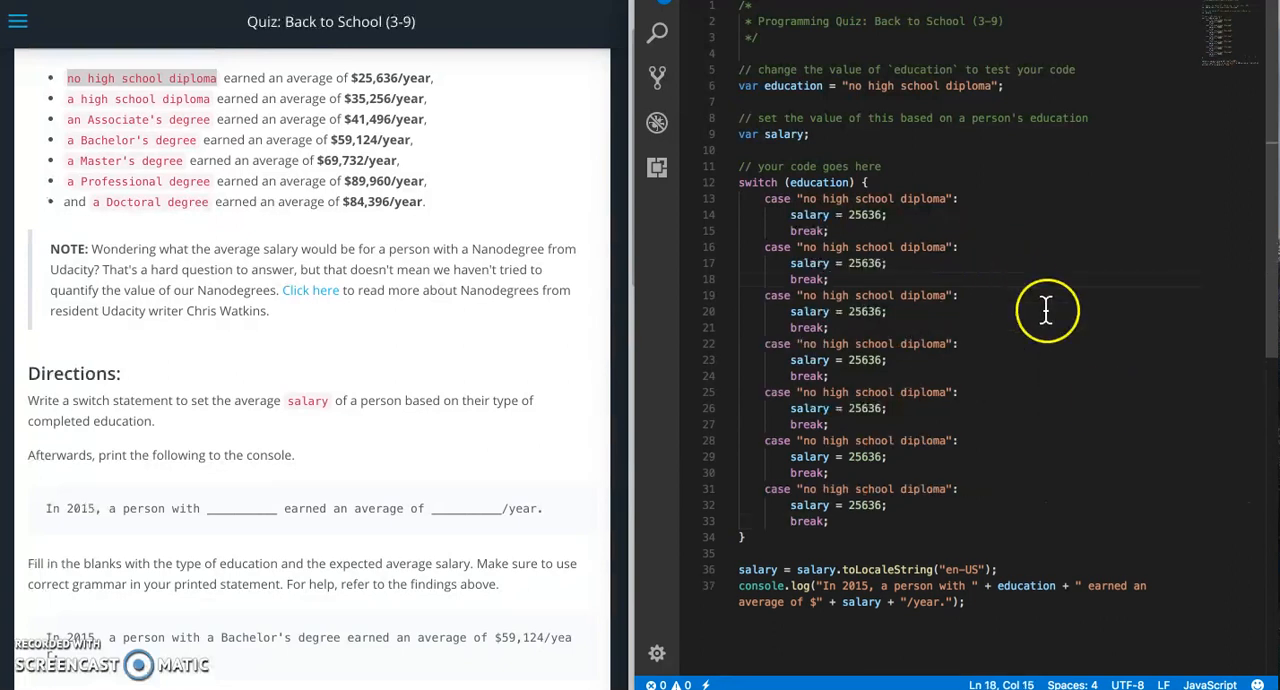
{"action": "mouse_move", "coordinate": [172, 122]}
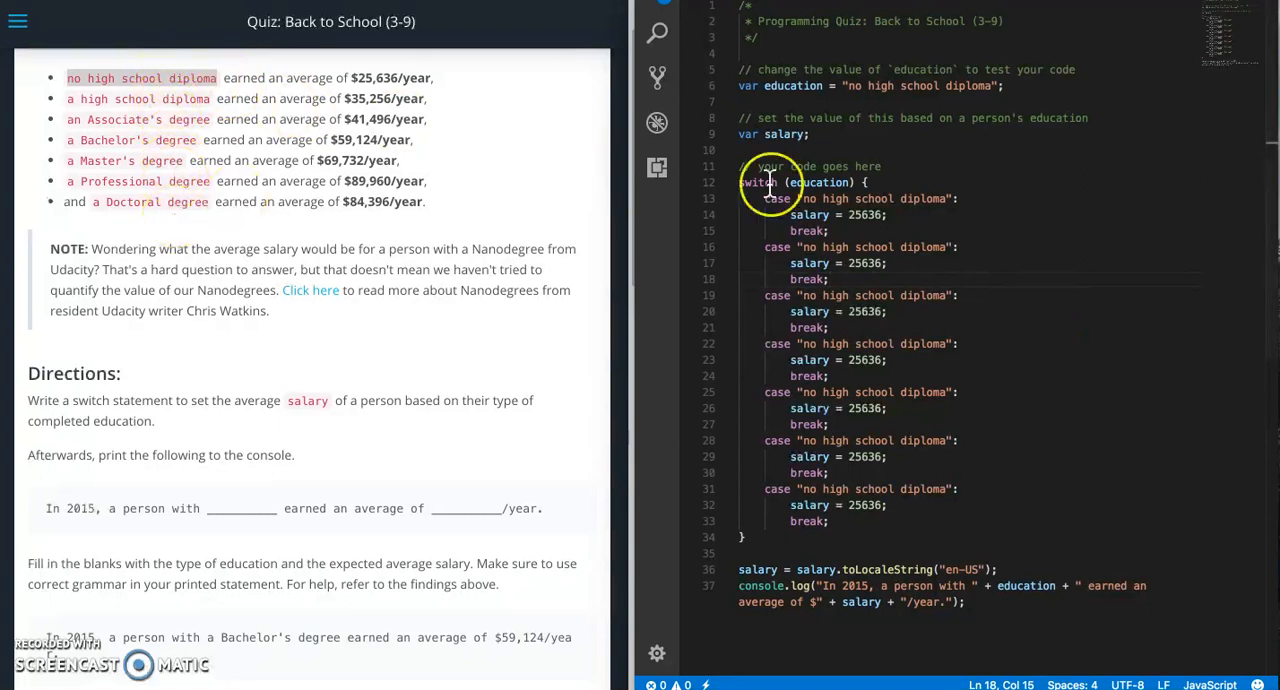
{"action": "mouse_move", "coordinate": [788, 348]}
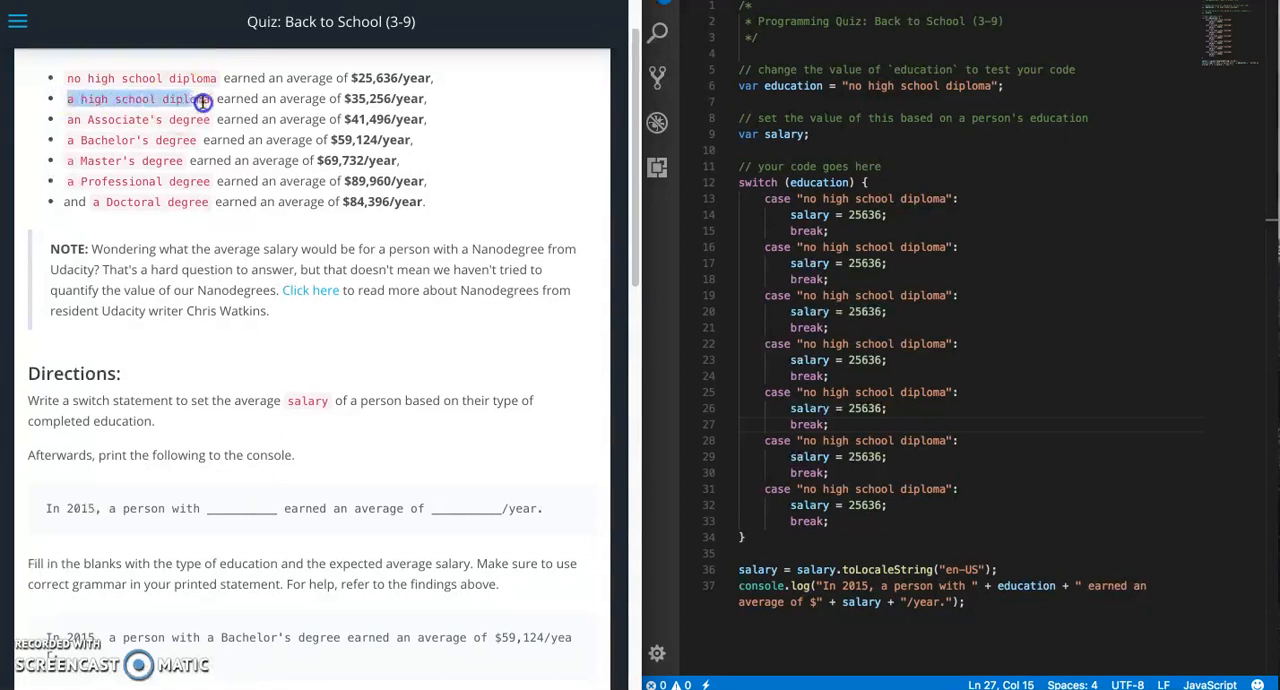
{"action": "mouse_move", "coordinate": [810, 248]}
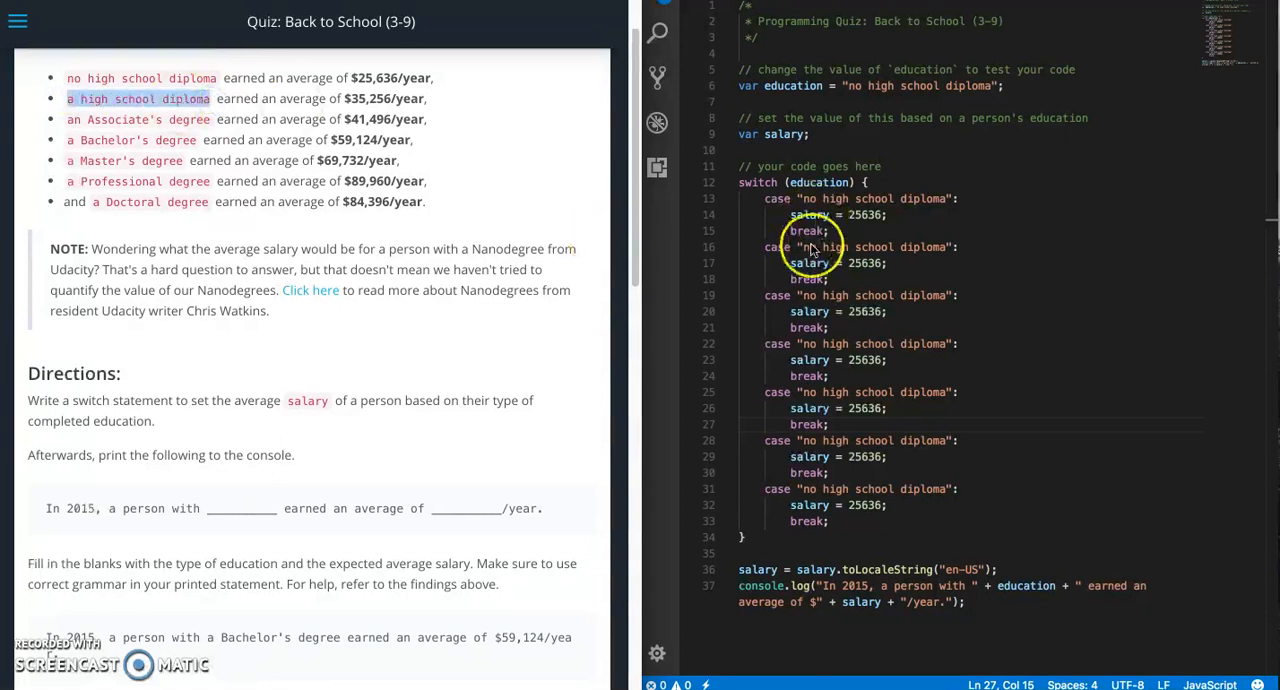
Relabel cases two to five as a high school diploma, an Associate's, a Bachelor's and a Master's degree
{"action": "left_click_drag", "start_coordinate": [792, 248], "coordinate": [872, 264]}
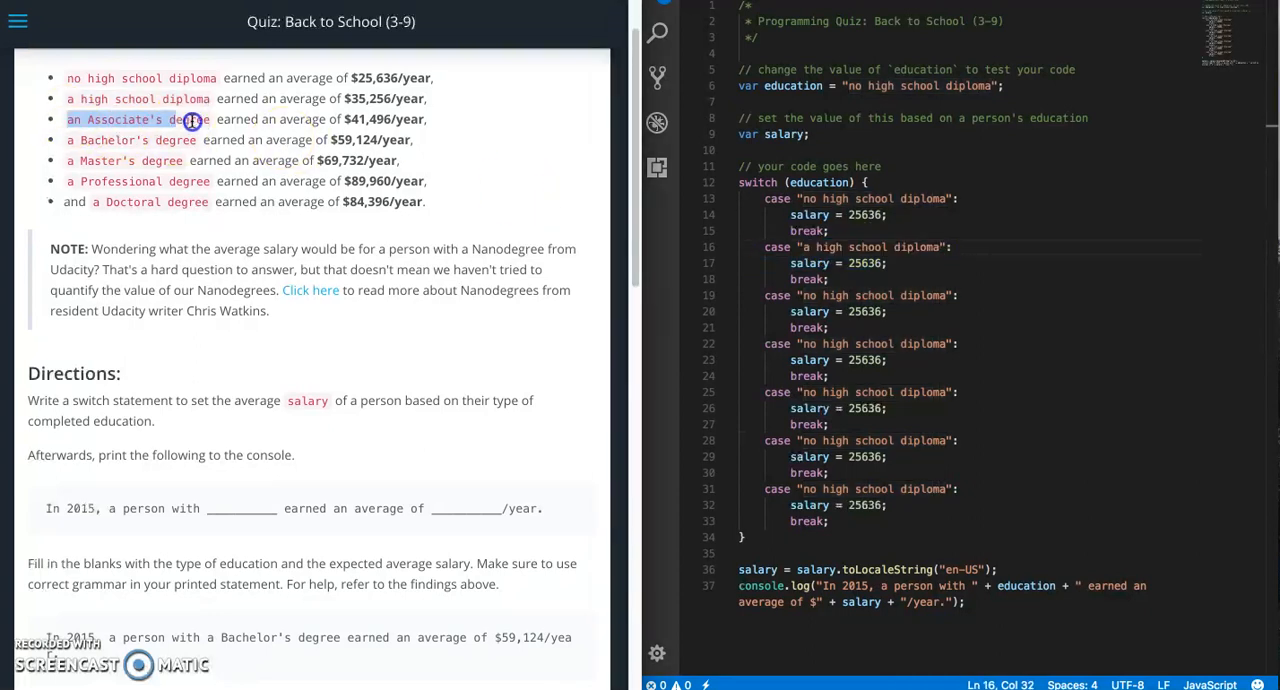
{"action": "mouse_move", "coordinate": [804, 284]}
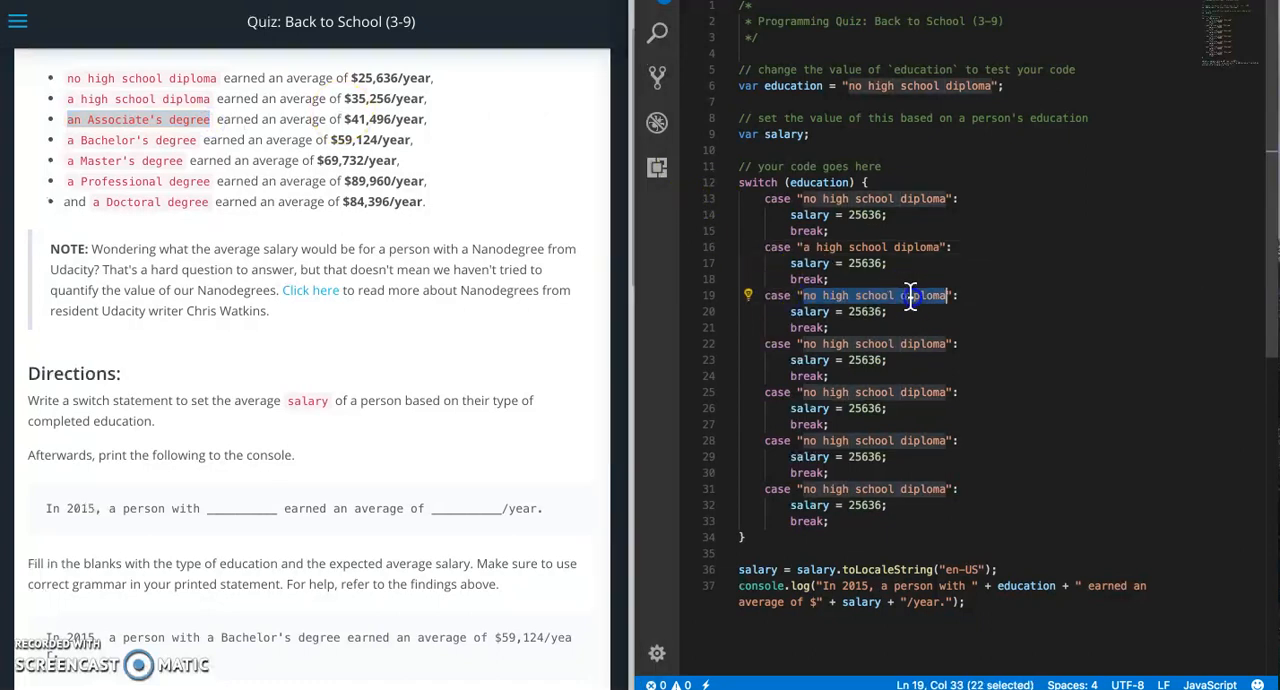
{"action": "type", "text": "an Associate's degree\":"}
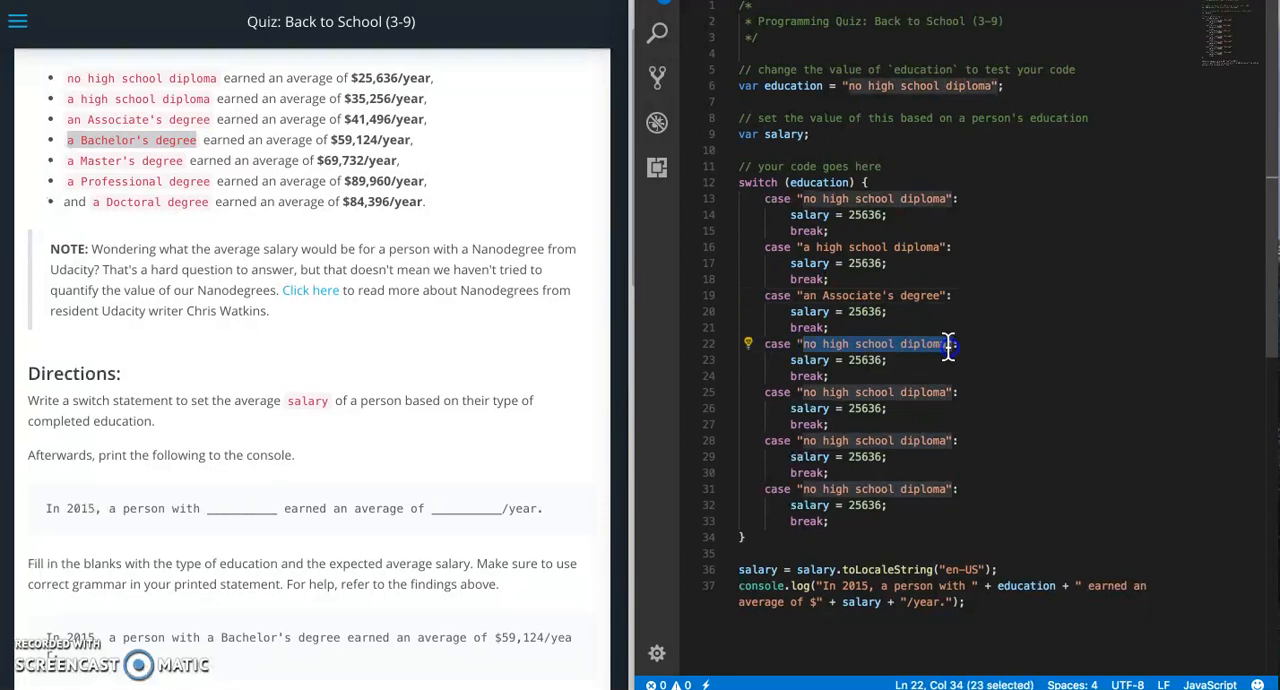
{"action": "type", "text": "a Bachelor's degree\":"}
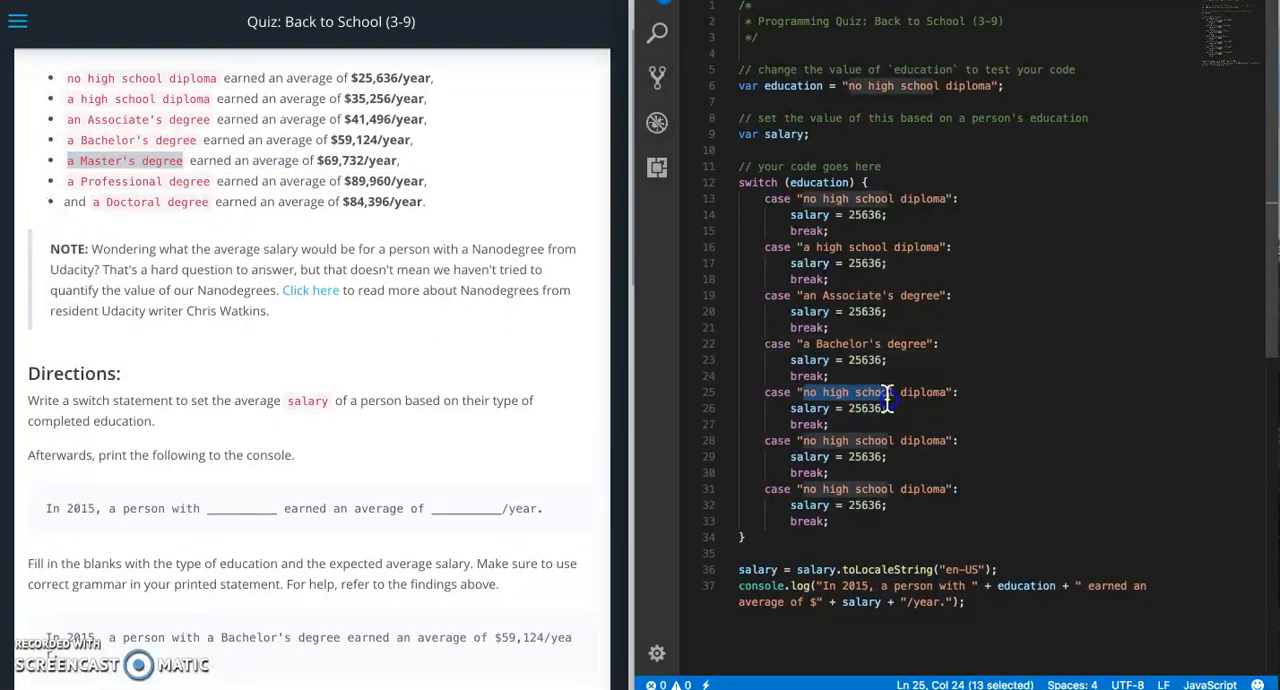
{"action": "type", "text": "a Master's degree\":"}
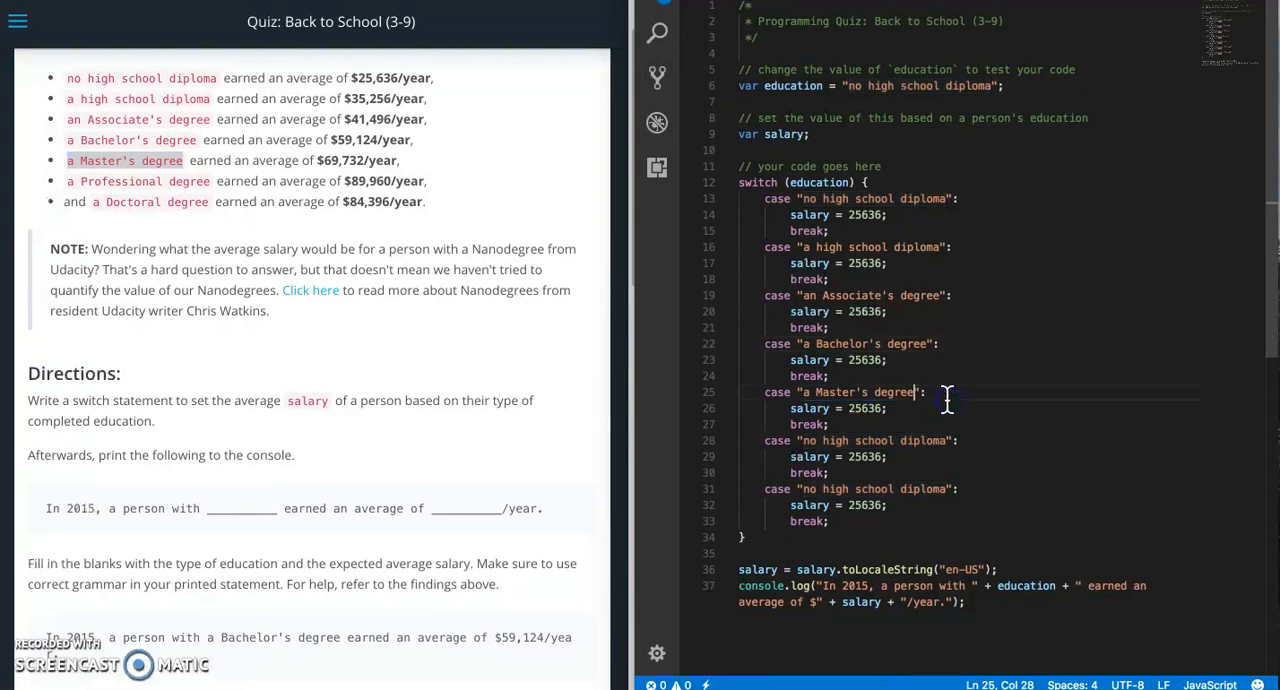
{"action": "mouse_move", "coordinate": [70, 182]}
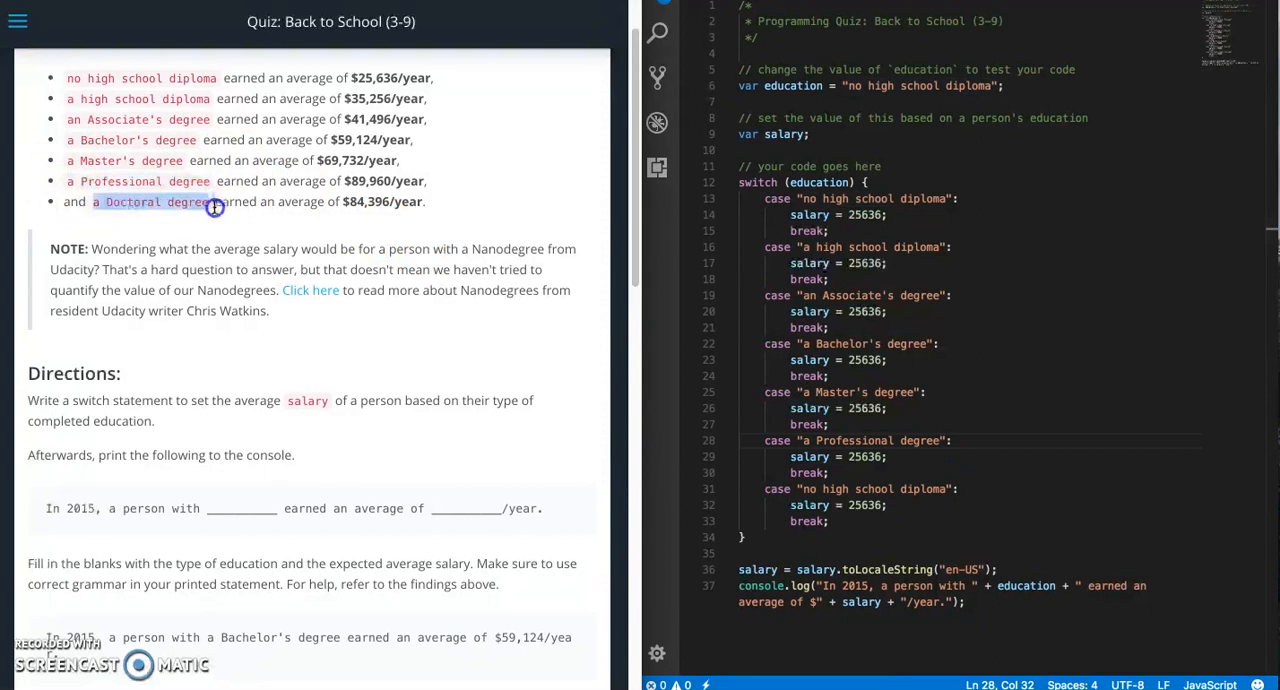
{"action": "mouse_move", "coordinate": [804, 462]}
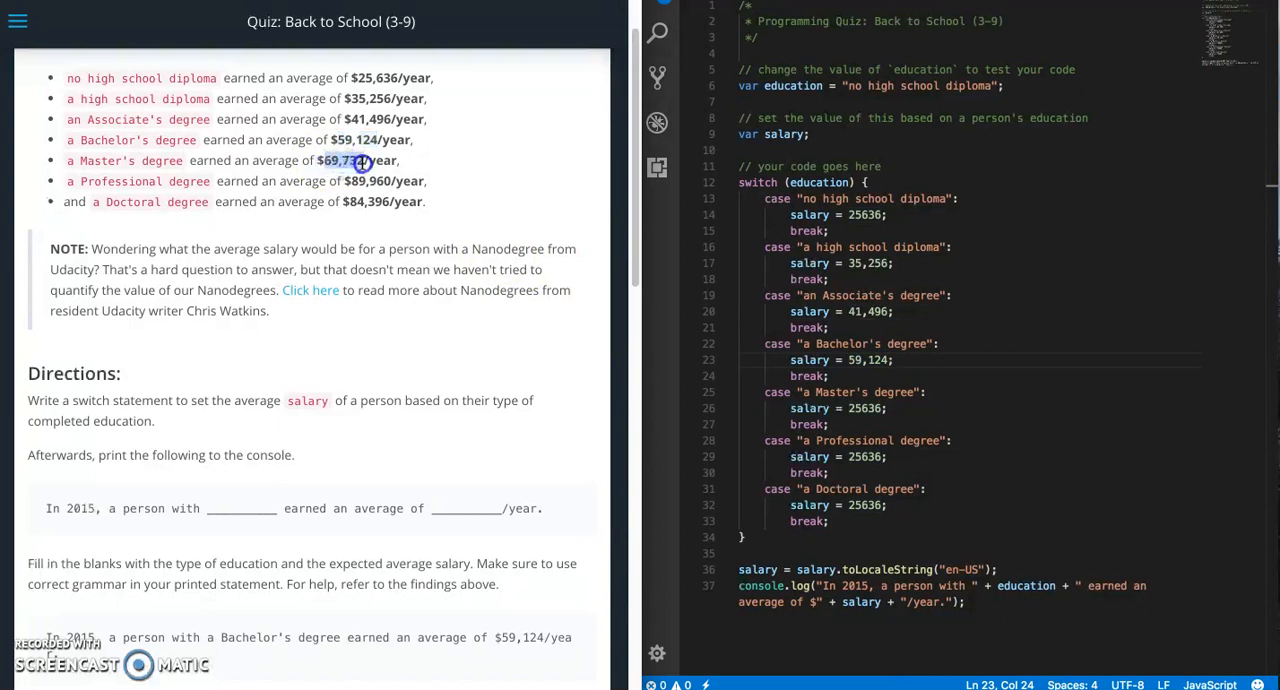
Replace the copied 25636 salaries with the quiz figures such as 69,732 and 89,960, ending with a Doctoral degree case
{"action": "type", "text": "69,732"}
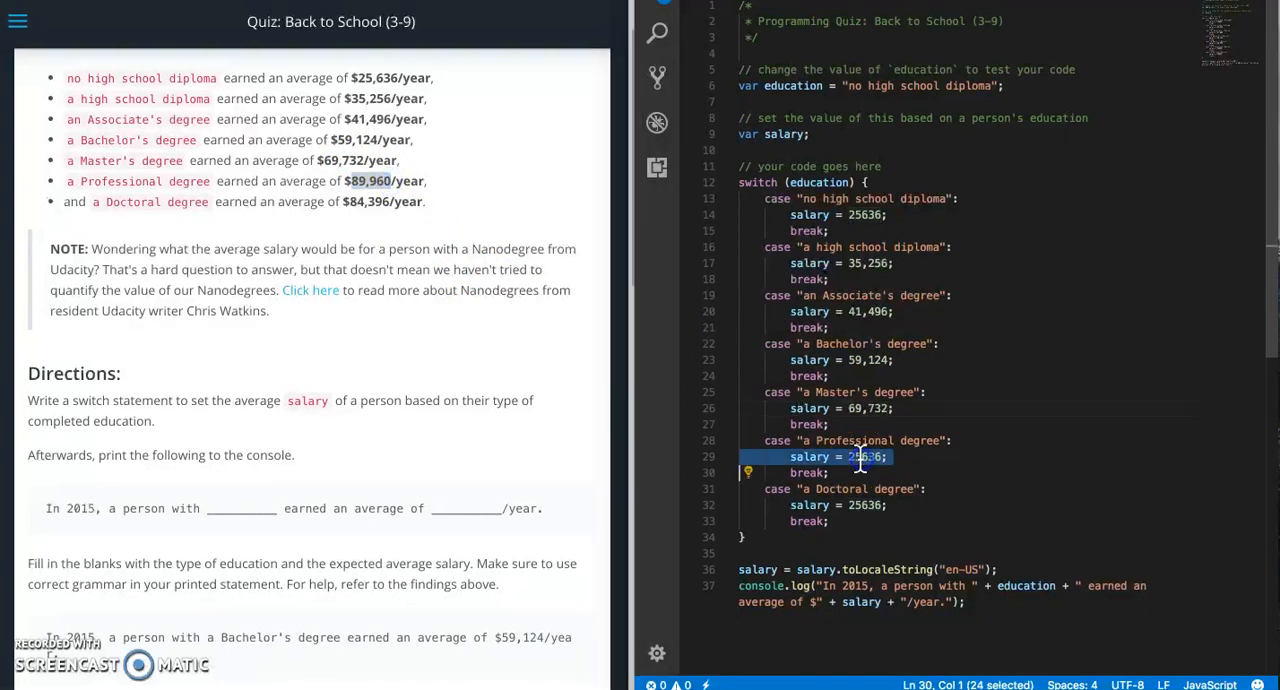
{"action": "type", "text": "89,960"}
{"action": "left_click", "coordinate": [968, 504]}
{"action": "type", "text": "84,39"}
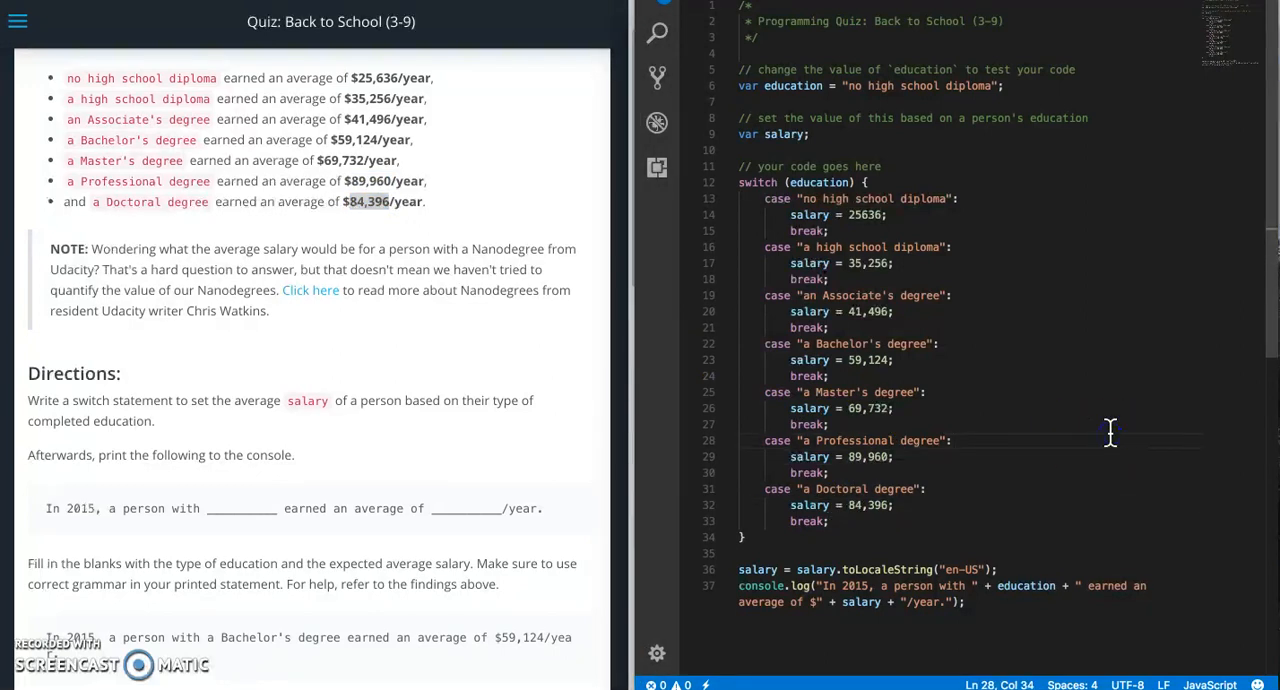
Use Find/Replace to strip every comma from the salary numbers
{"action": "key", "text": "Ctrl+f"}
{"action": "type", "text": ","}
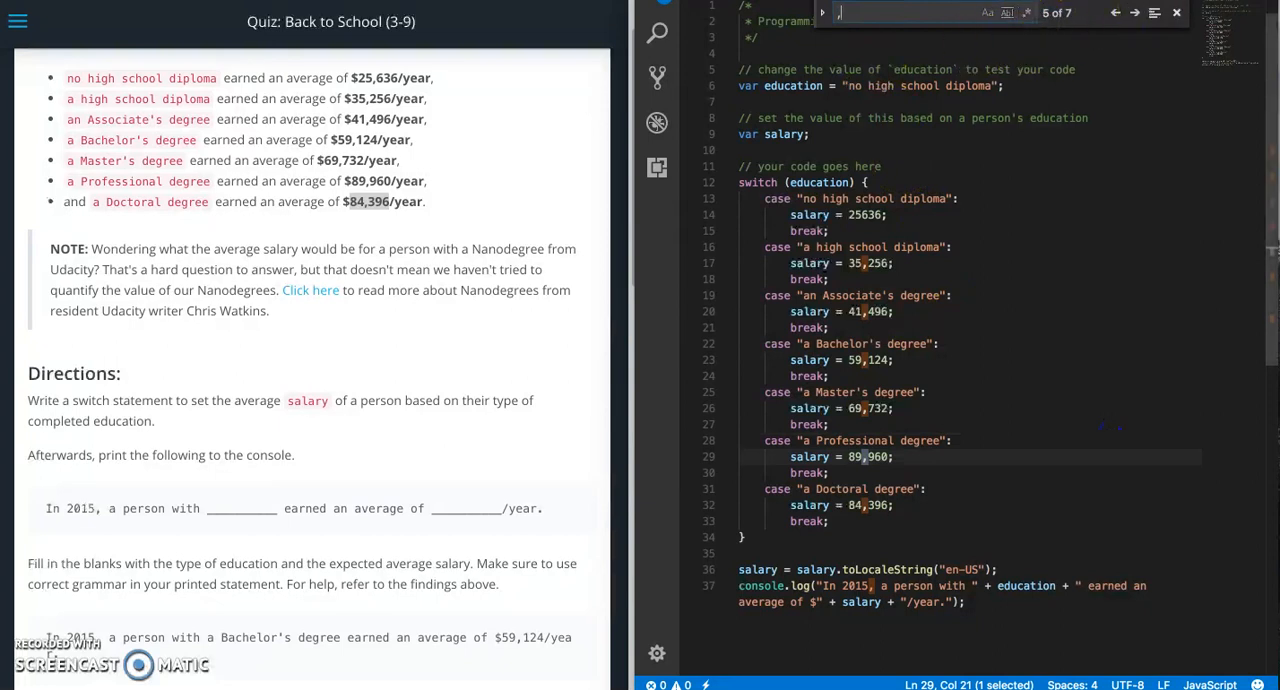
{"action": "left_click", "coordinate": [820, 12]}
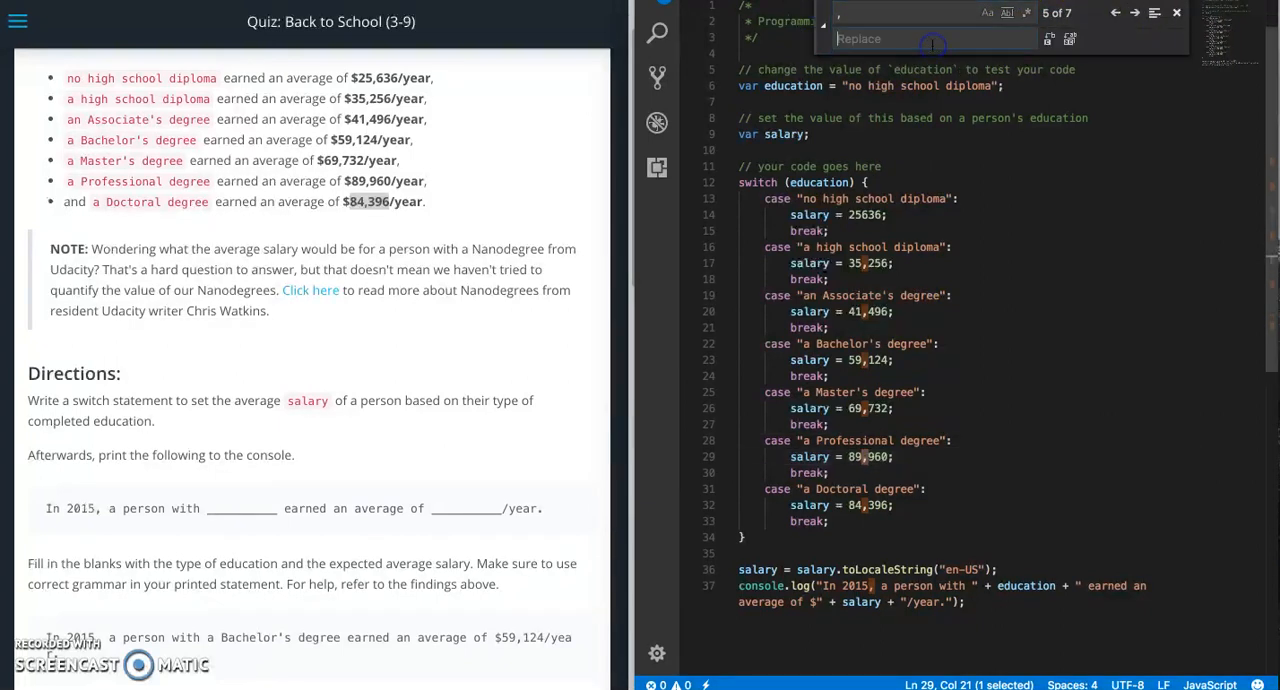
{"action": "left_click", "coordinate": [1070, 40]}
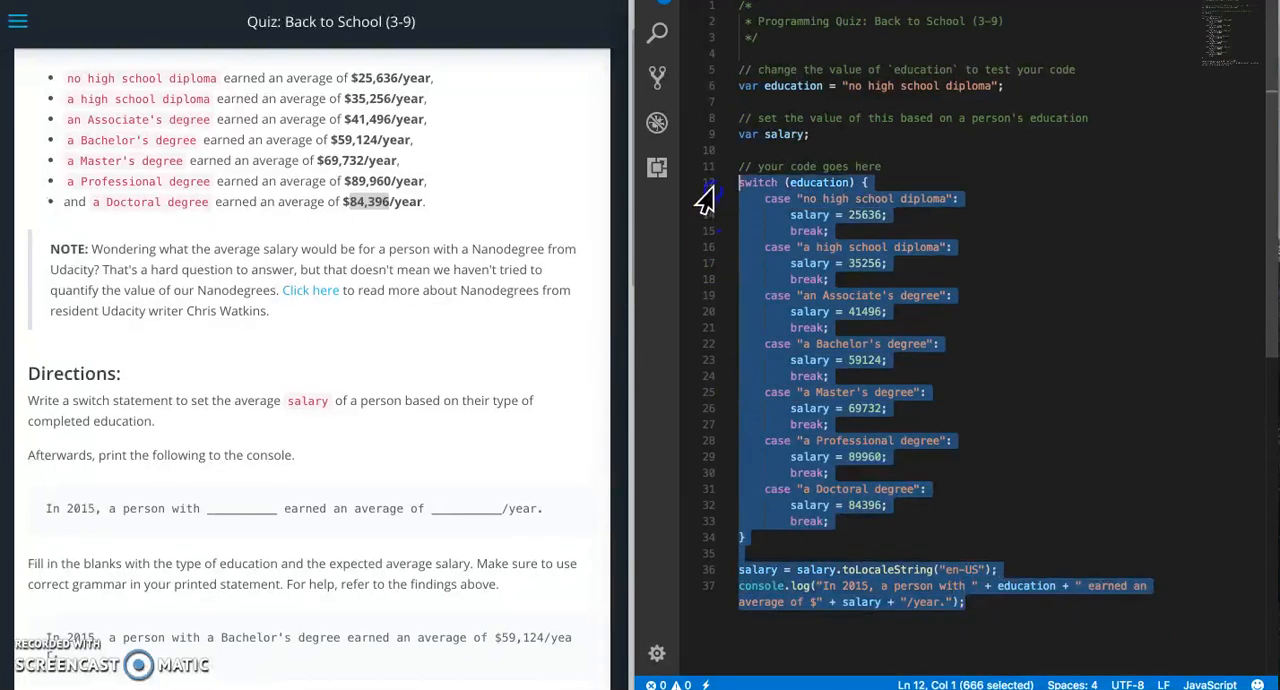
{"action": "left_click", "coordinate": [824, 280]}
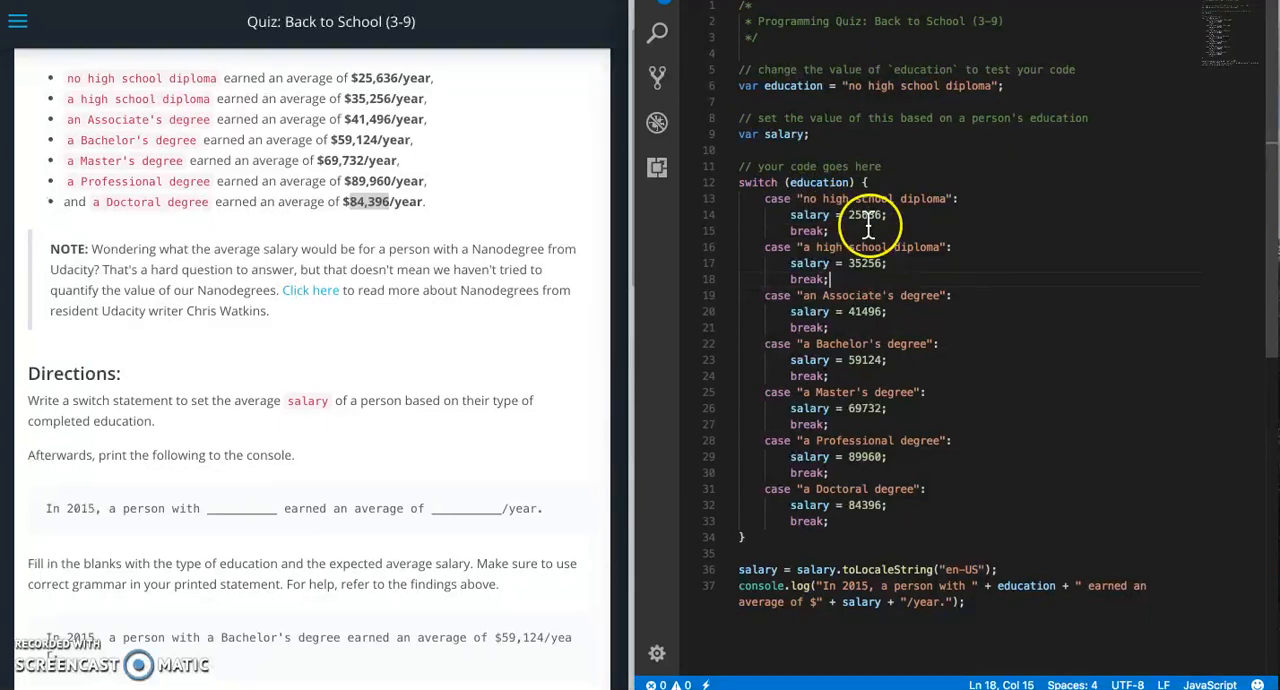
{"action": "mouse_move", "coordinate": [870, 216]}
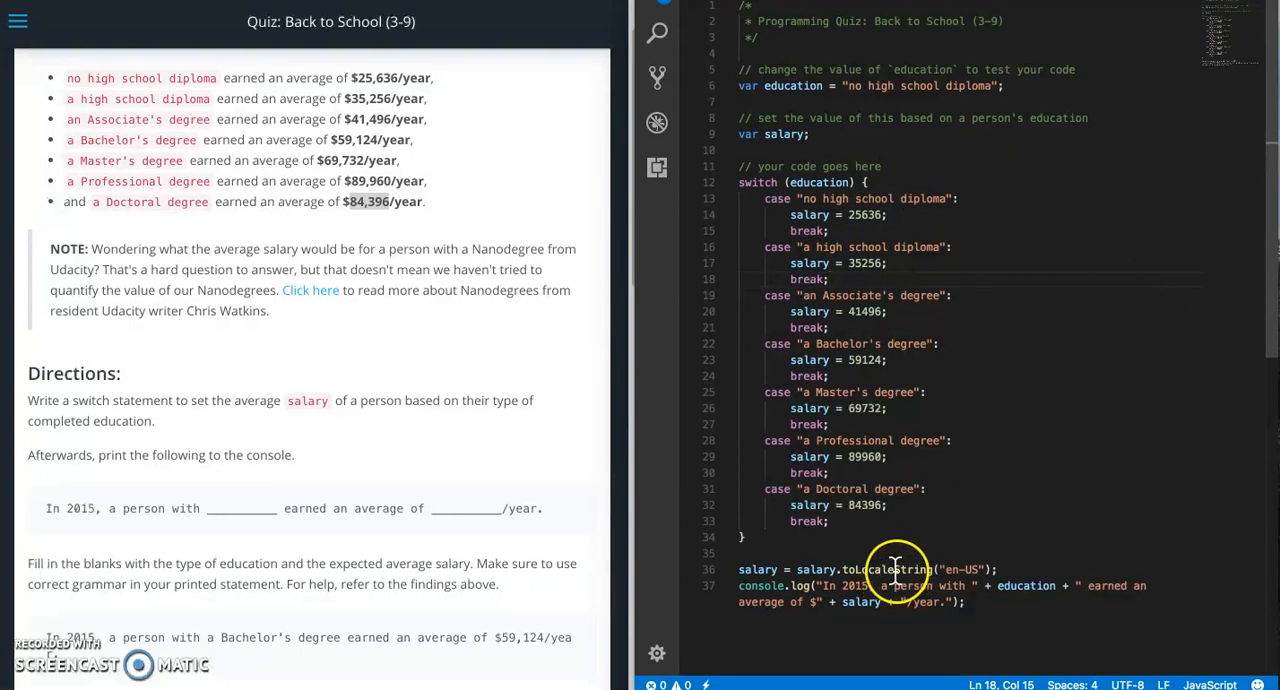
{"action": "mouse_move", "coordinate": [1076, 464]}
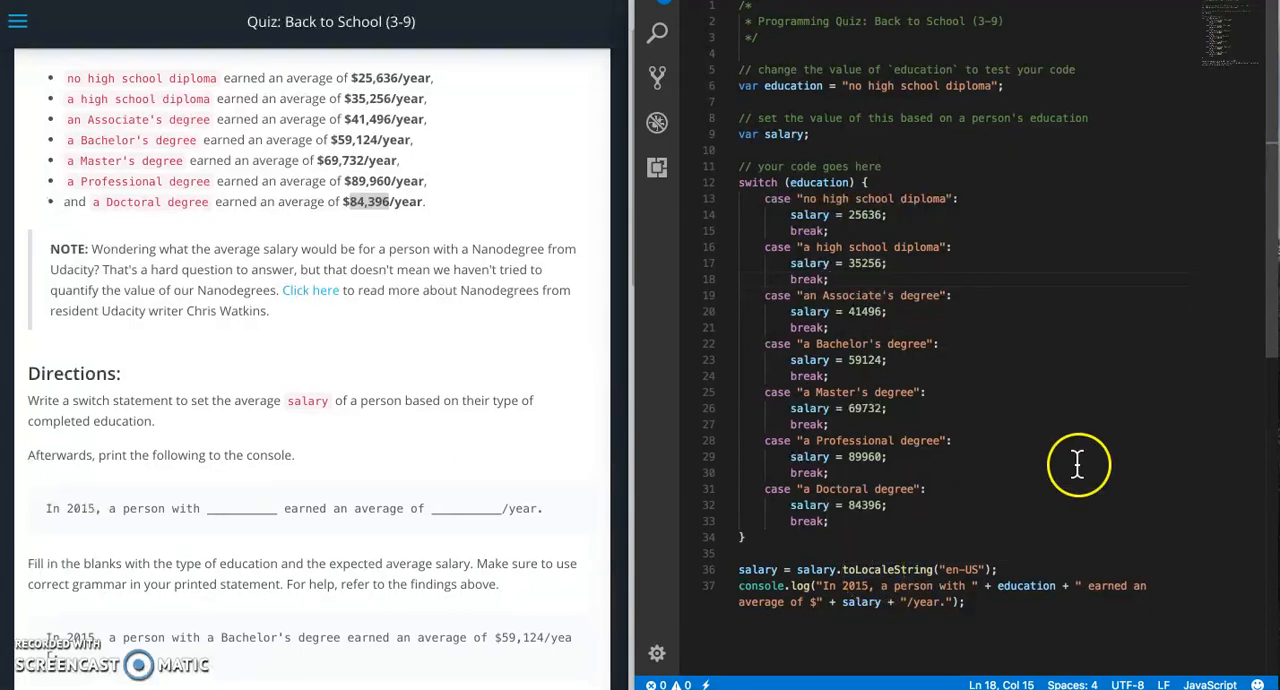
{"action": "mouse_move", "coordinate": [900, 588]}
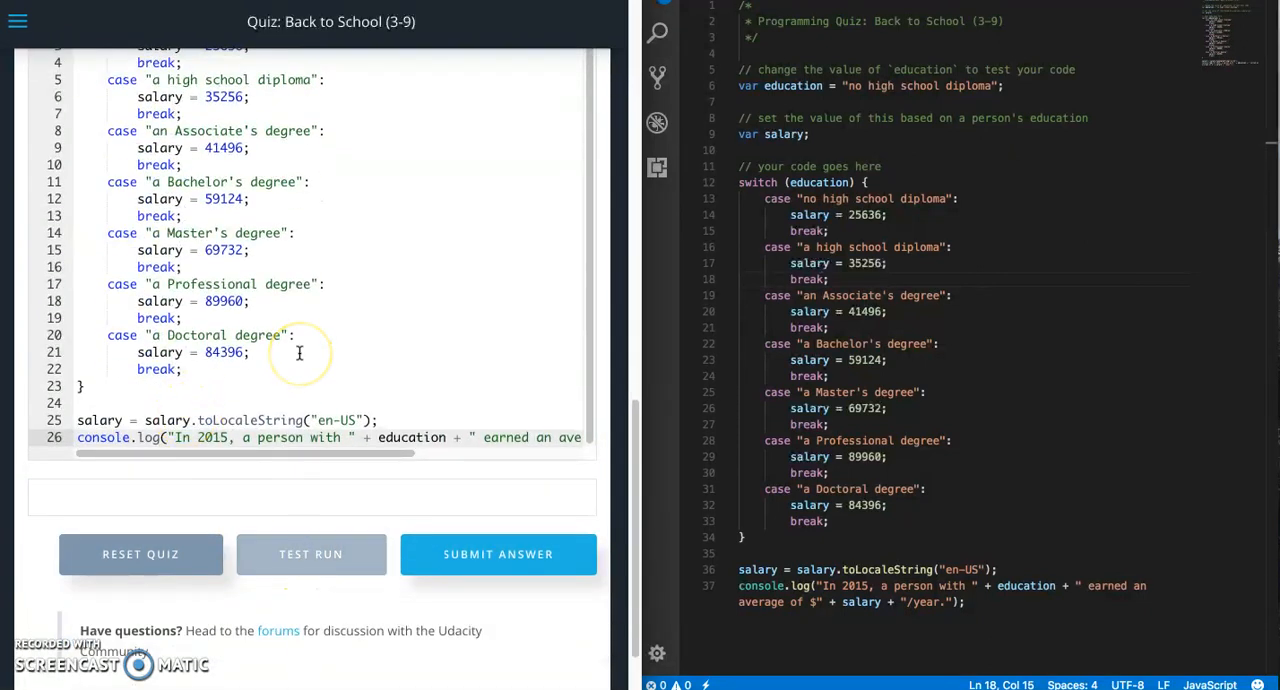
{"action": "left_click", "coordinate": [312, 554]}
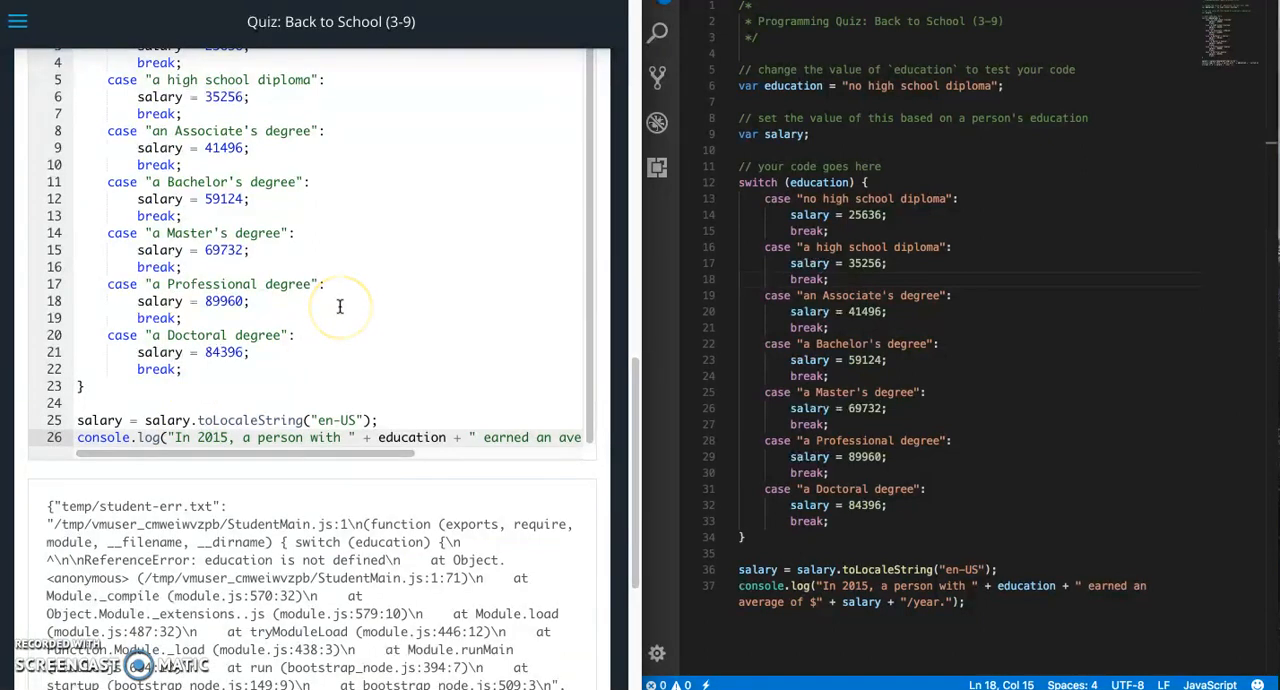
{"action": "scroll", "scroll_direction": "down", "scroll_amount": 3}
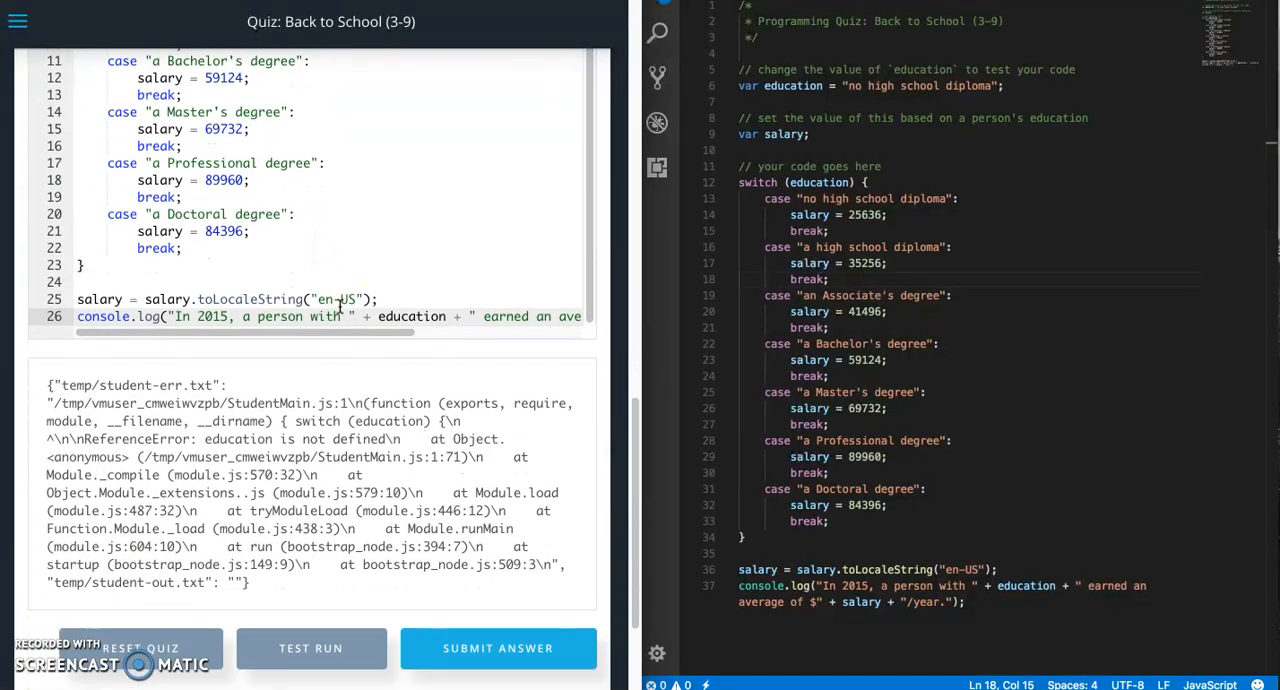
{"action": "scroll", "scroll_direction": "down", "scroll_amount": 3}
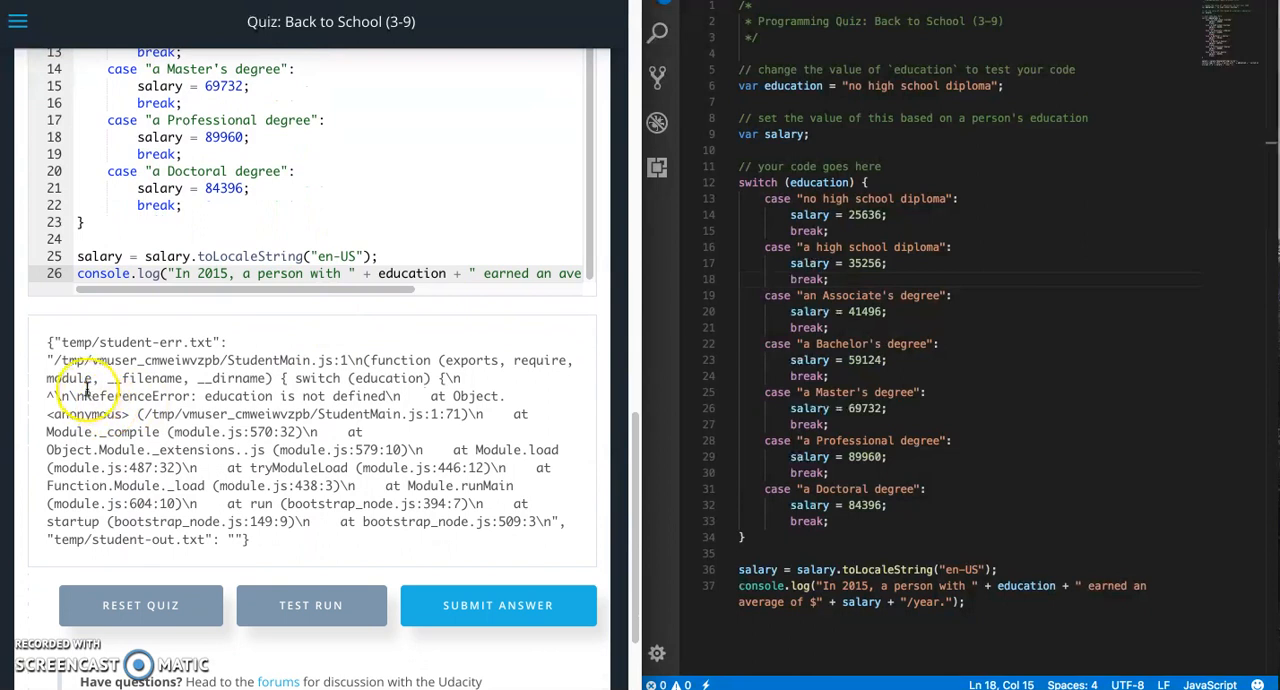
{"action": "mouse_move", "coordinate": [80, 376]}
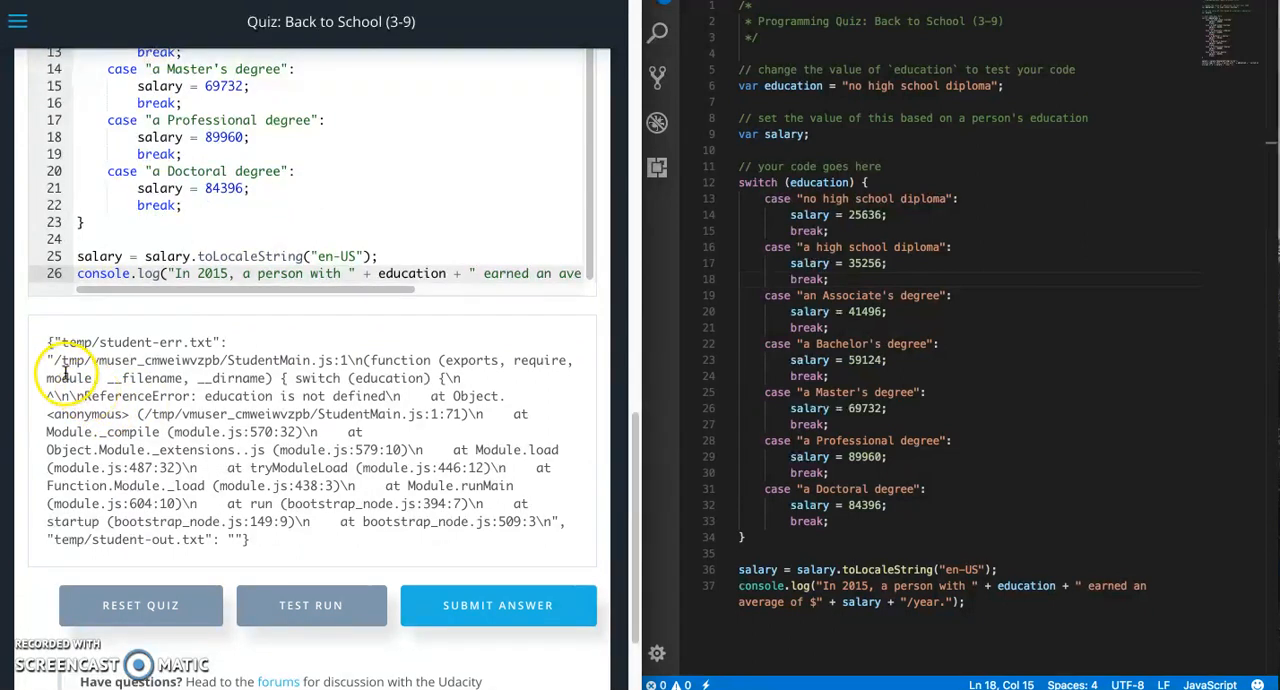
{"action": "mouse_move", "coordinate": [228, 376]}
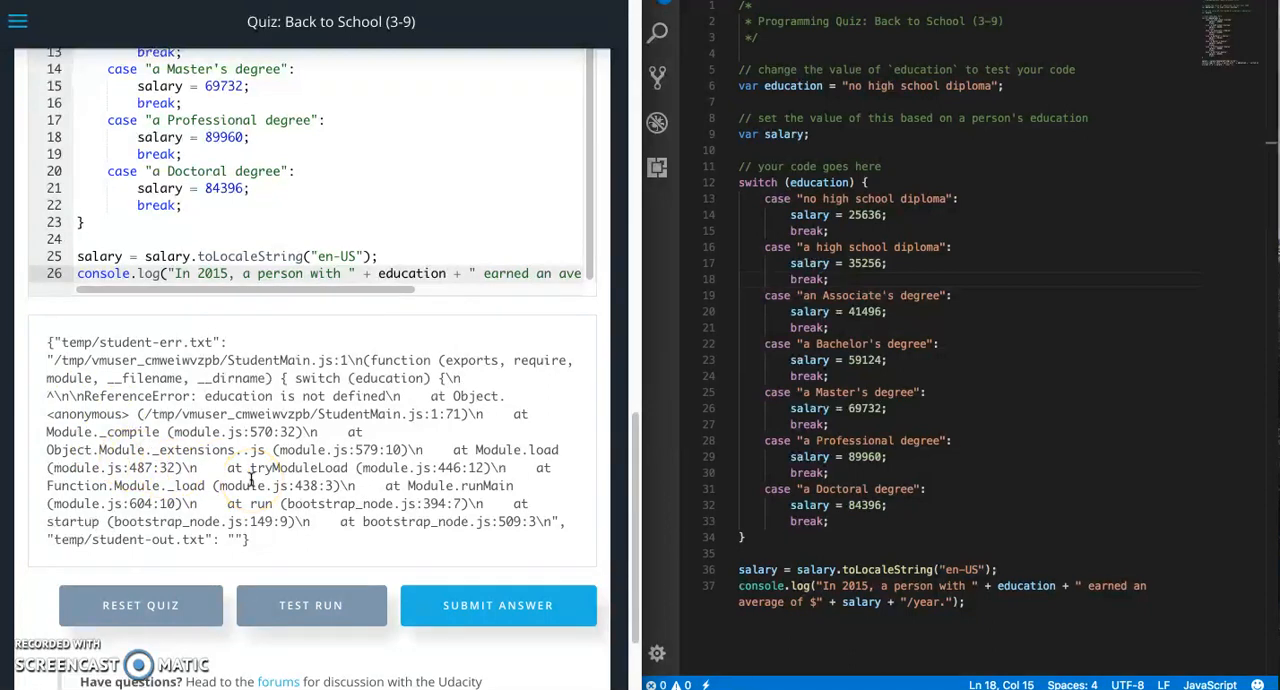
{"action": "mouse_move", "coordinate": [370, 430]}
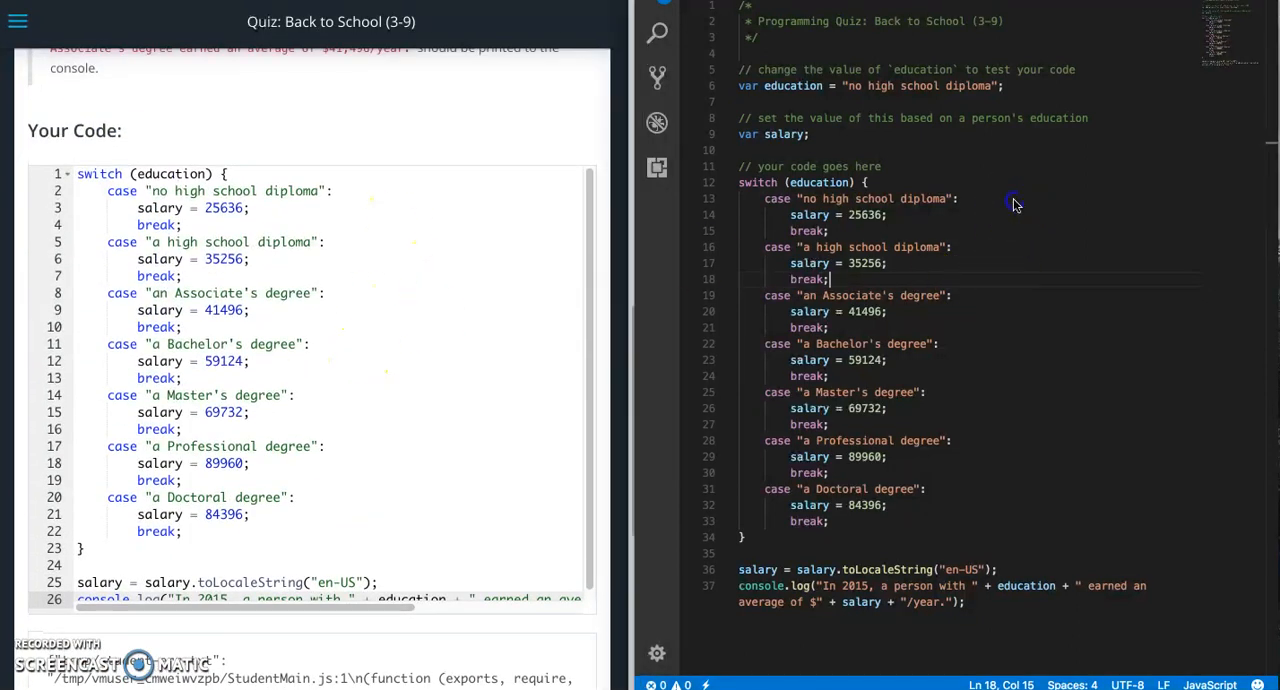
Copy the finished switch code from VS Code and paste it into the quiz editor
{"action": "key", "text": "ctrl+a"}
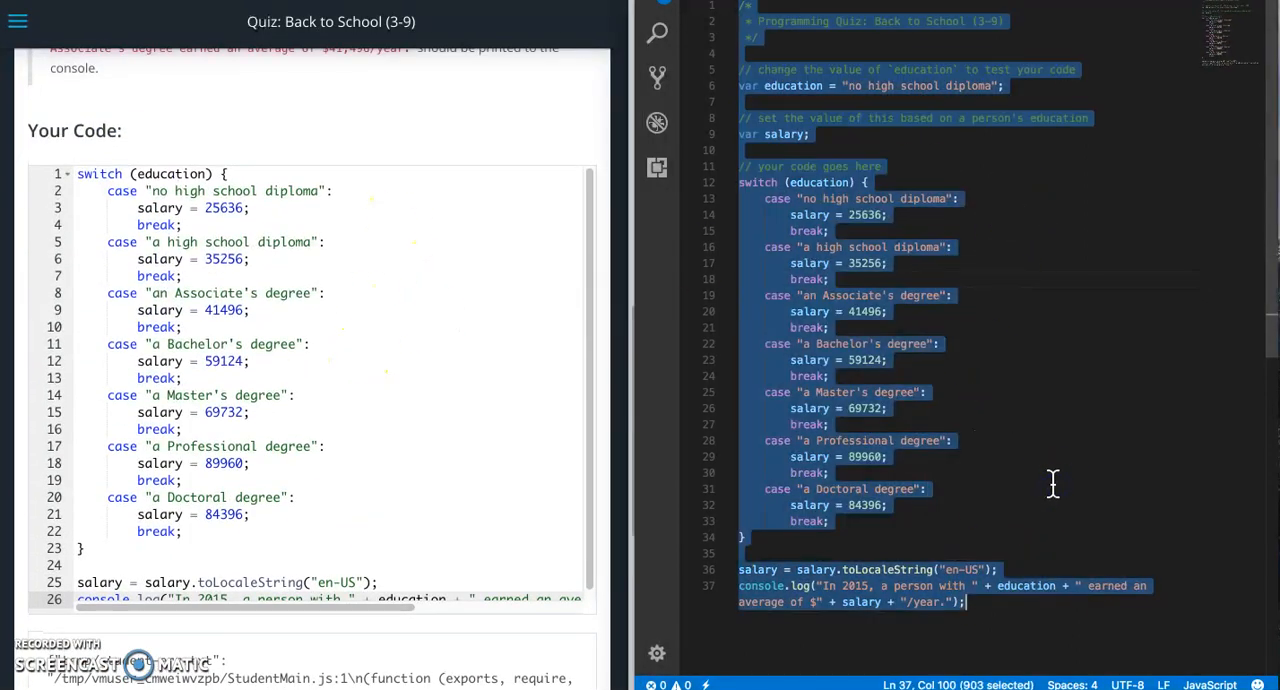
{"action": "left_click", "coordinate": [404, 420]}
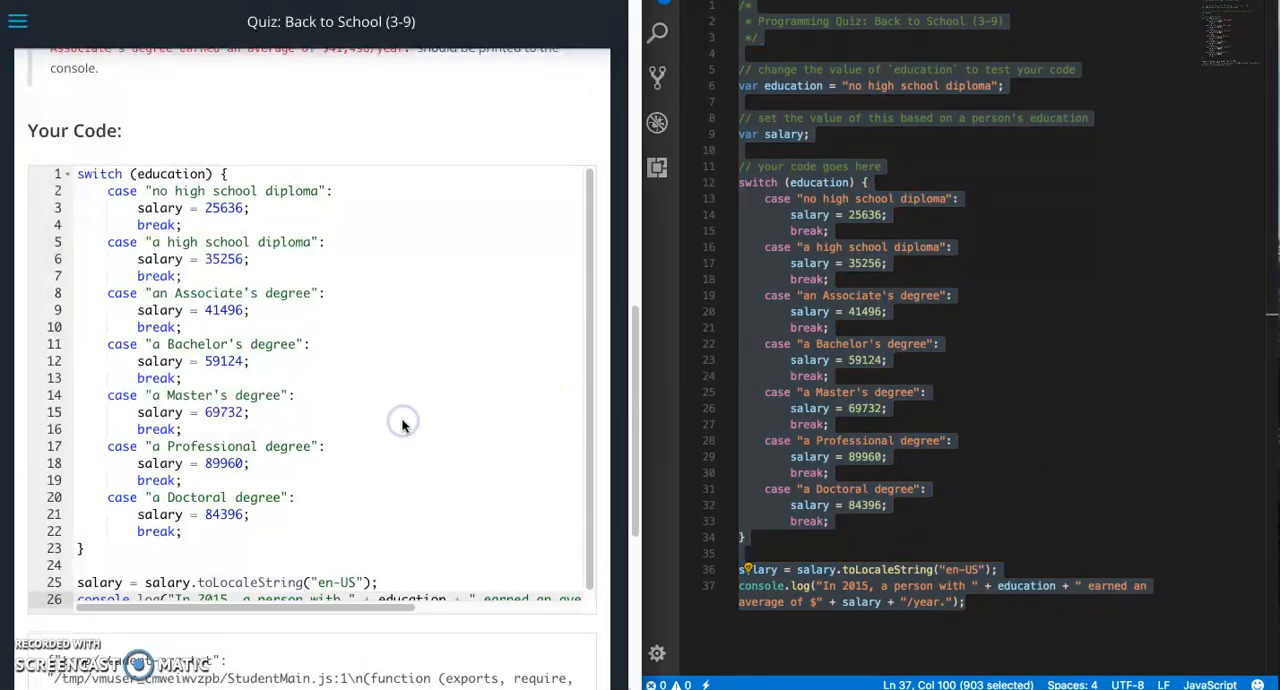
{"action": "scroll", "scroll_direction": "down", "scroll_amount": 3}
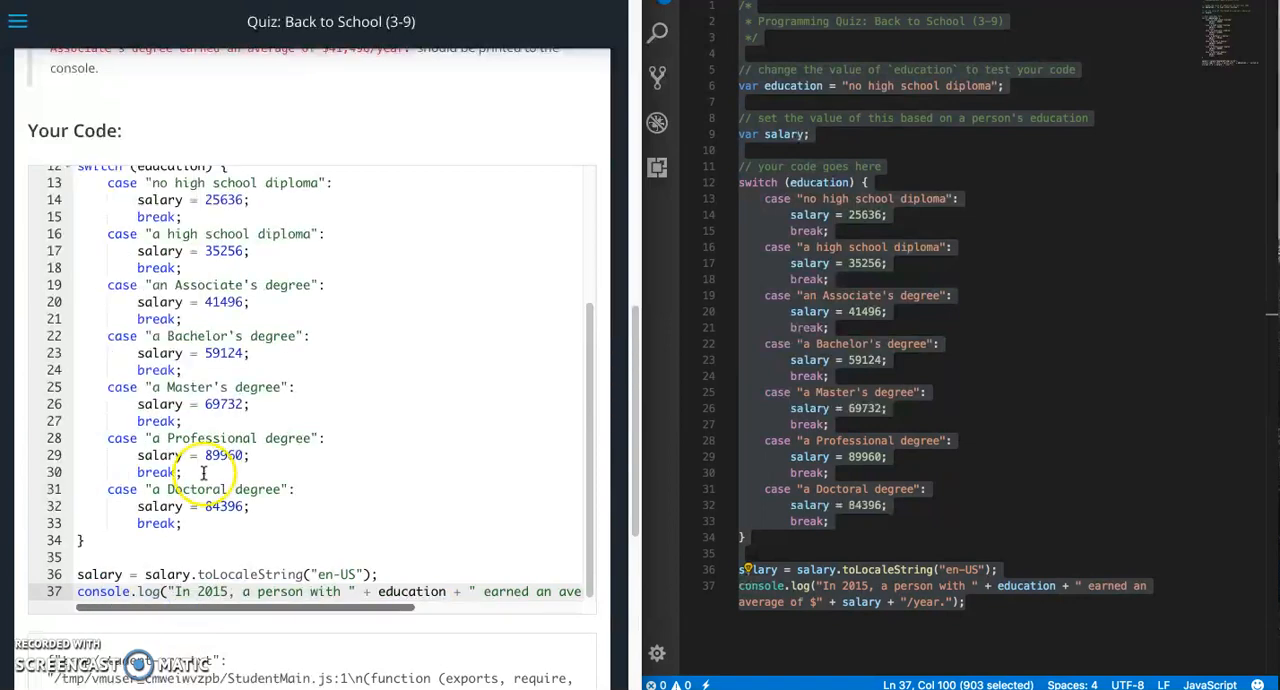
{"action": "scroll", "scroll_direction": "up", "scroll_amount": 3}
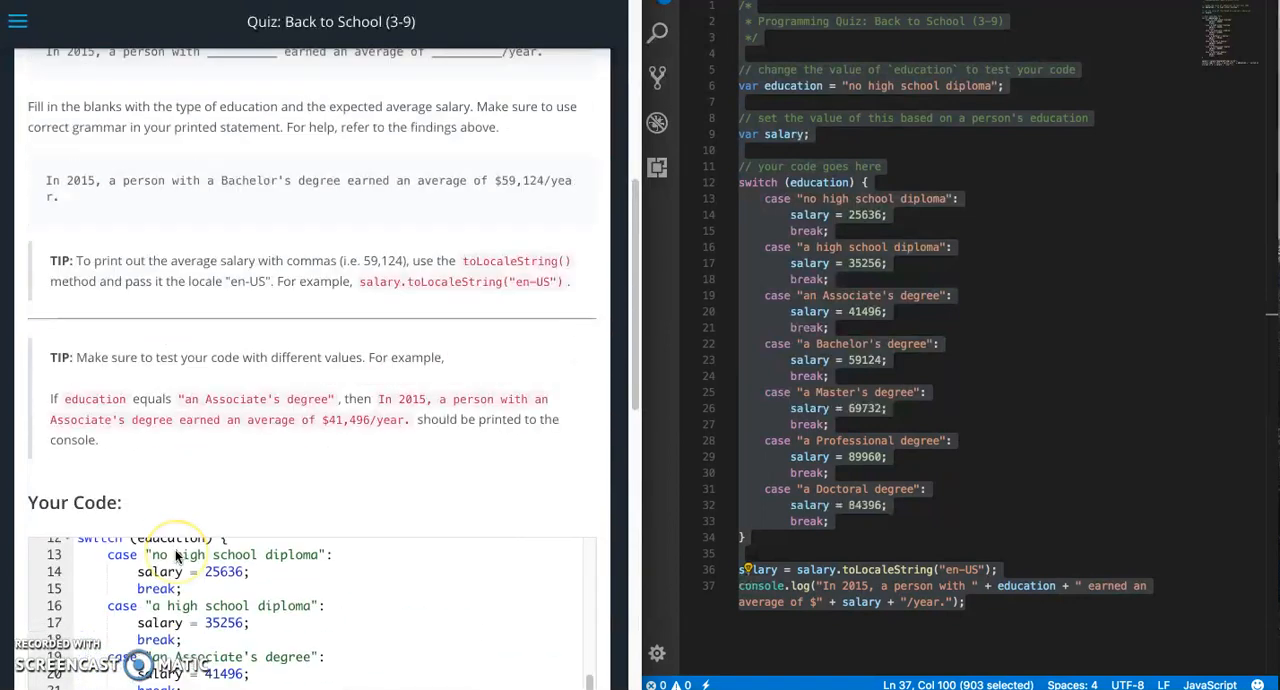
Test-run the pasted code, printing the no high school diploma $25,636/year line
{"action": "left_click", "coordinate": [312, 600]}
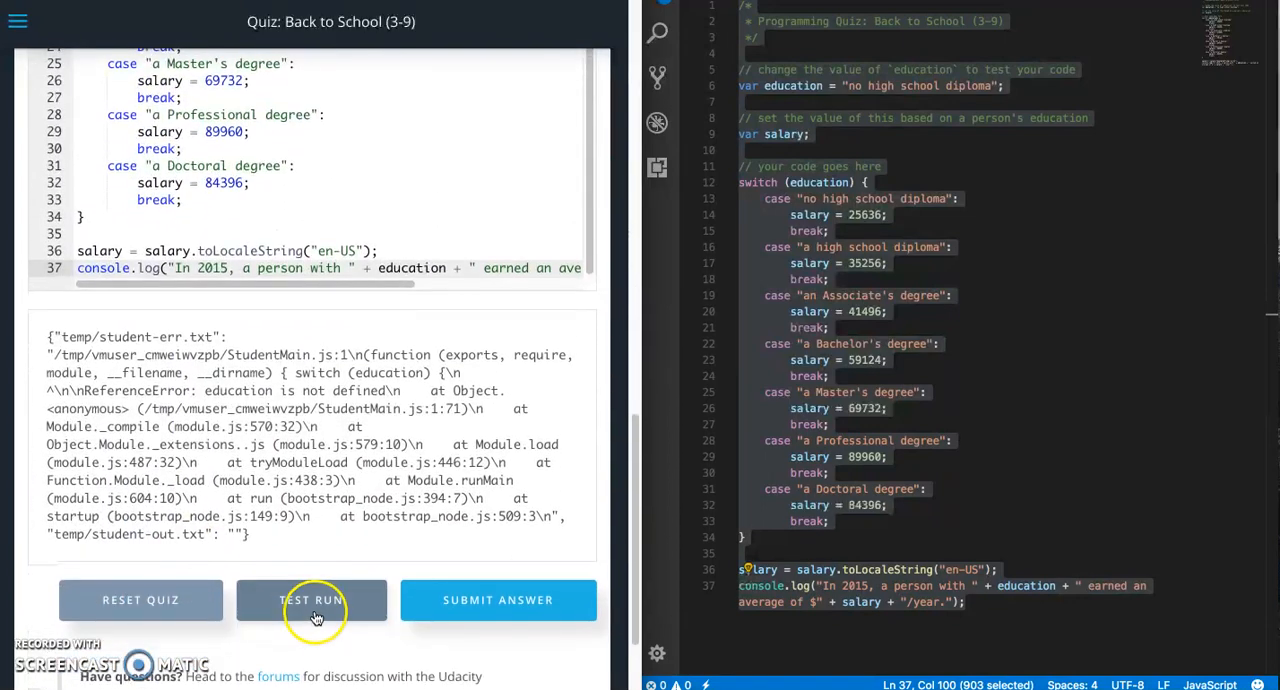
{"action": "left_click", "coordinate": [312, 600]}
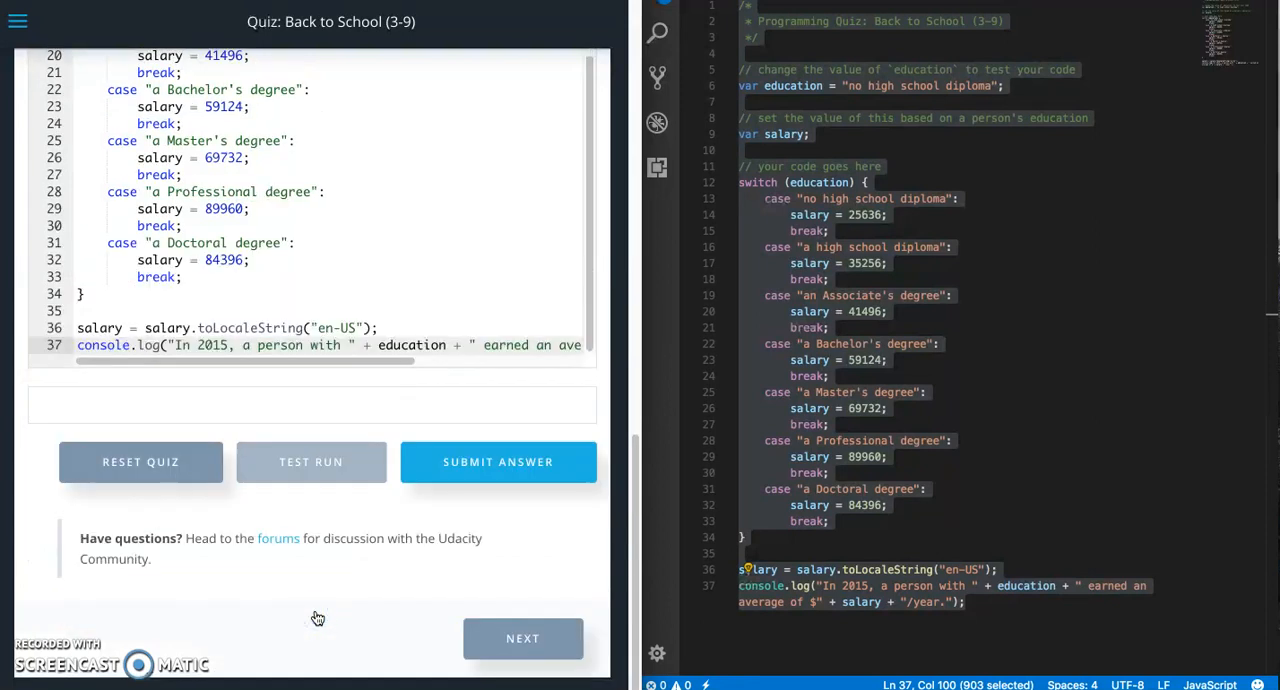
{"action": "left_click", "coordinate": [312, 460]}
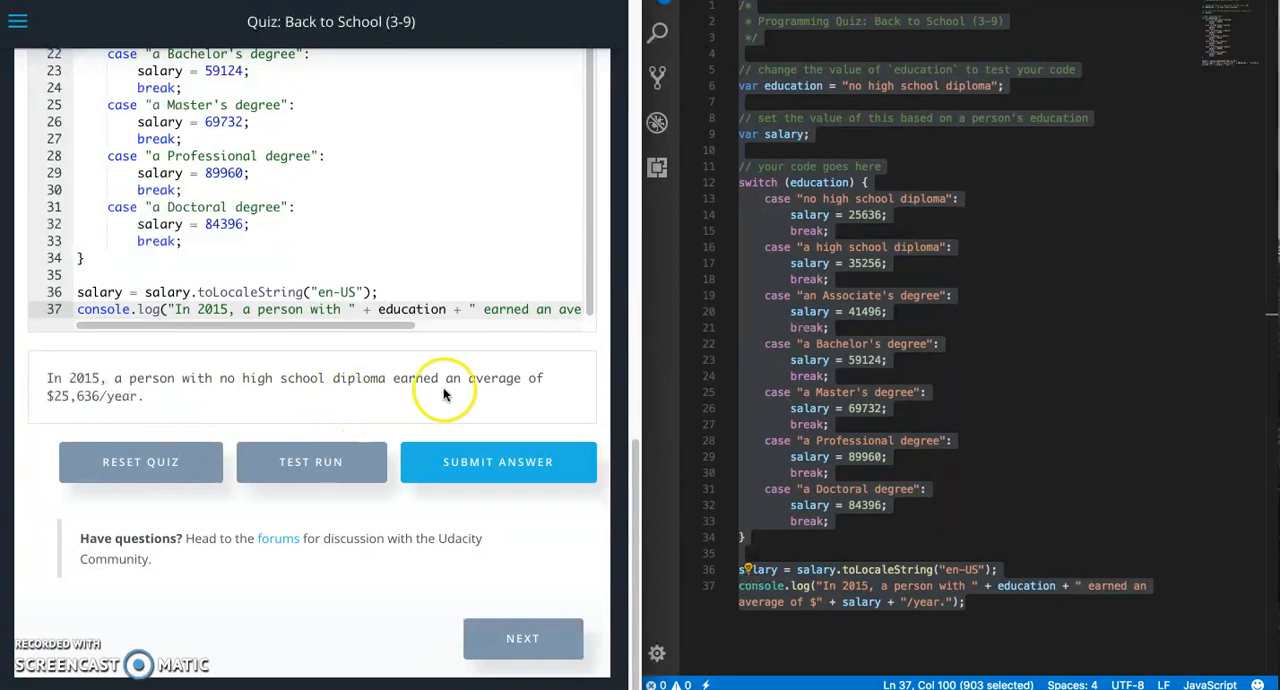
{"action": "mouse_move", "coordinate": [56, 410]}
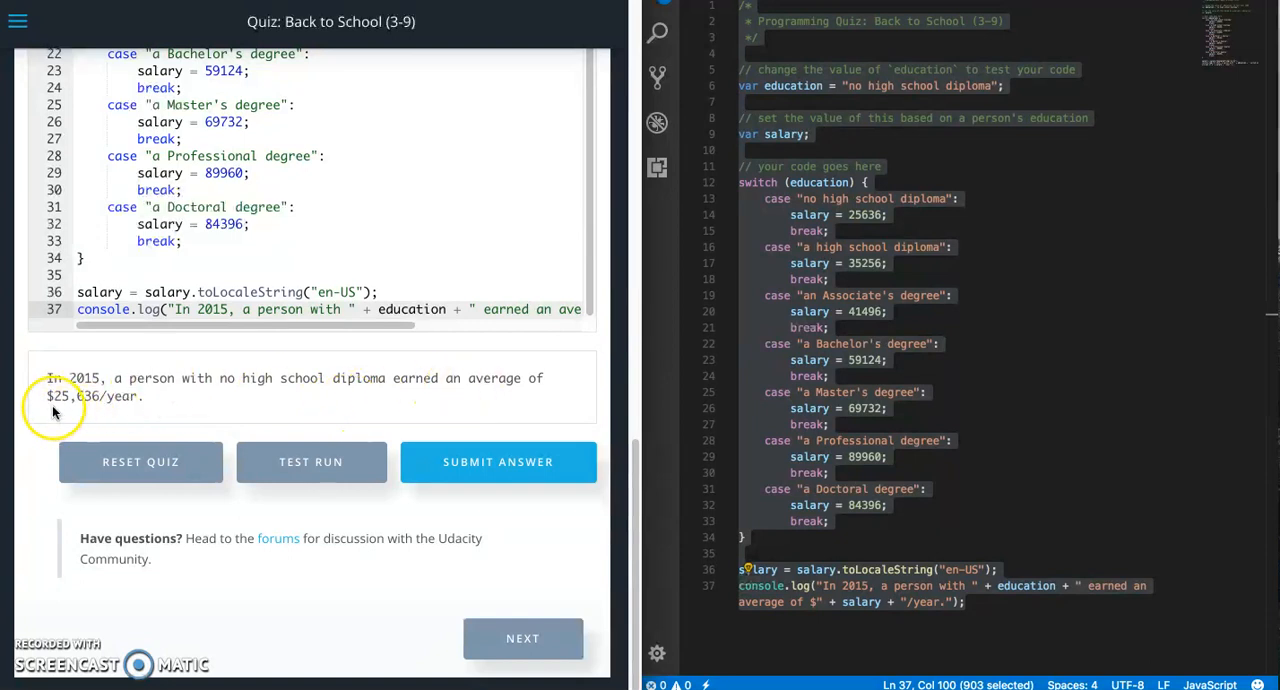
{"action": "mouse_move", "coordinate": [100, 414]}
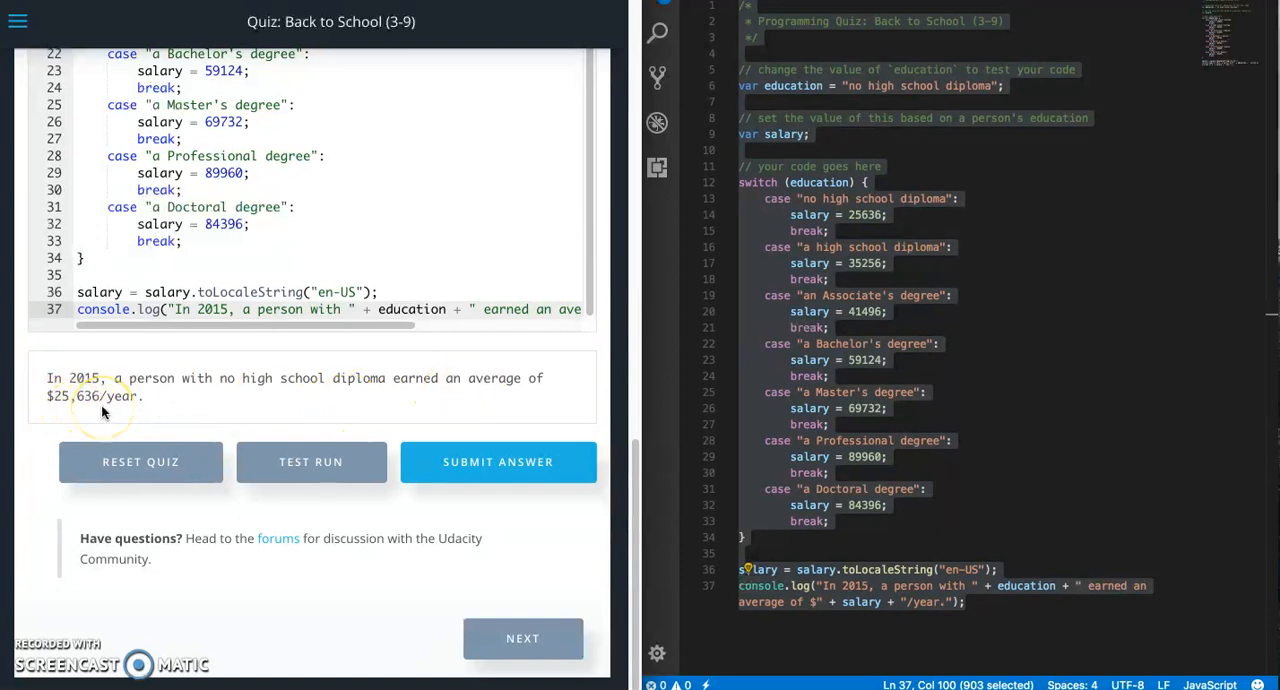
{"action": "mouse_move", "coordinate": [416, 400]}
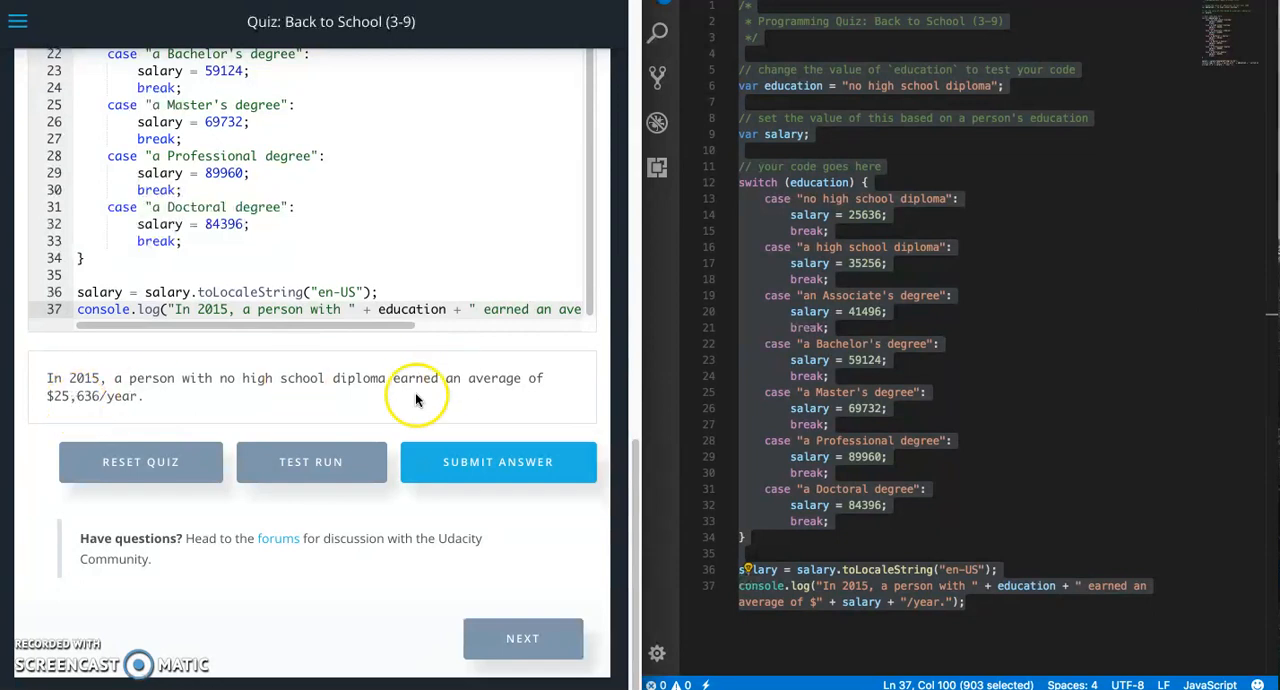
Test-run with 'a high school diploma', printing $35,256/year
{"action": "scroll", "scroll_direction": "up", "scroll_amount": 3}
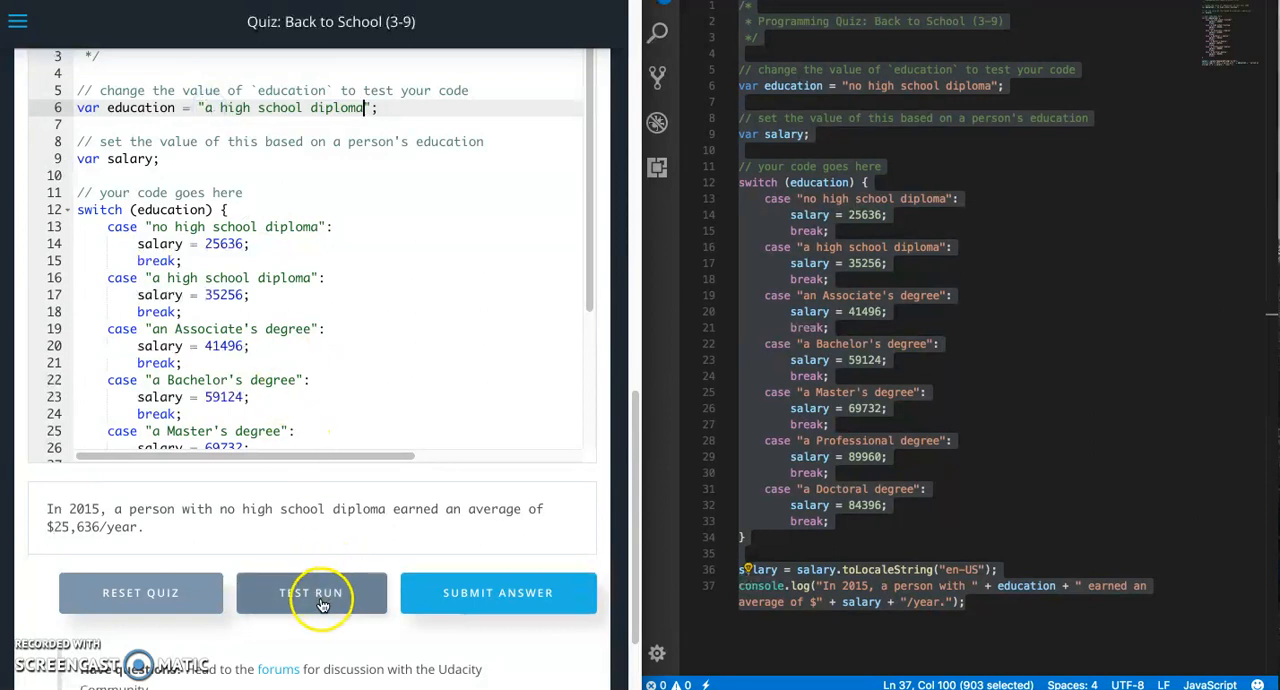
{"action": "left_click", "coordinate": [312, 592]}
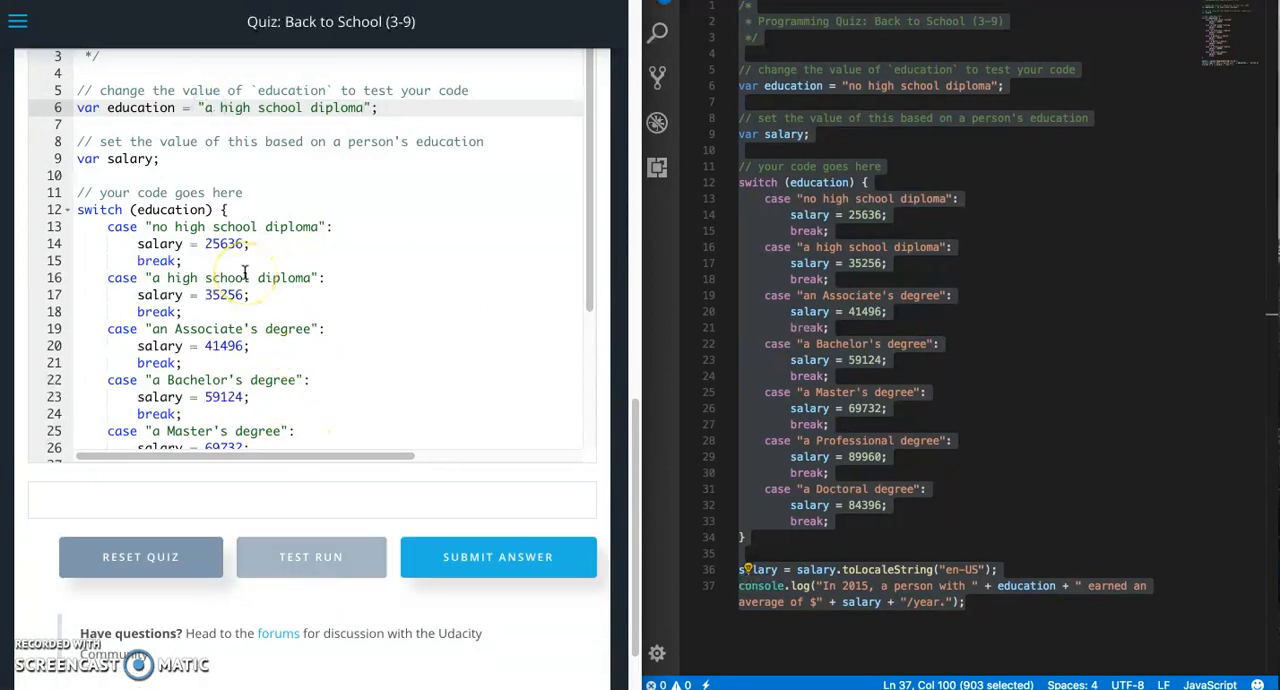
{"action": "left_click", "coordinate": [312, 556]}
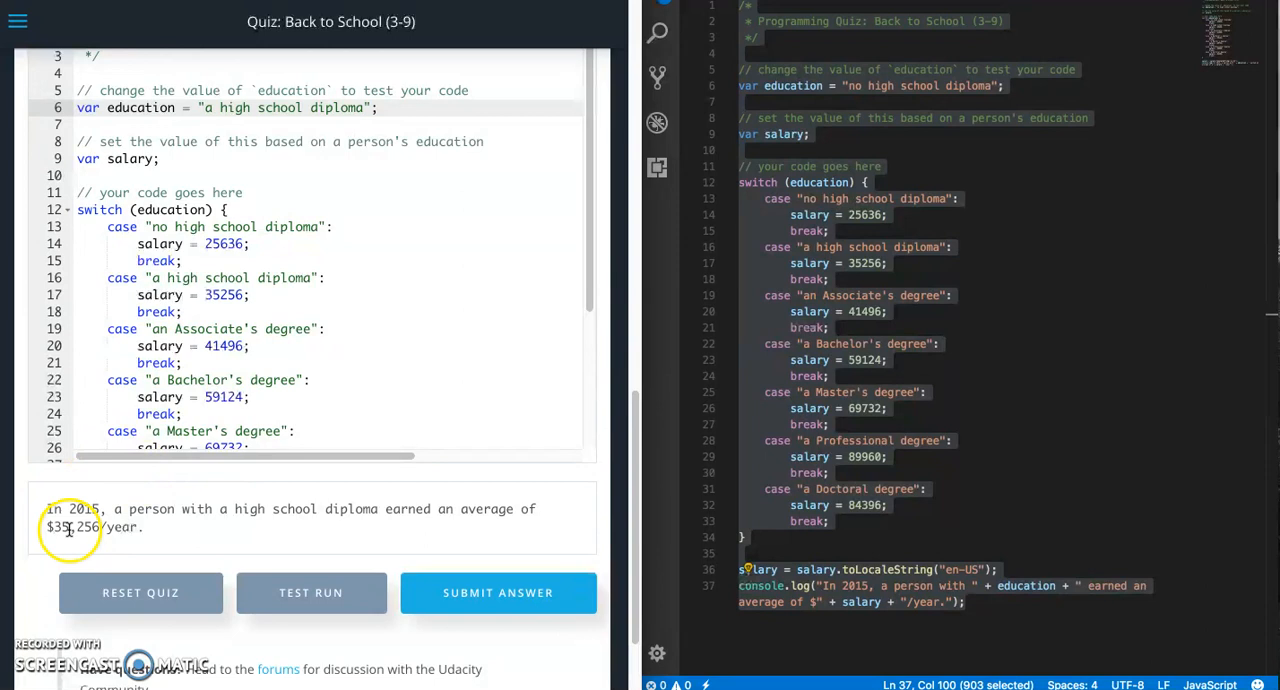
{"action": "mouse_move", "coordinate": [408, 444]}
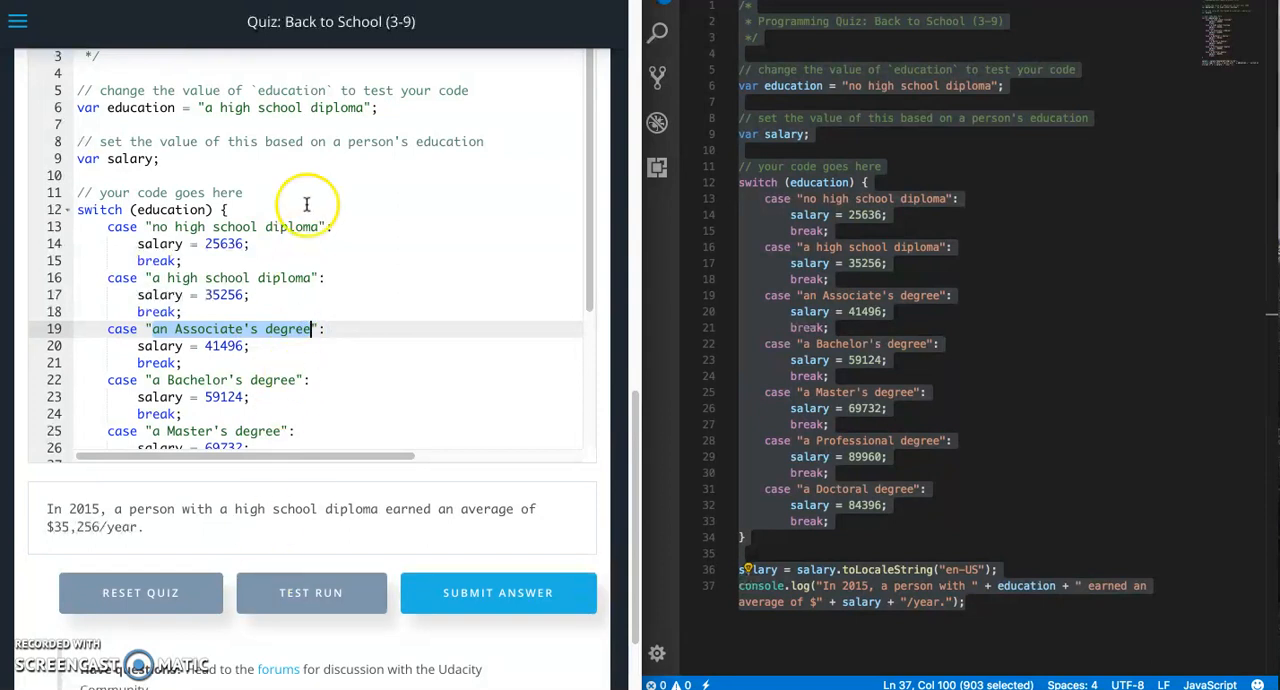
Change line 6 to 'an Associate's degree' and test-run again
{"action": "left_click", "coordinate": [280, 108]}
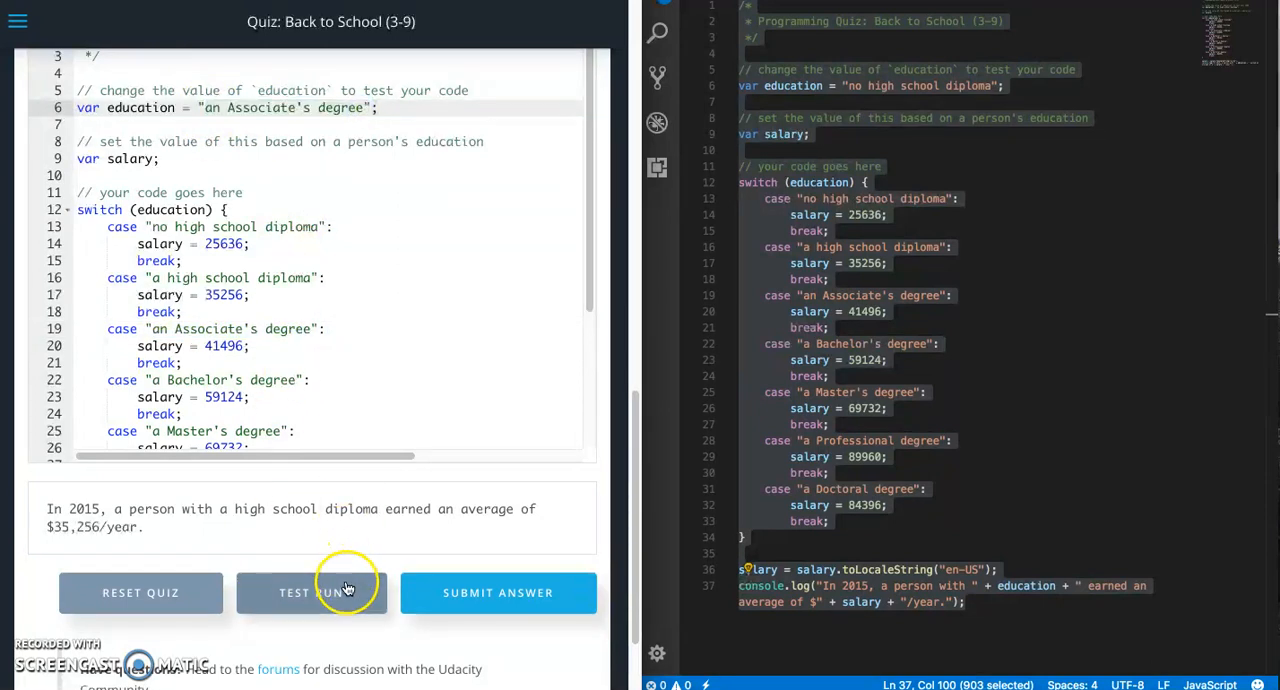
{"action": "left_click", "coordinate": [312, 592]}
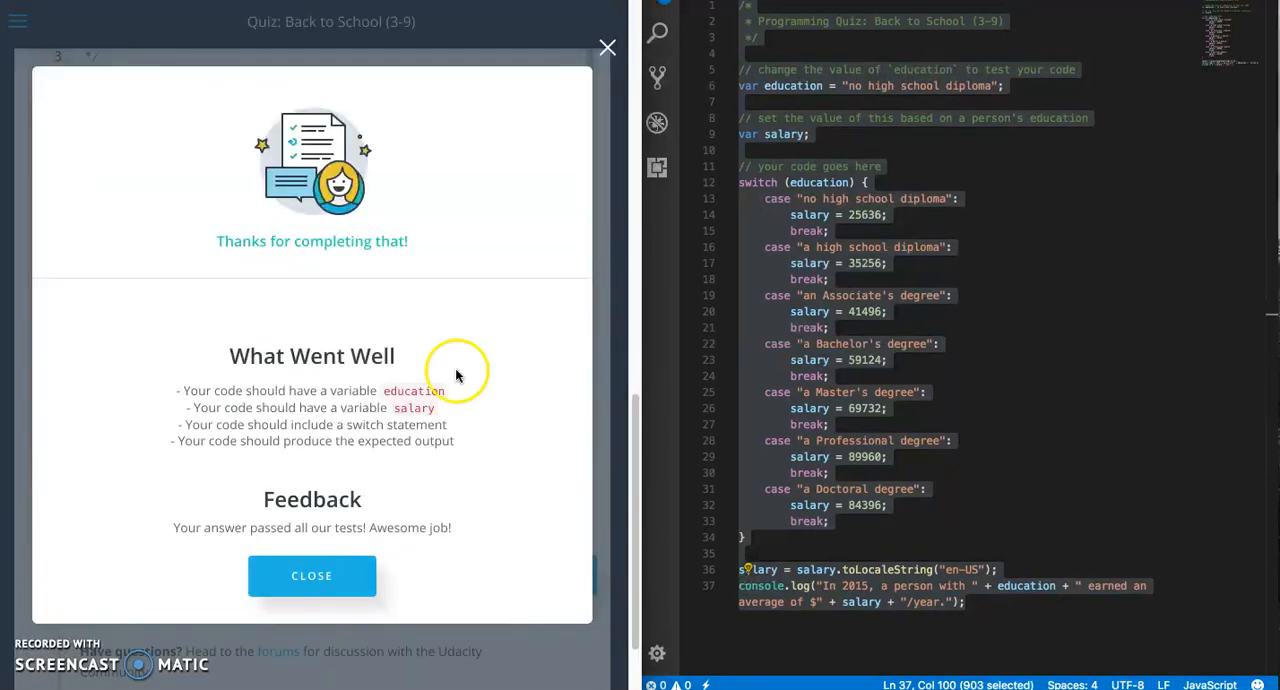
Submit the answer, pass all tests, and dismiss the What Went Well feedback
{"action": "left_click", "coordinate": [312, 576]}
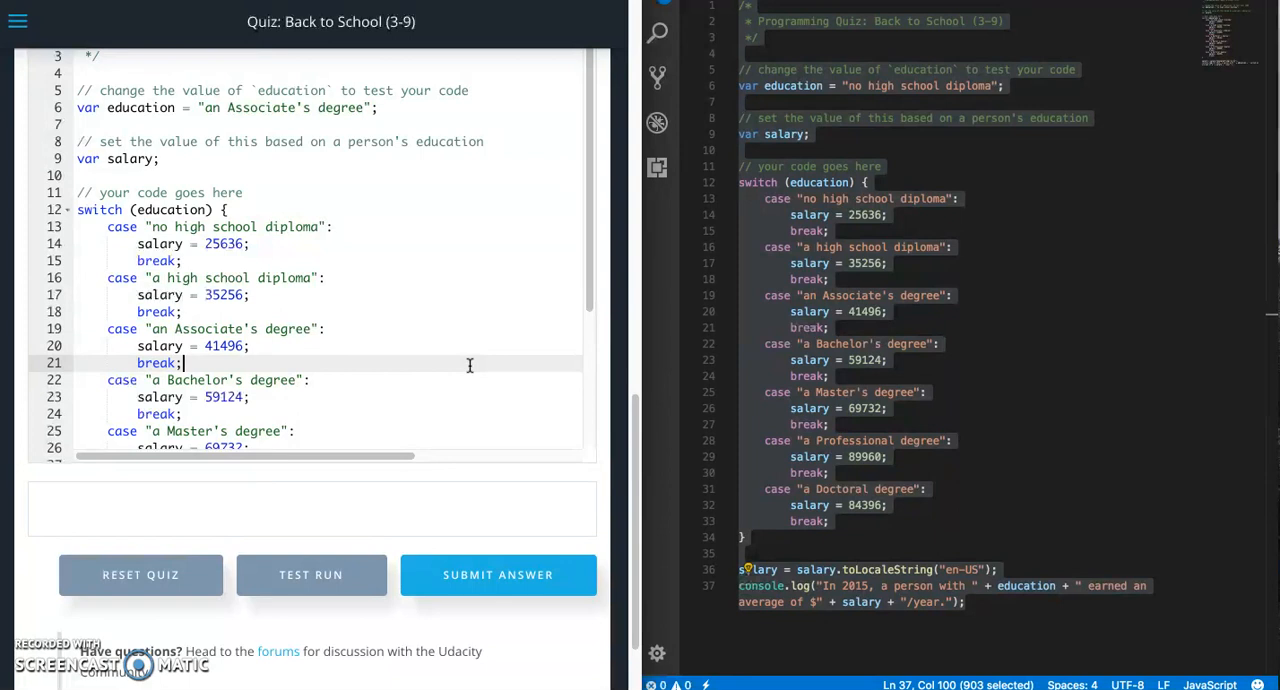
{"action": "mouse_move", "coordinate": [176, 18]}
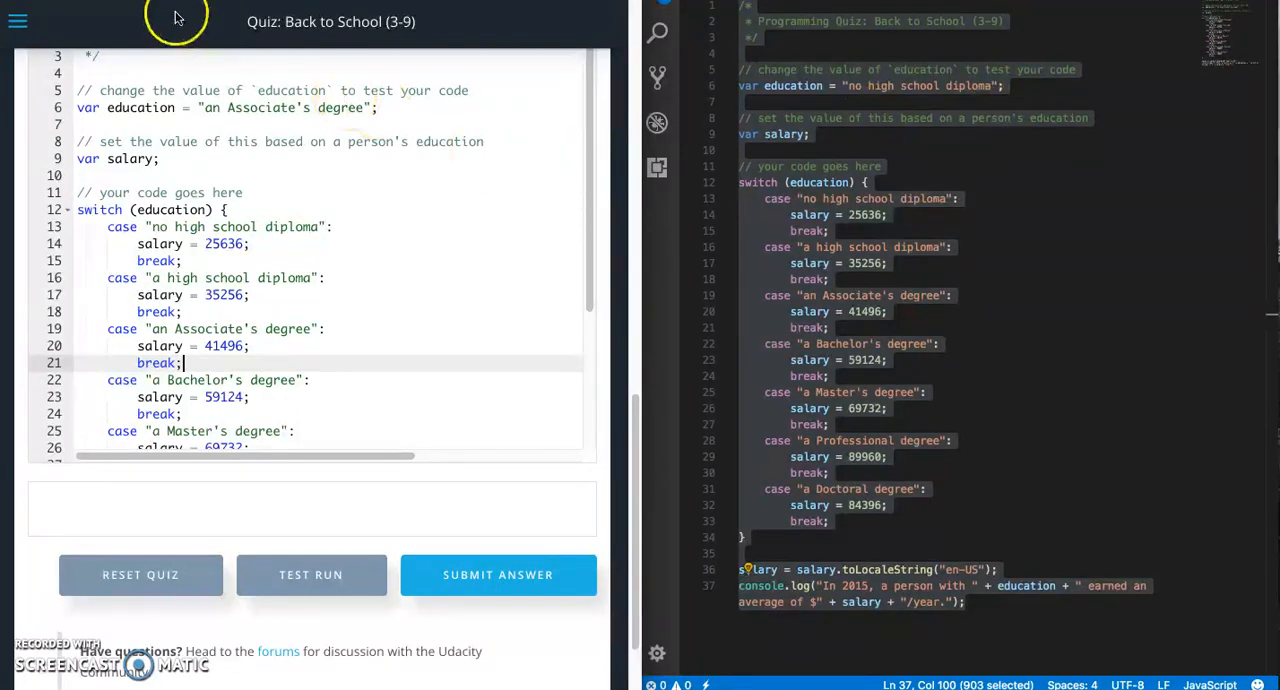